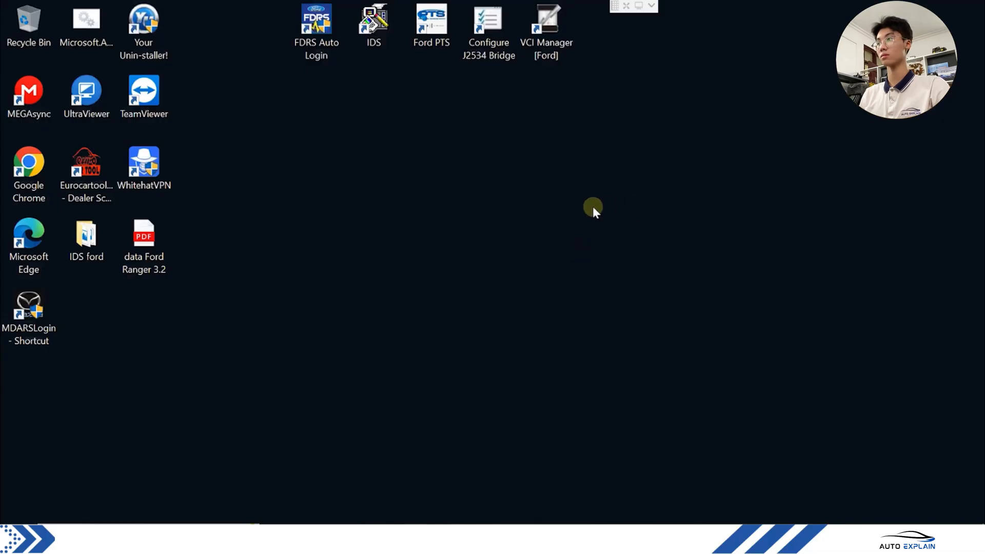
pyautogui.moveTo(373, 25)
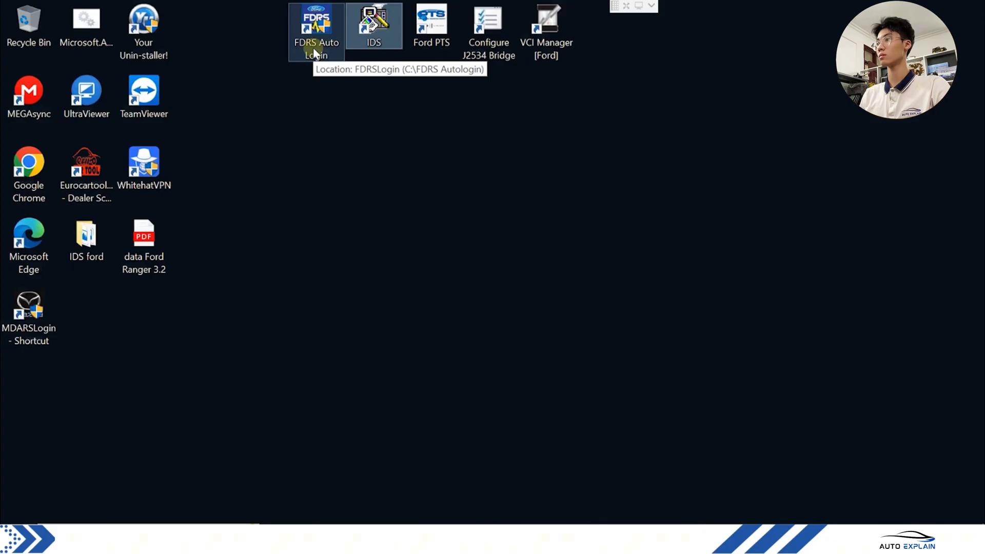
pyautogui.moveTo(373, 47)
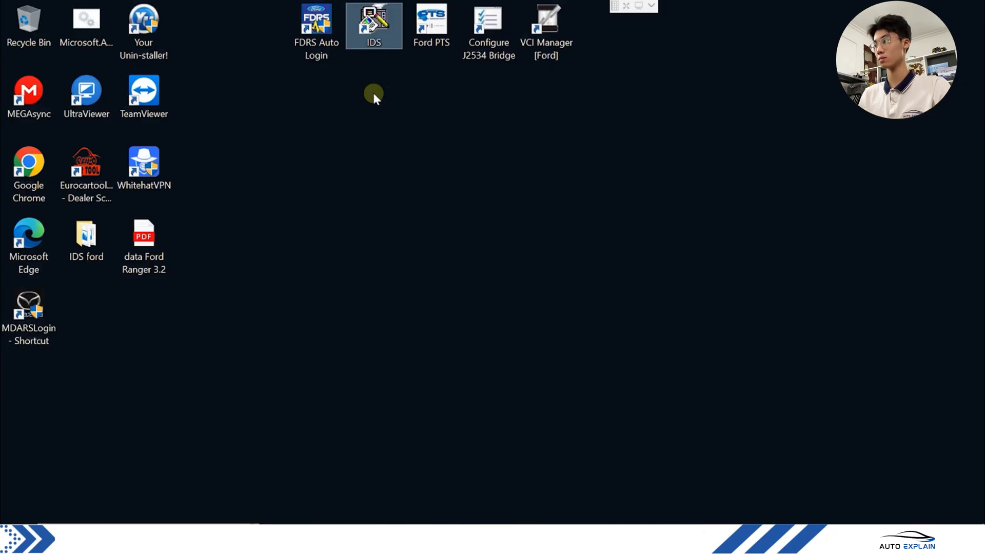
pyautogui.moveTo(431, 121)
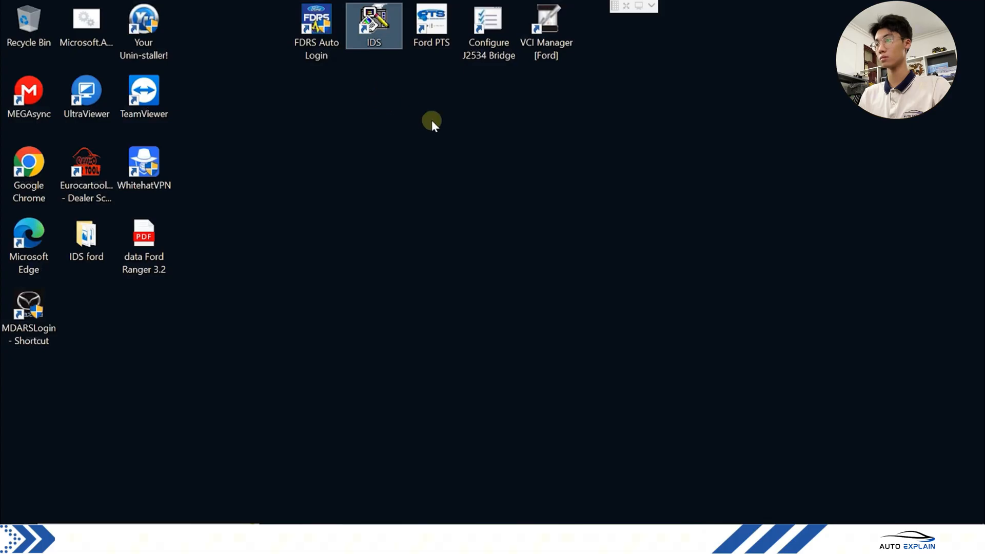
pyautogui.moveTo(450, 143)
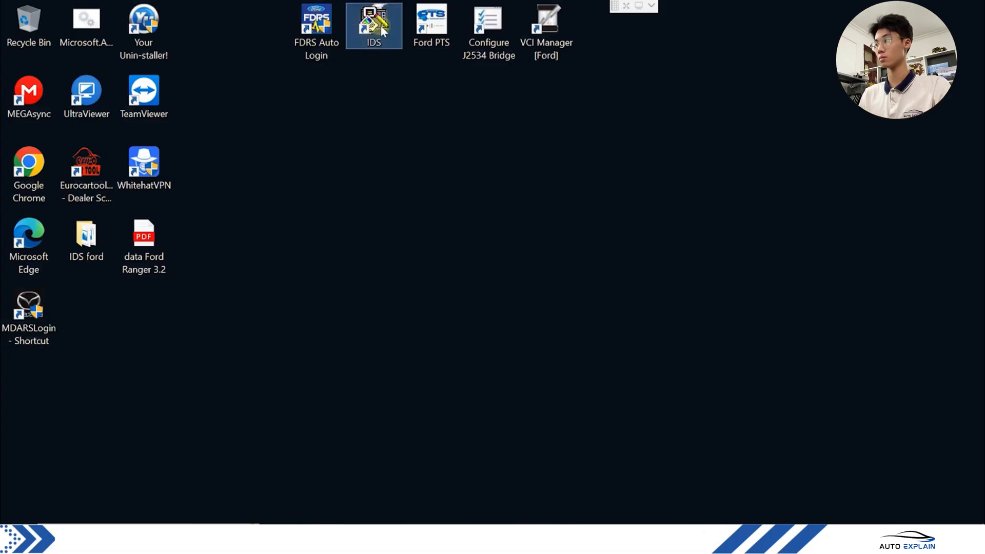
# - Launch Ford IDS from its desktop icon using the Ford-VCM-II interface
pyautogui.doubleClick(373, 25)
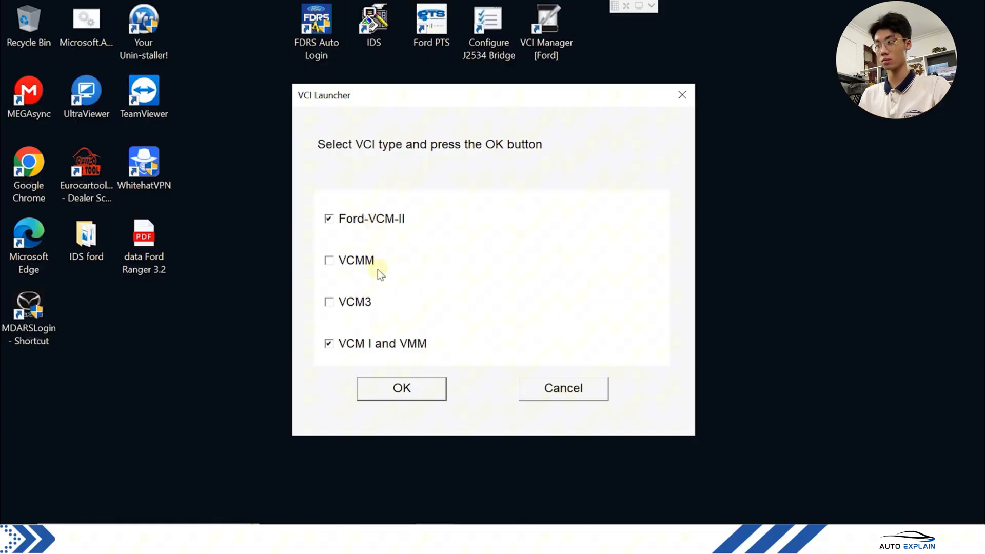
pyautogui.moveTo(355, 233)
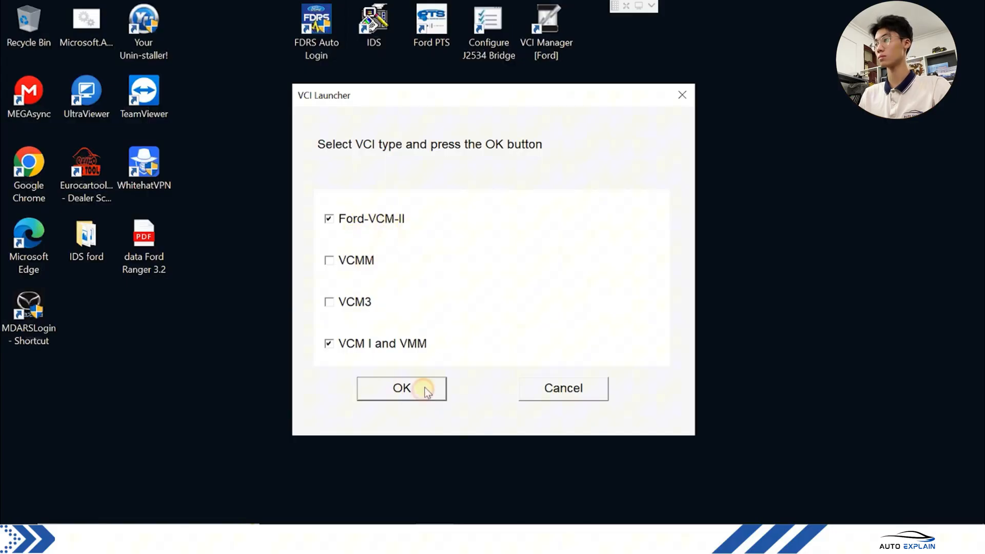
pyautogui.click(401, 388)
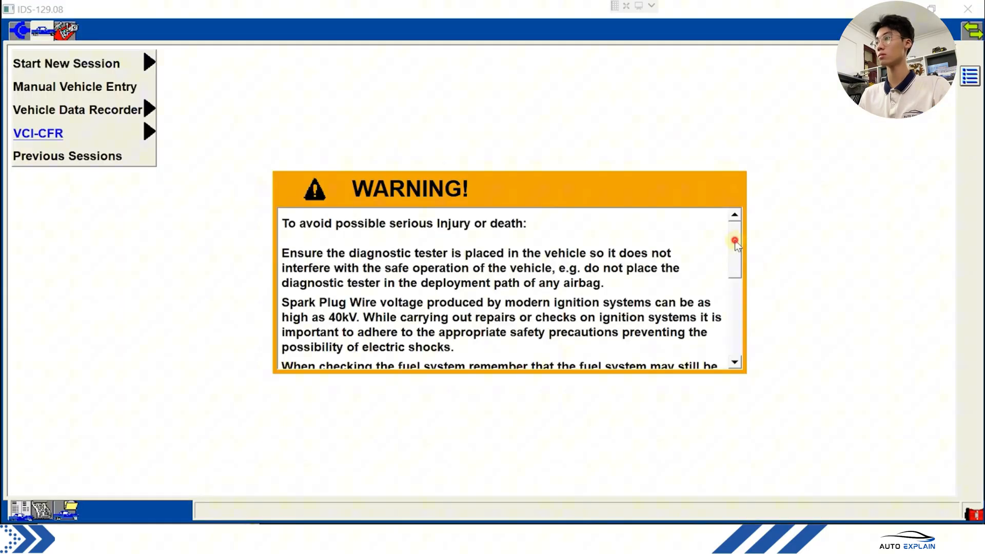
pyautogui.scroll(-3)
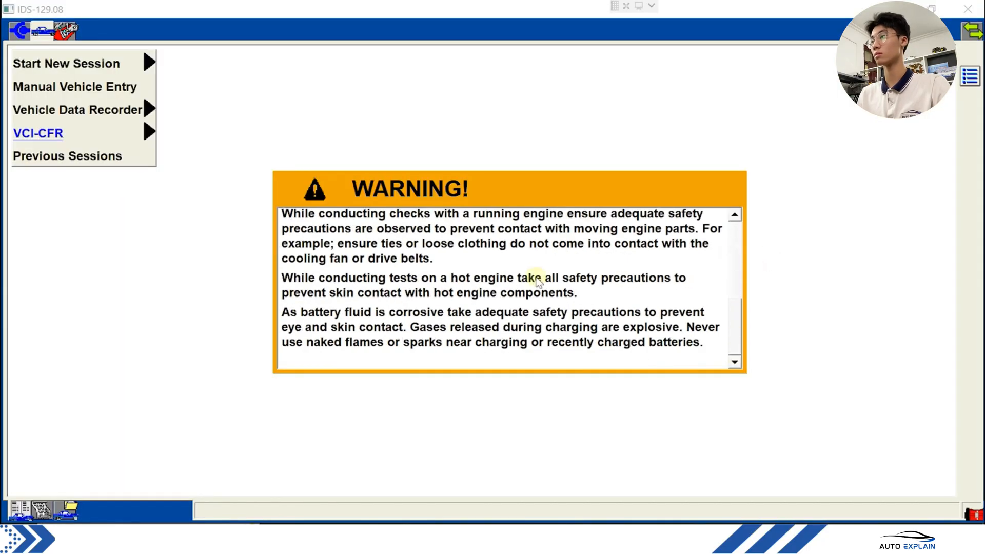
pyautogui.moveTo(734, 277)
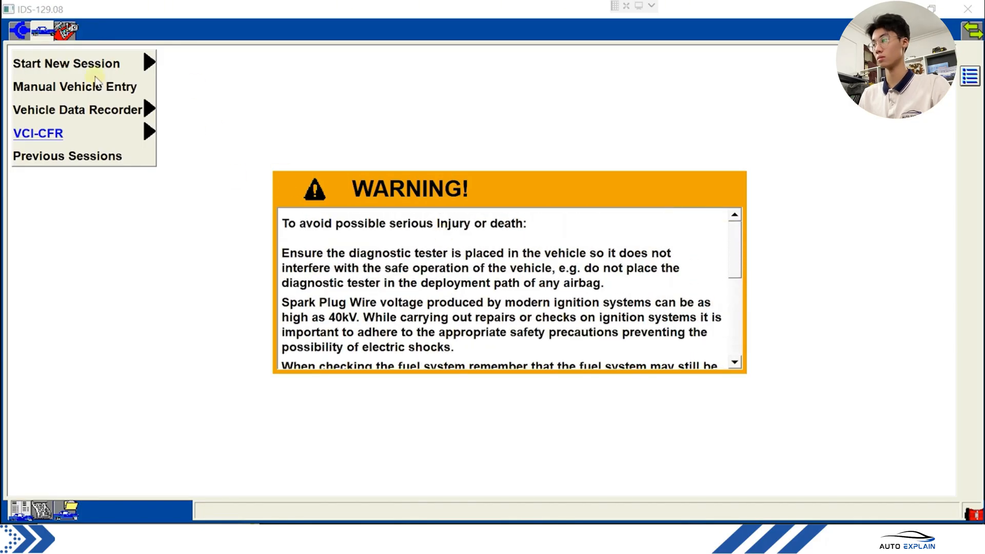
pyautogui.moveTo(69, 60)
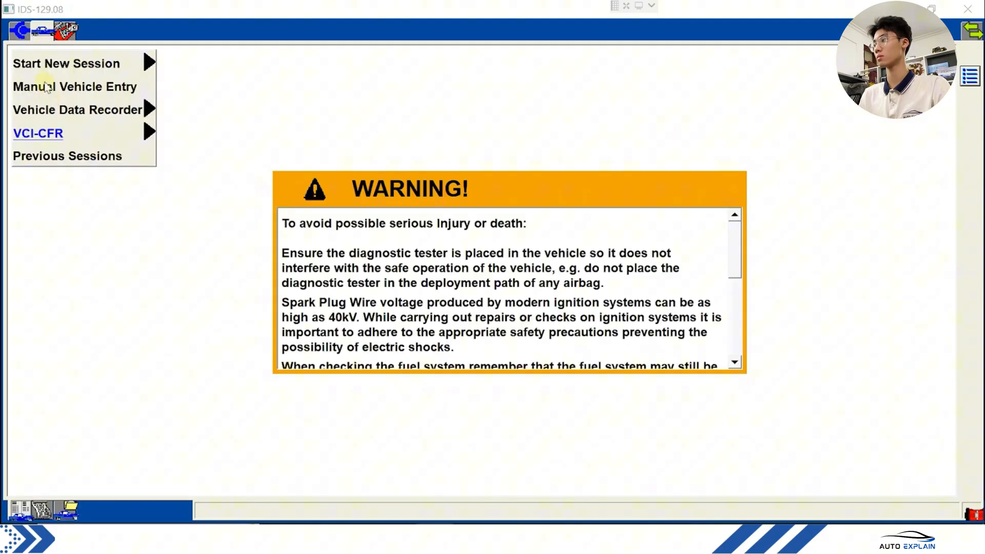
pyautogui.moveTo(85, 47)
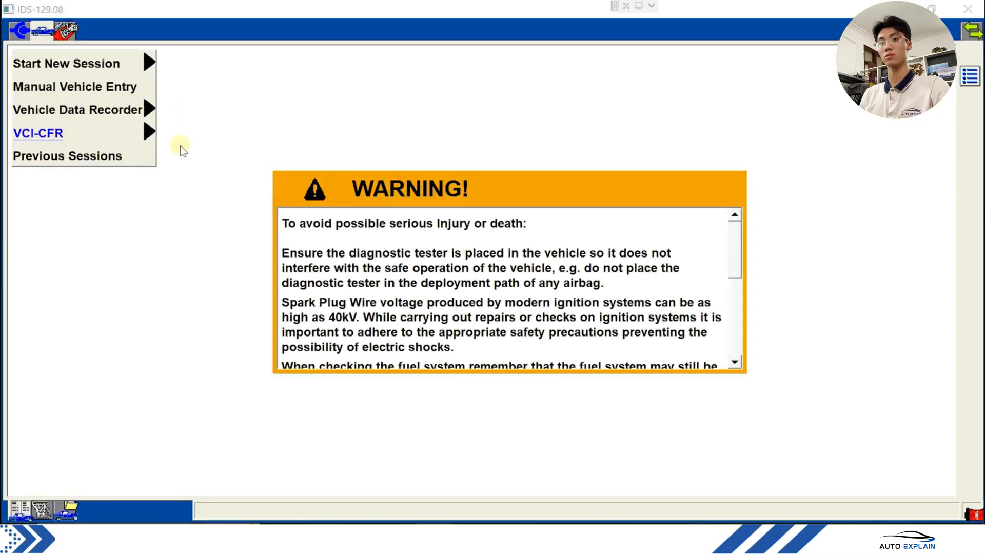
pyautogui.moveTo(79, 91)
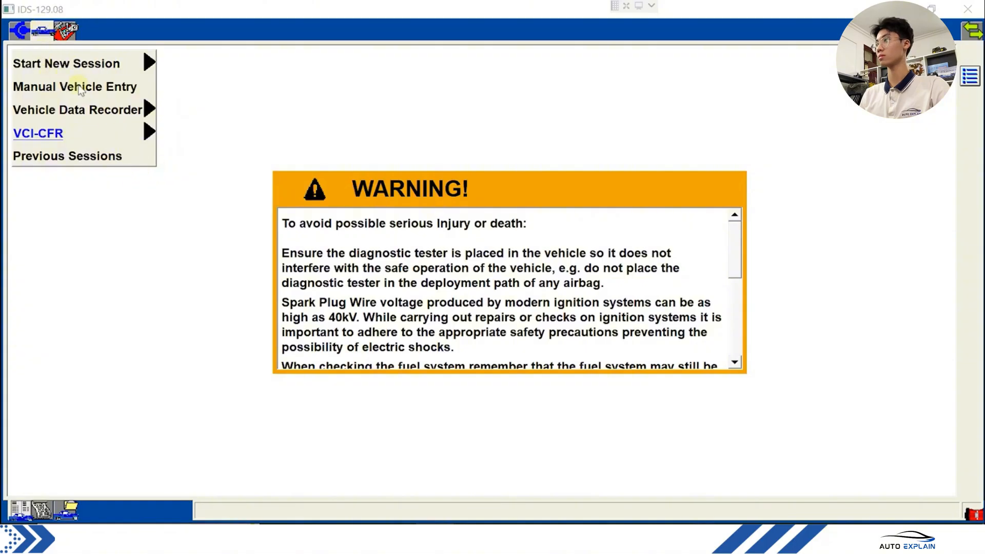
pyautogui.moveTo(66, 64)
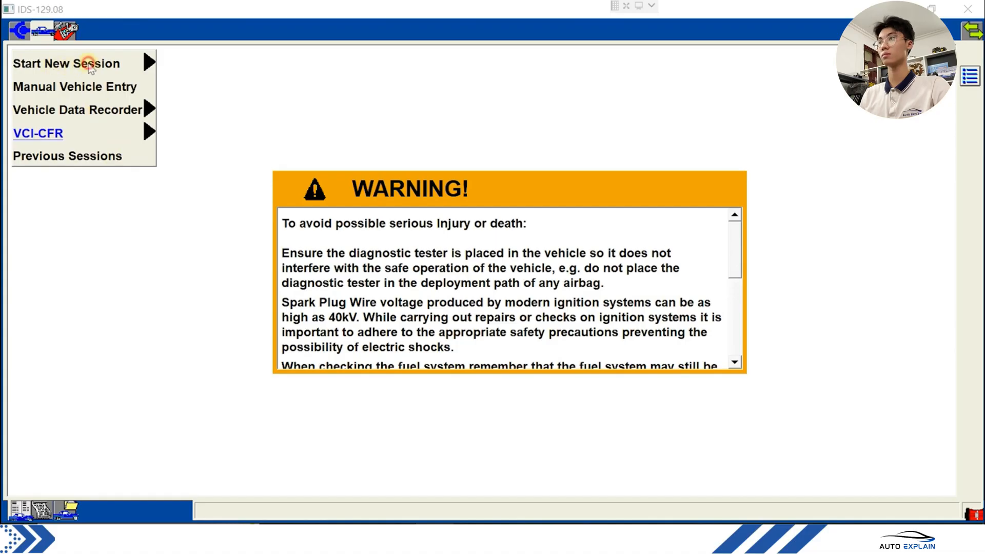
# - Start a new IDS session for all other vehicles
pyautogui.click(66, 63)
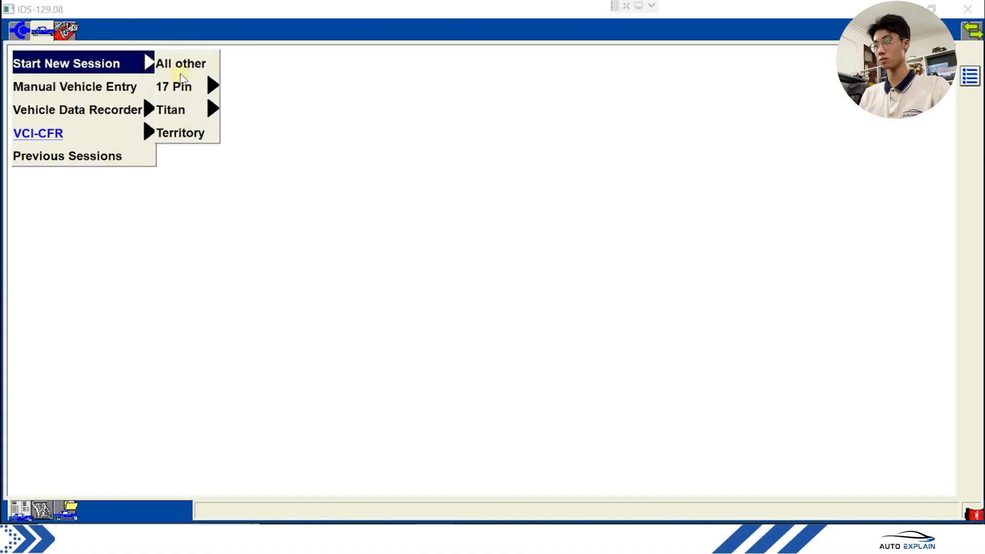
pyautogui.moveTo(188, 77)
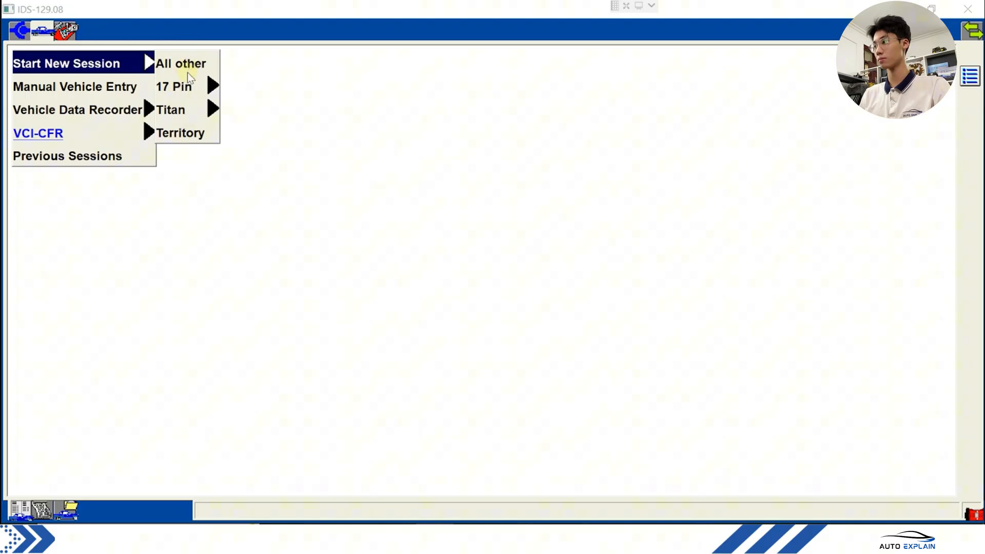
pyautogui.moveTo(179, 86)
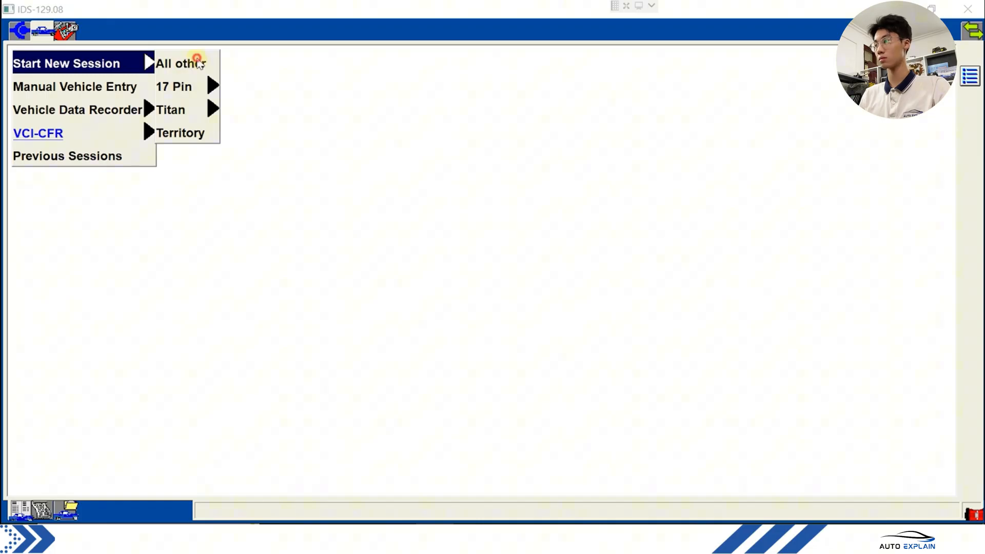
pyautogui.click(181, 62)
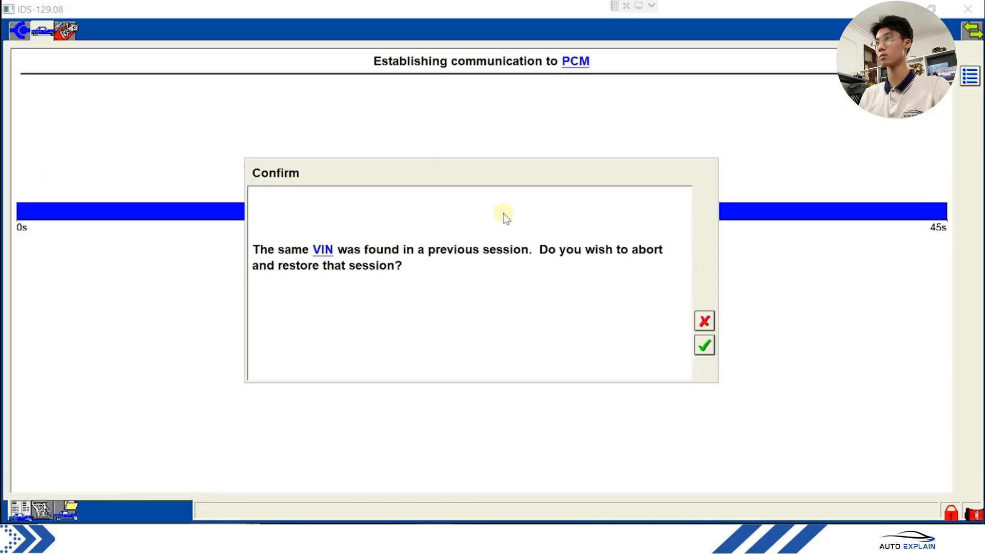
pyautogui.moveTo(205, 199)
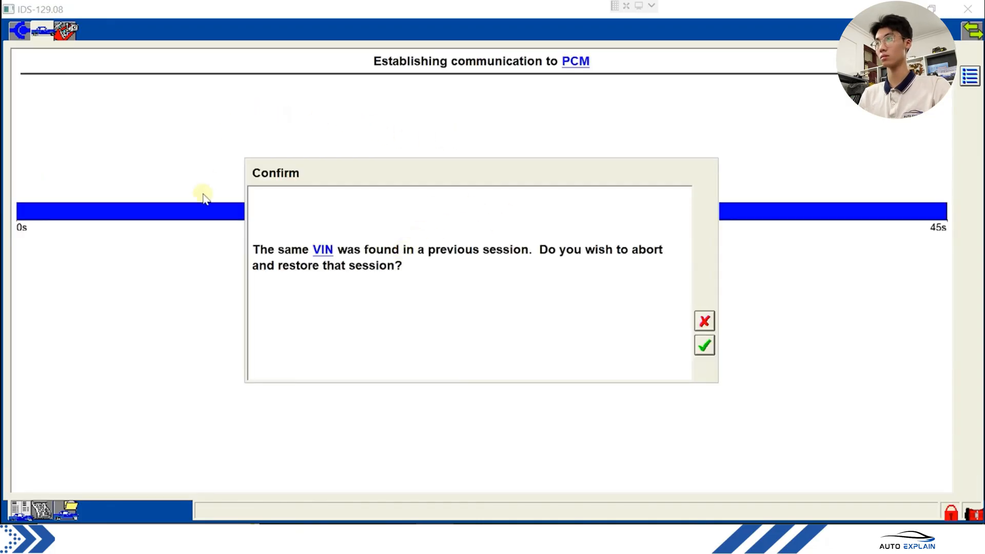
pyautogui.moveTo(292, 173)
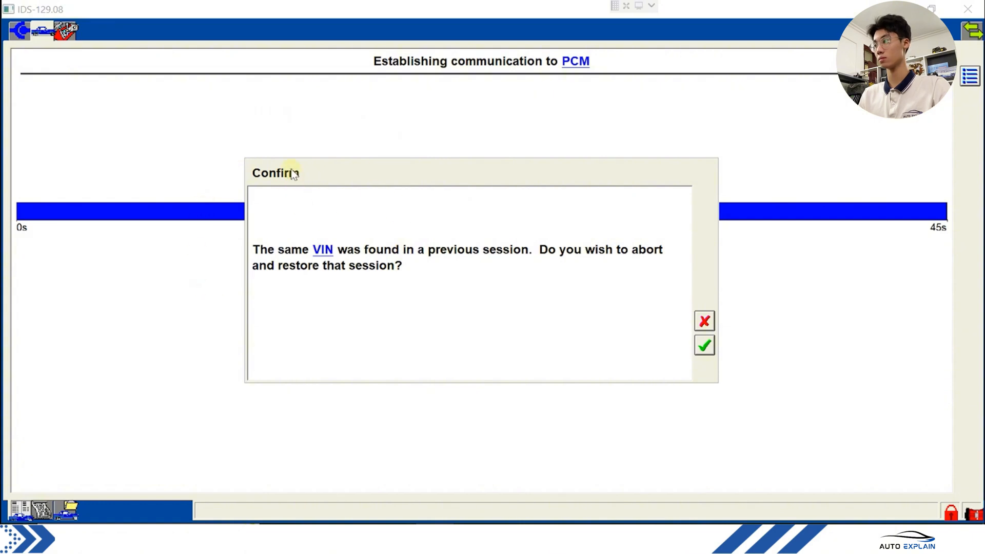
pyautogui.moveTo(521, 252)
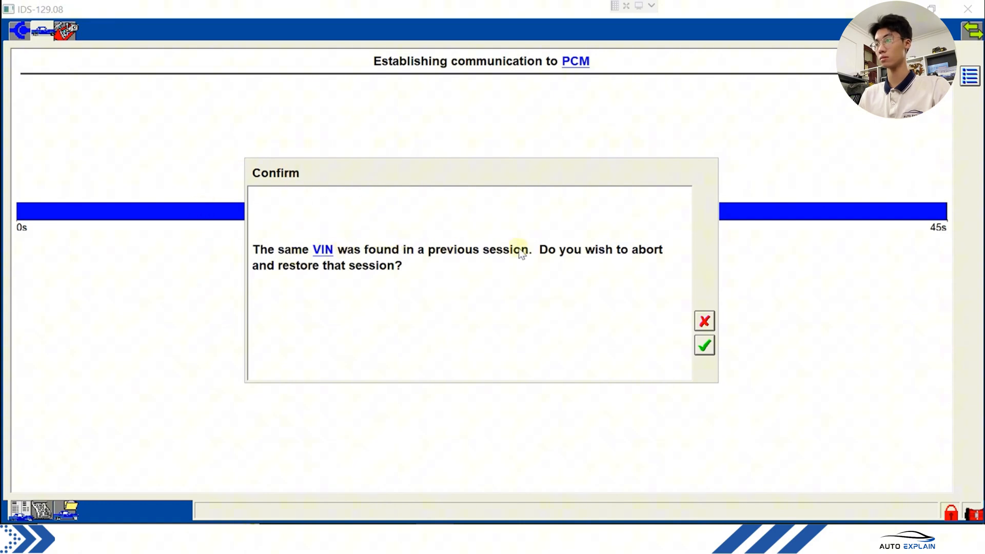
pyautogui.moveTo(489, 254)
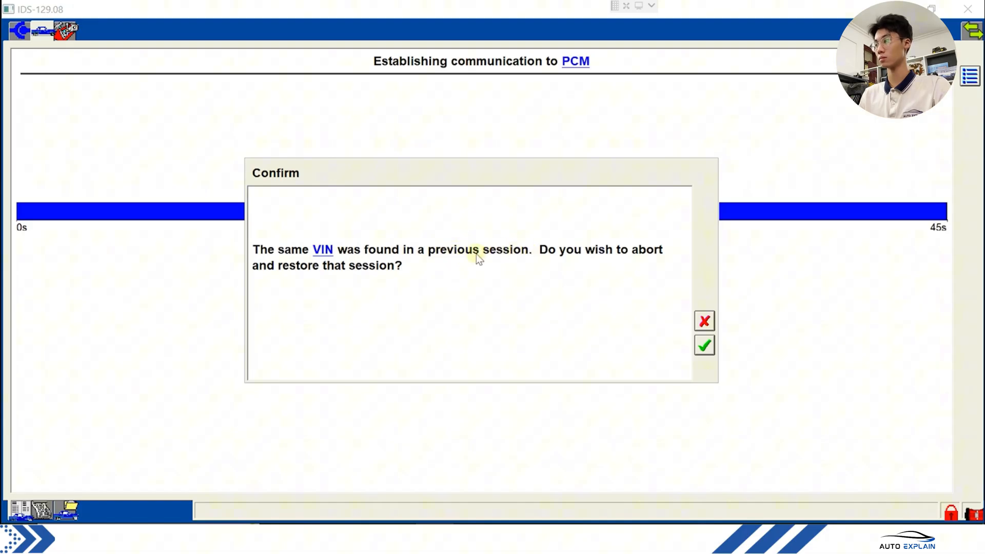
pyautogui.moveTo(407, 274)
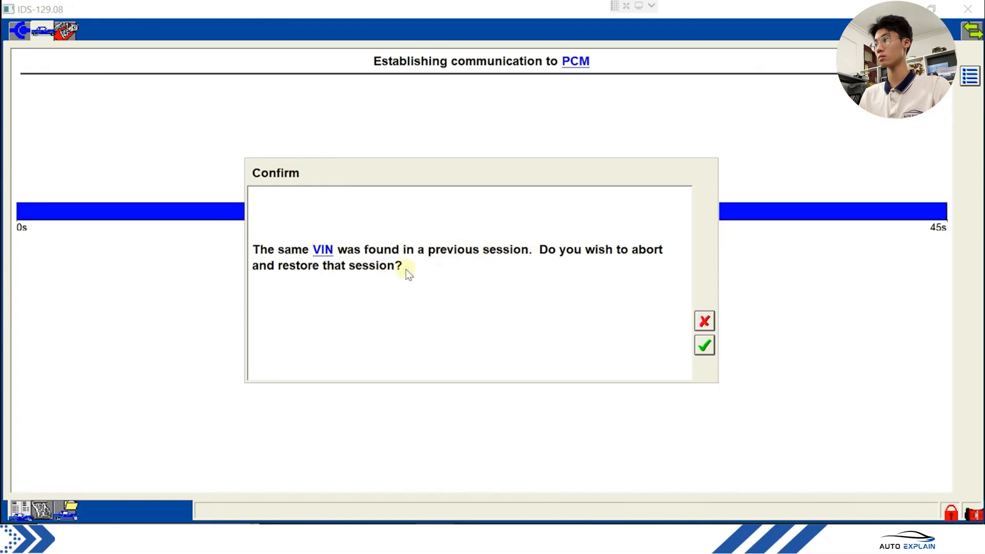
pyautogui.moveTo(503, 228)
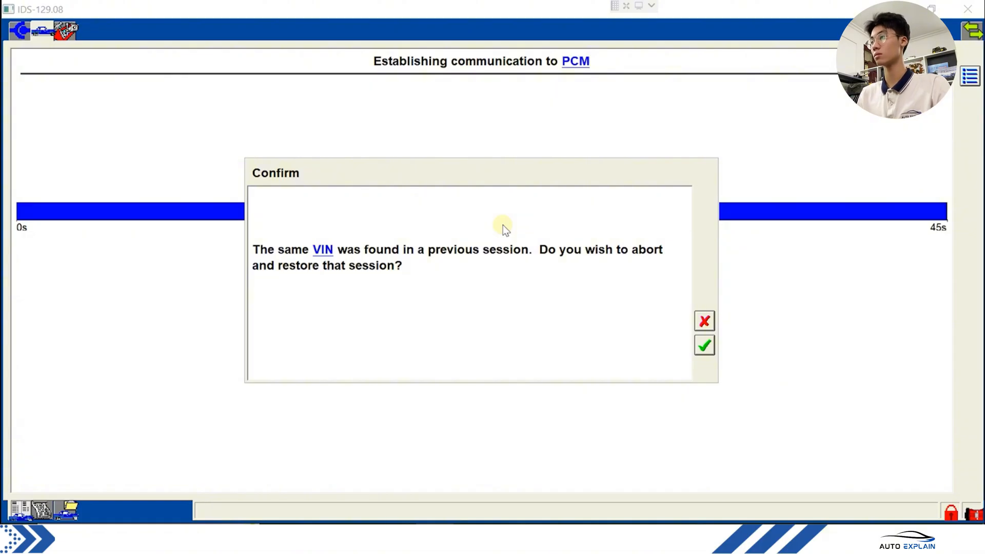
pyautogui.moveTo(629, 261)
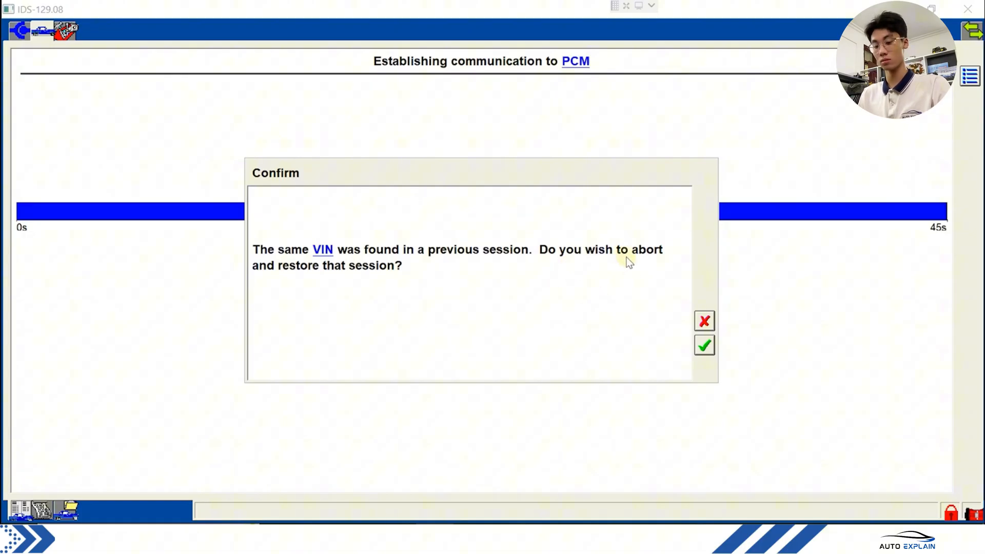
pyautogui.moveTo(339, 276)
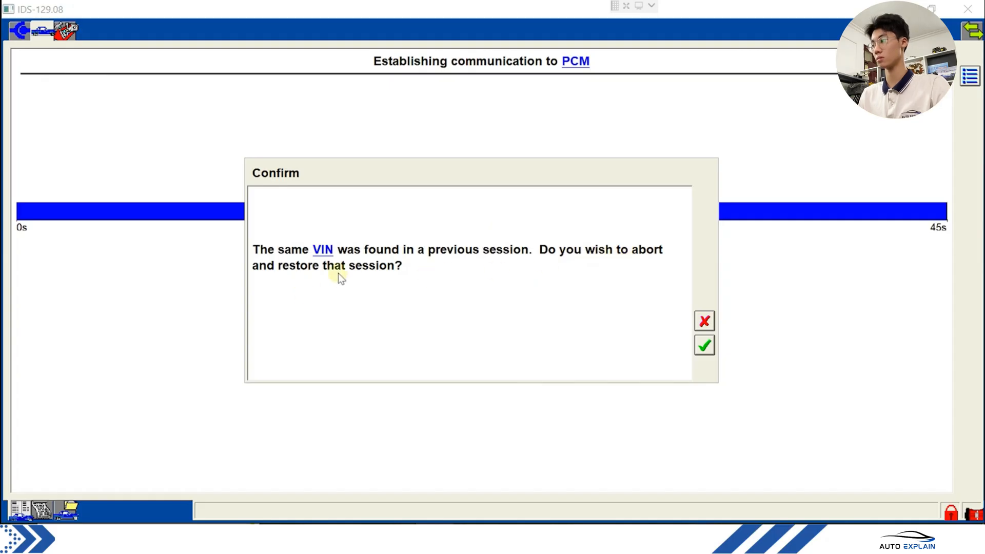
# - Decline restoring the previous session and confirm the Ranger 3.2L Duratorq automatic specification
pyautogui.click(704, 344)
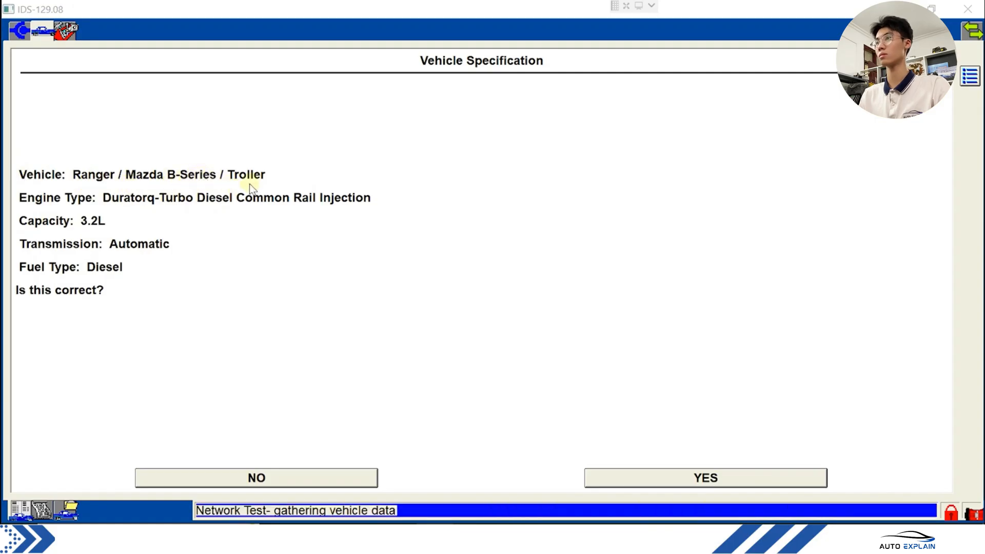
pyautogui.moveTo(123, 199)
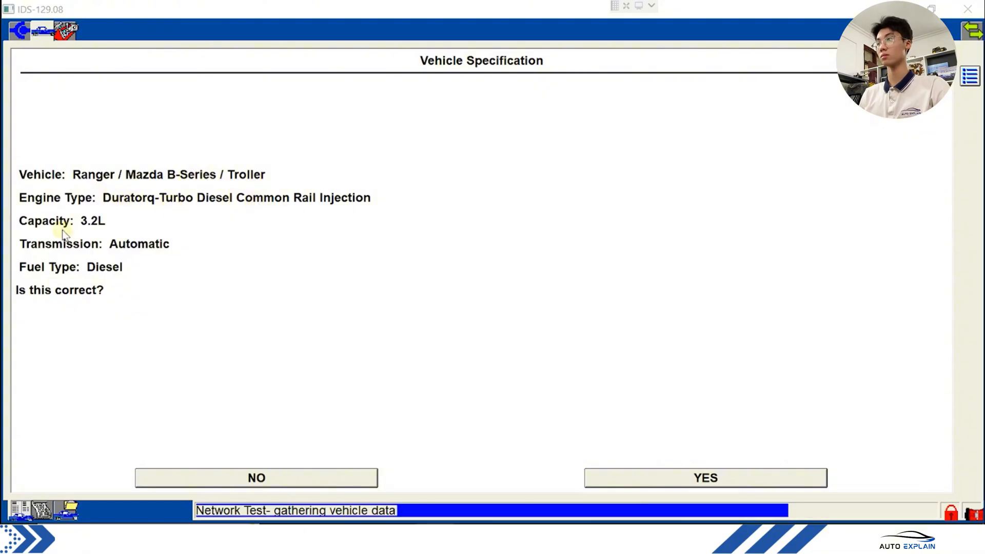
pyautogui.moveTo(141, 245)
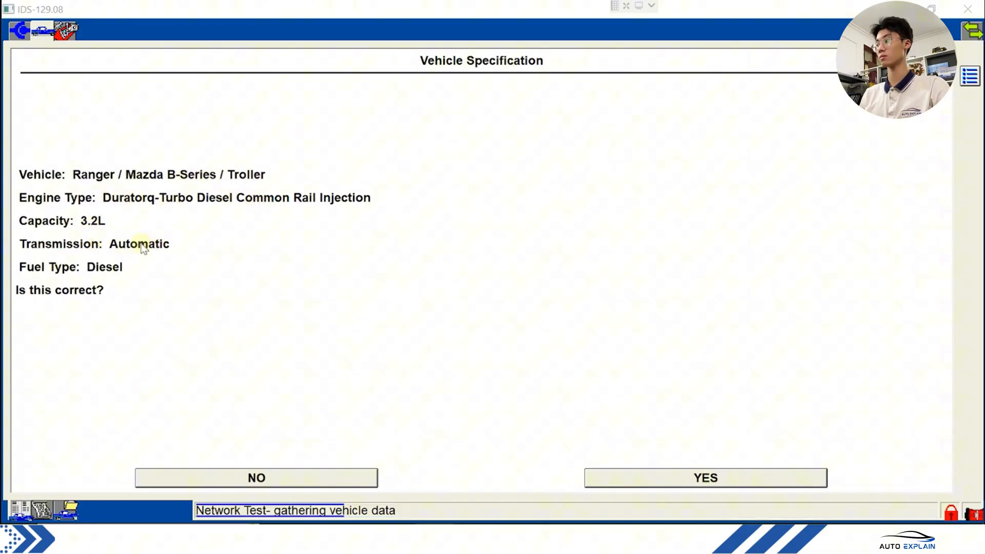
pyautogui.moveTo(86, 294)
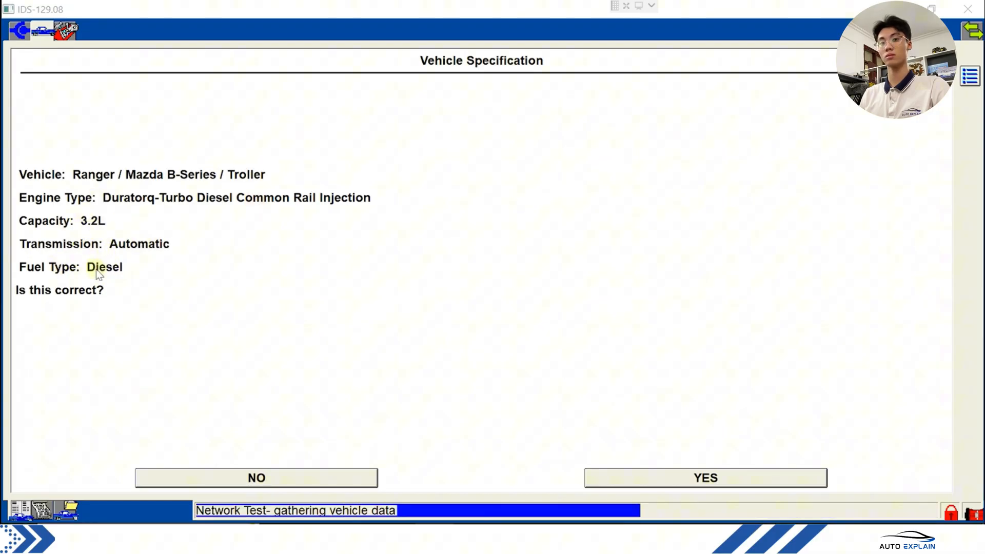
pyautogui.click(705, 477)
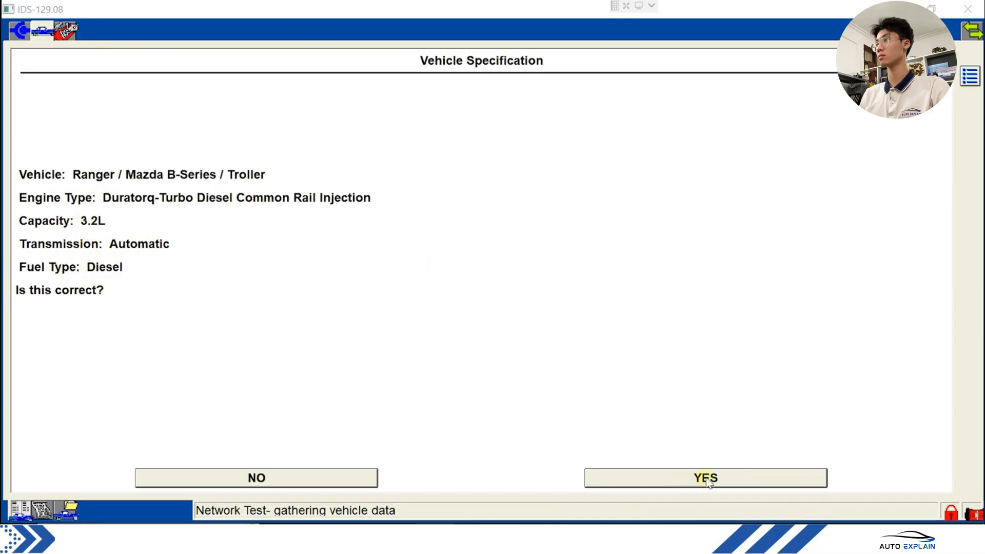
pyautogui.click(706, 477)
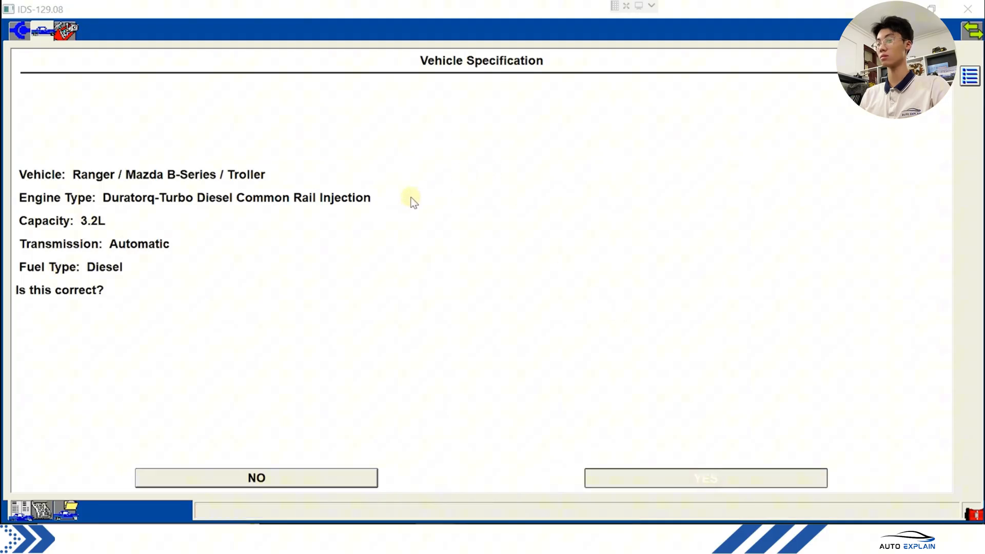
# - Accept the VIN and 208565.1 km odometer reading to complete the vehicle summary
pyautogui.click(705, 478)
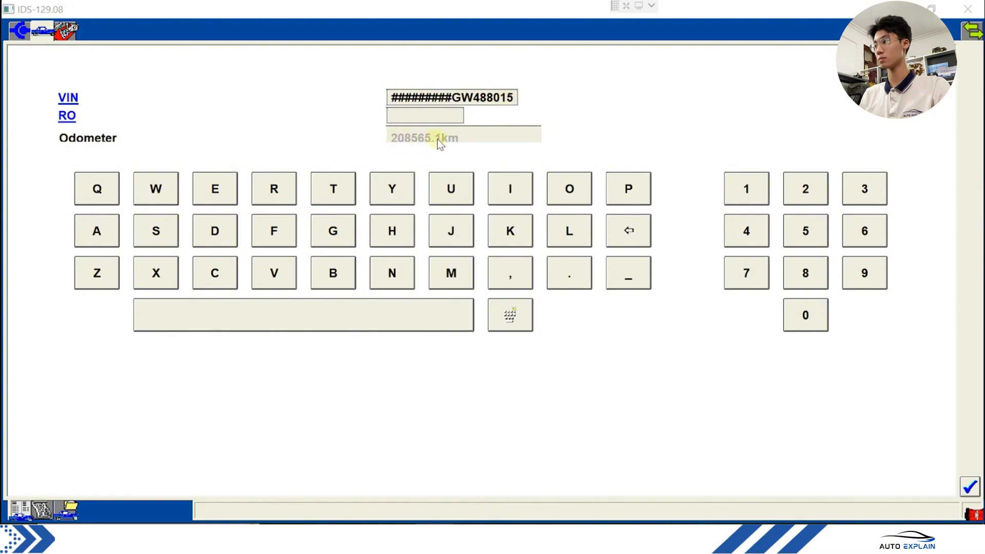
pyautogui.moveTo(900, 474)
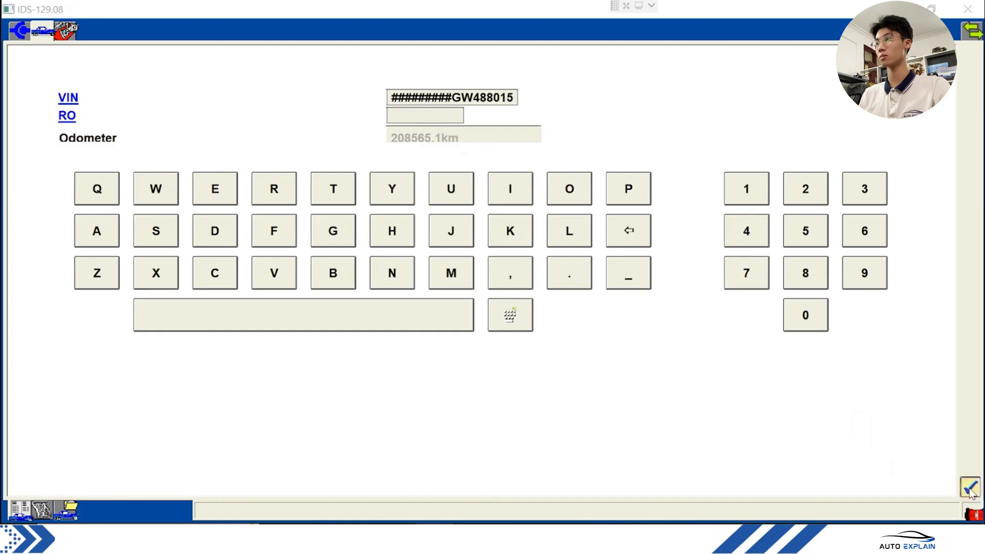
pyautogui.click(969, 489)
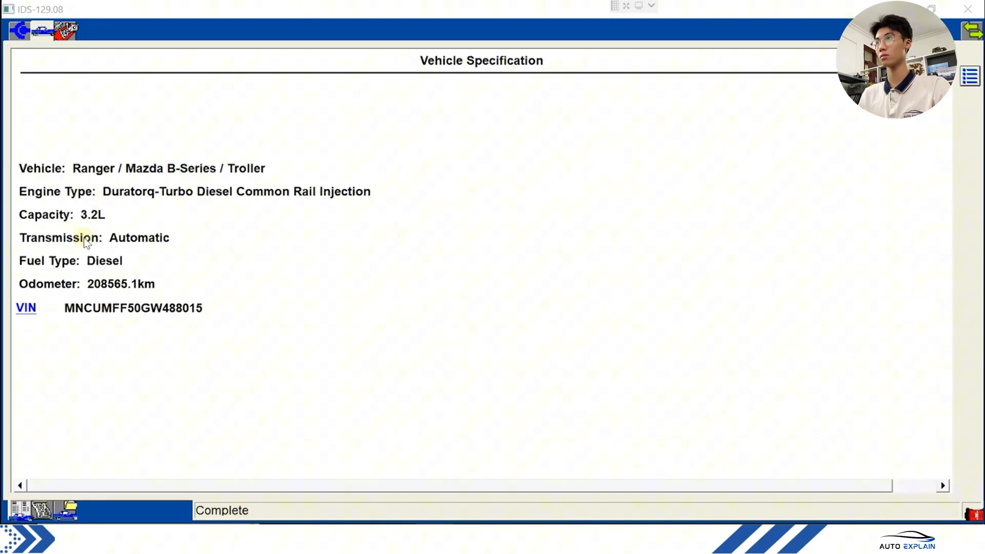
pyautogui.moveTo(105, 335)
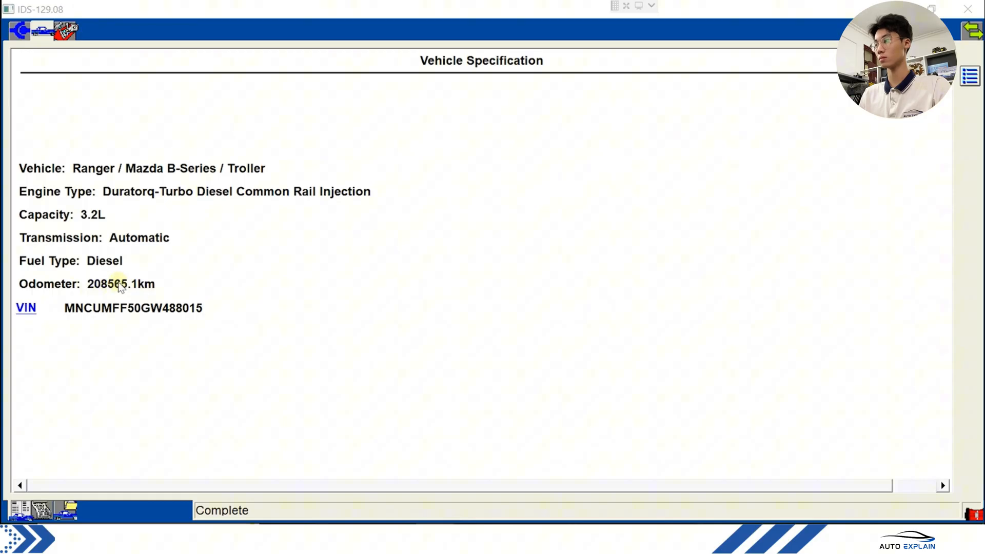
pyautogui.moveTo(87, 88)
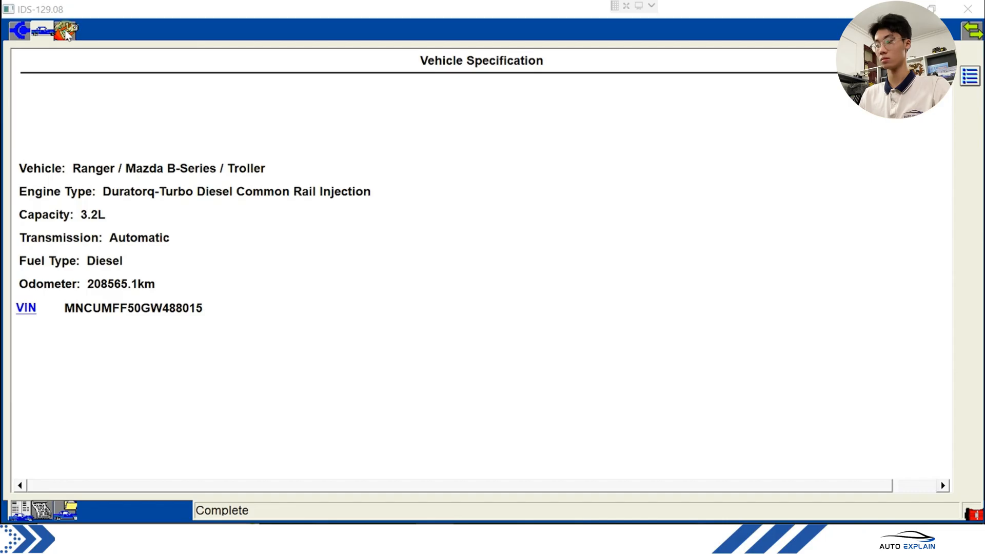
# - Browse the Toolbox entries Self Test, DataLogger, VMM and VCMM Applications
pyautogui.click(65, 31)
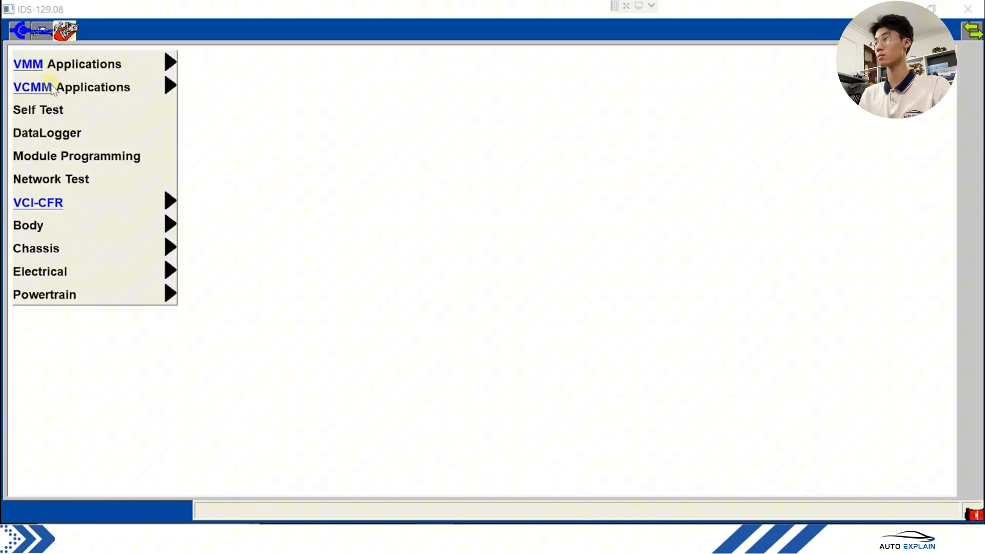
pyautogui.click(38, 109)
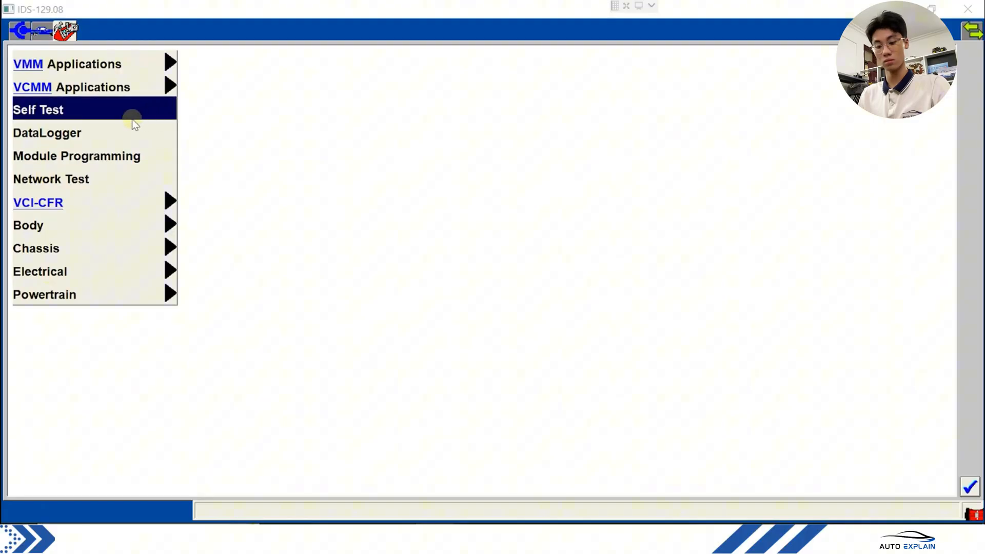
pyautogui.moveTo(66, 137)
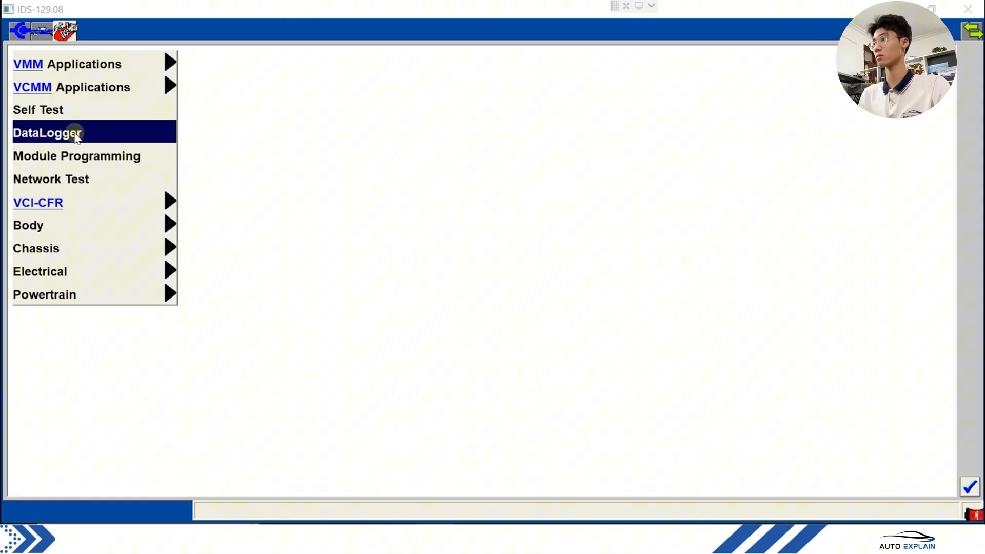
pyautogui.moveTo(85, 134)
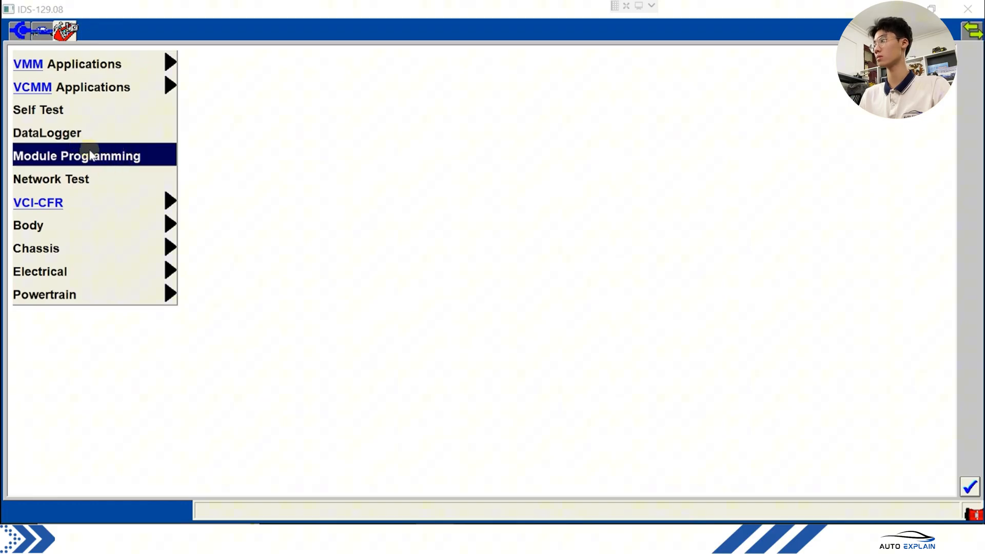
pyautogui.moveTo(126, 162)
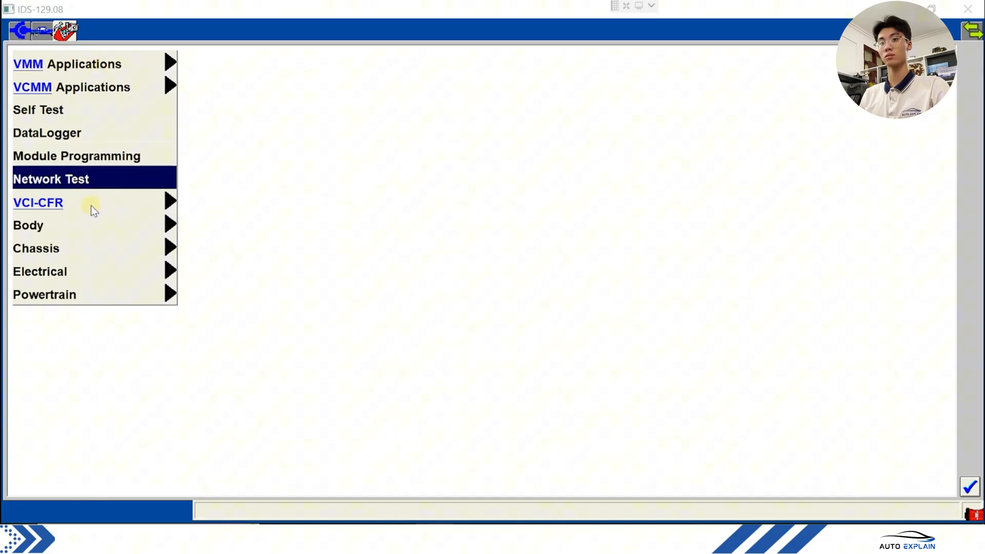
pyautogui.click(37, 202)
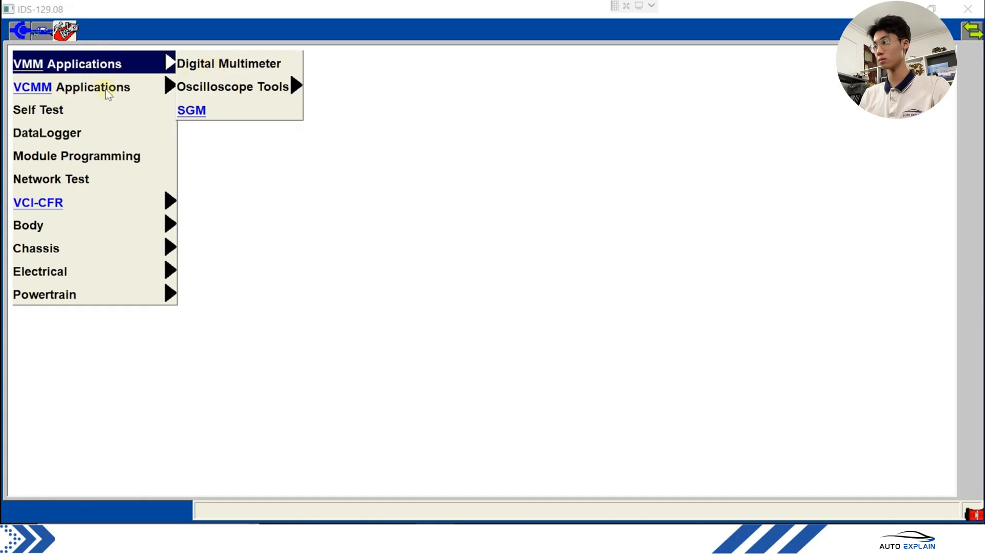
pyautogui.moveTo(264, 70)
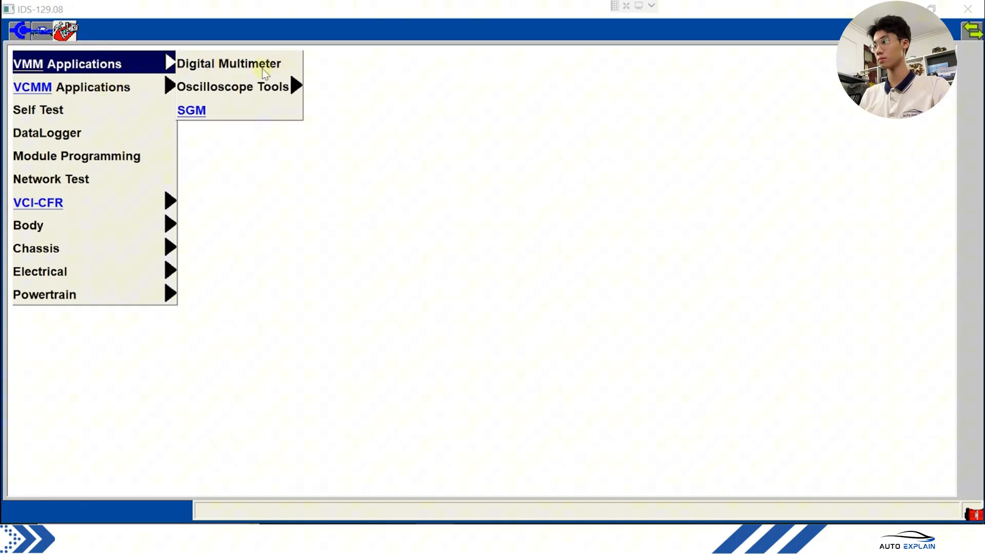
pyautogui.moveTo(252, 93)
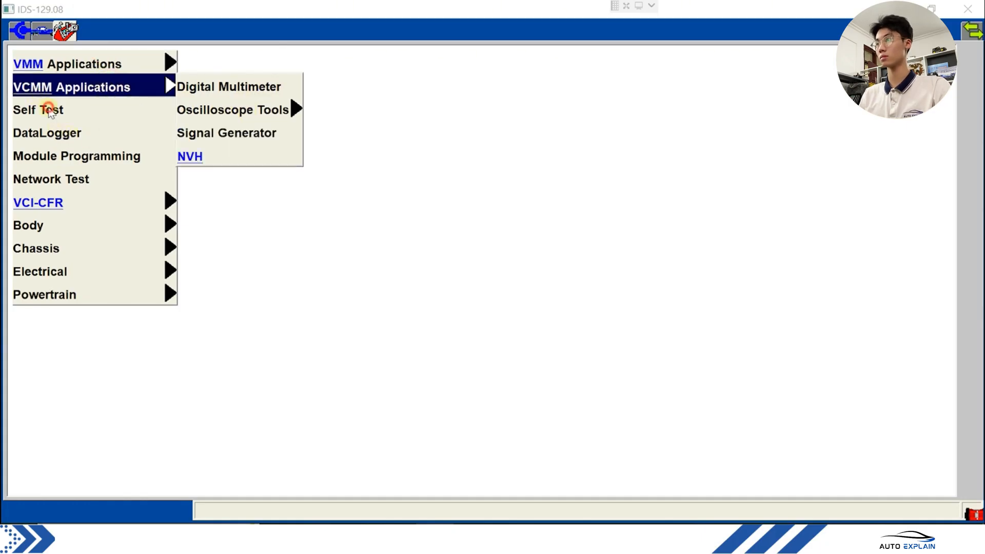
pyautogui.click(47, 132)
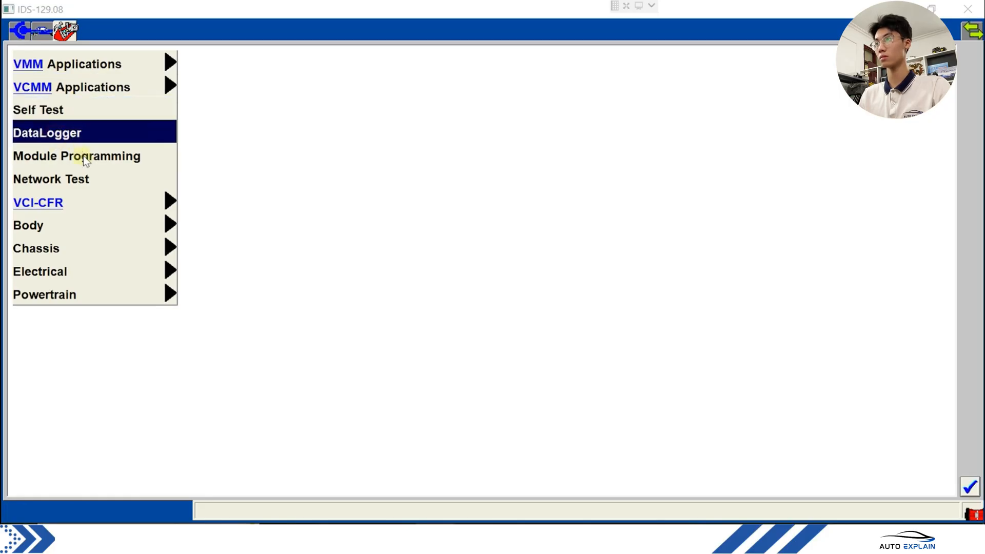
pyautogui.click(76, 156)
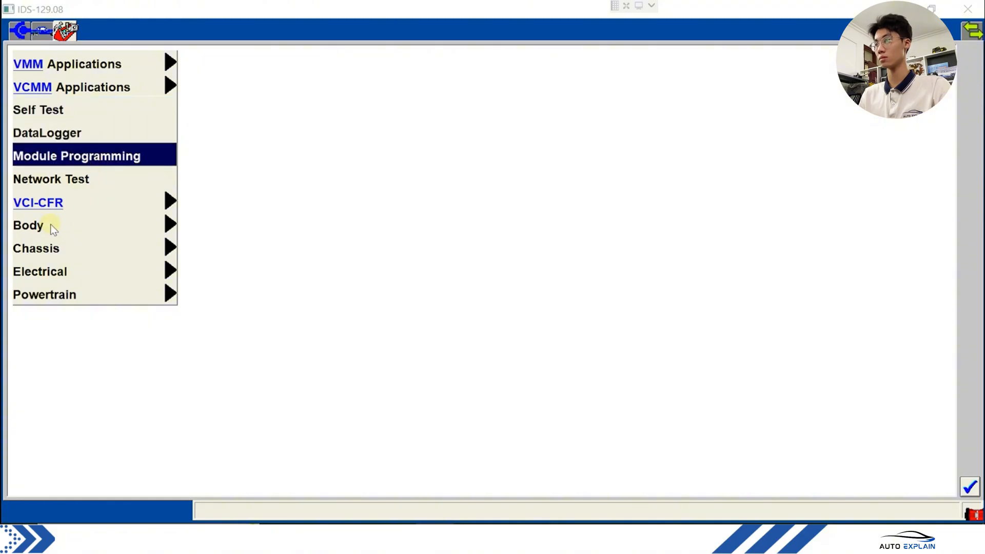
# - Open the Toolbox Body submenu and view its service functions, highlighting BMS Reset
pyautogui.click(29, 225)
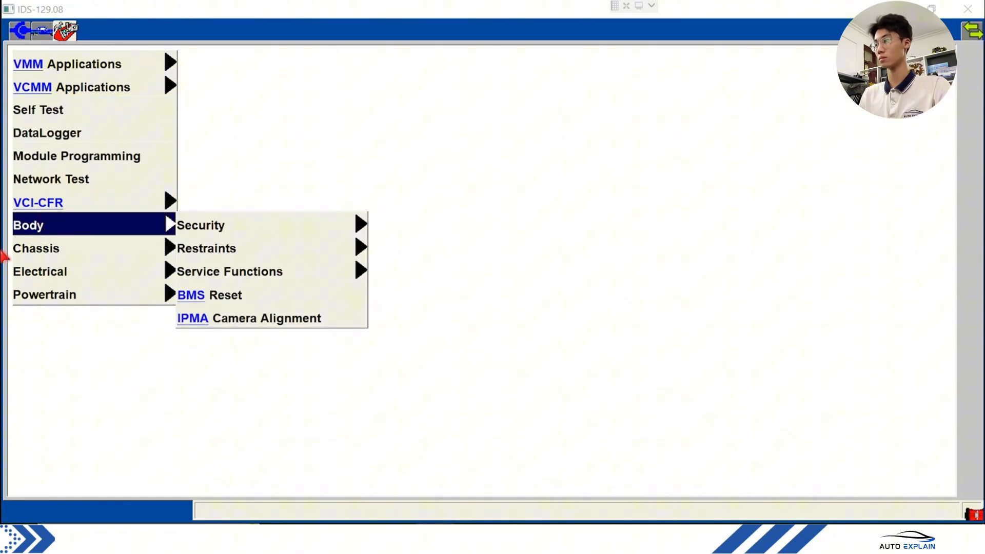
pyautogui.moveTo(98, 227)
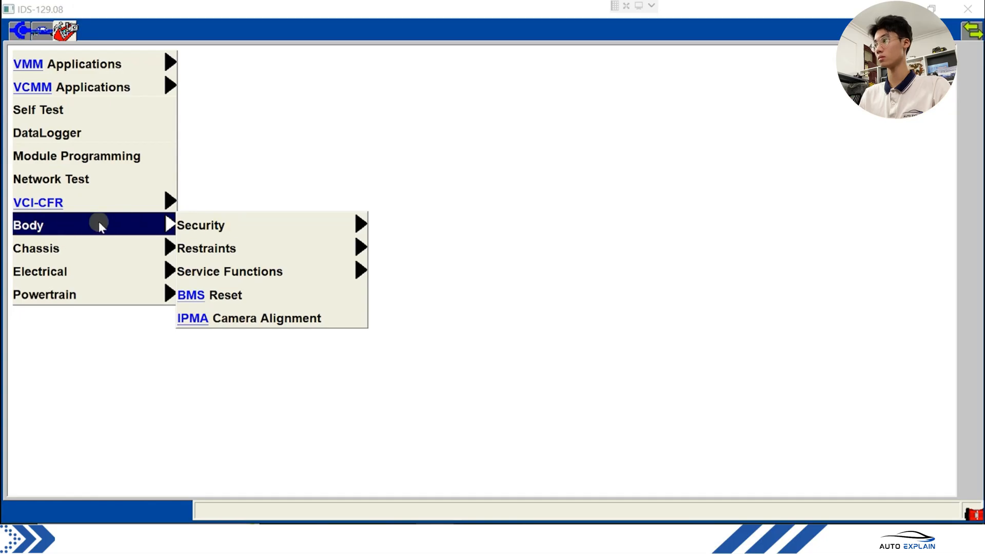
pyautogui.moveTo(45, 282)
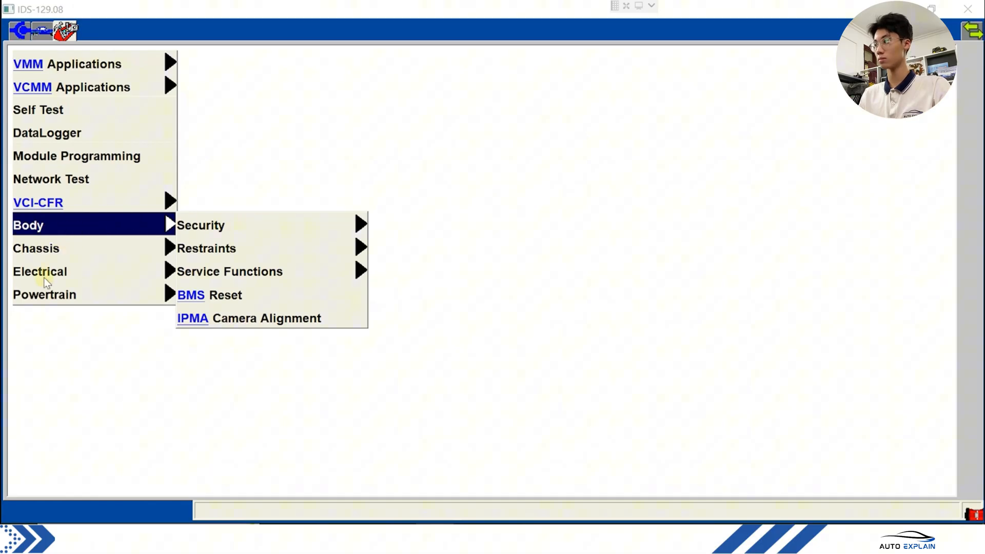
pyautogui.moveTo(254, 232)
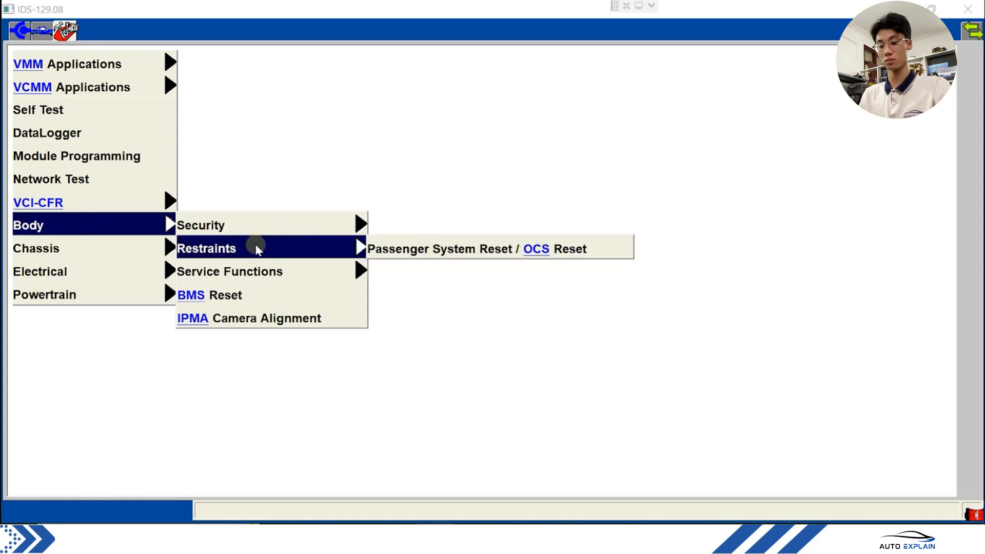
pyautogui.moveTo(436, 280)
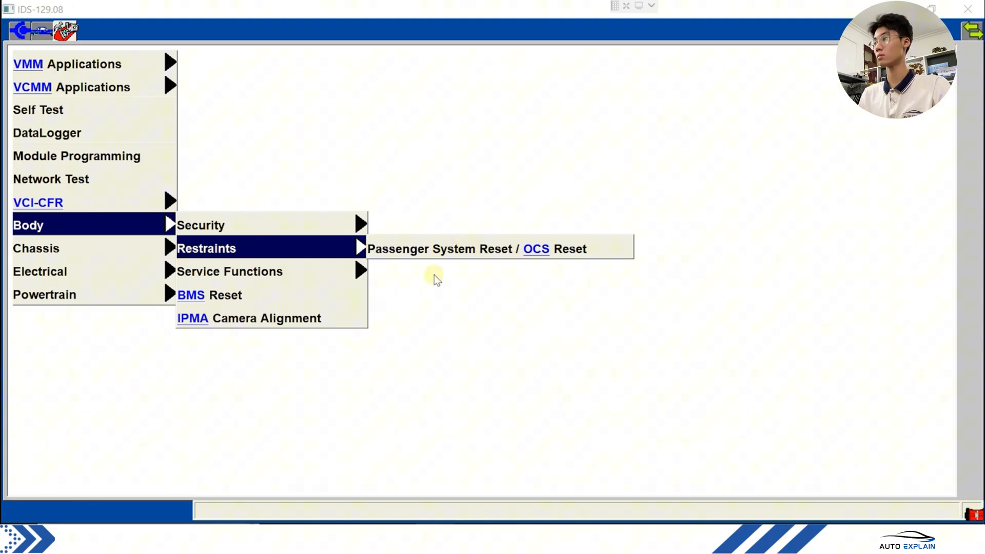
pyautogui.moveTo(465, 255)
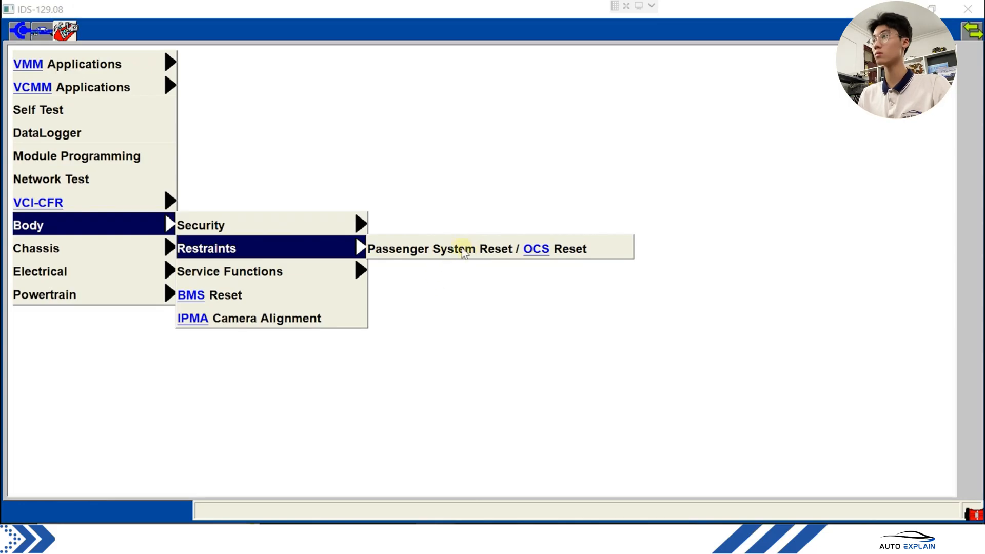
pyautogui.moveTo(436, 241)
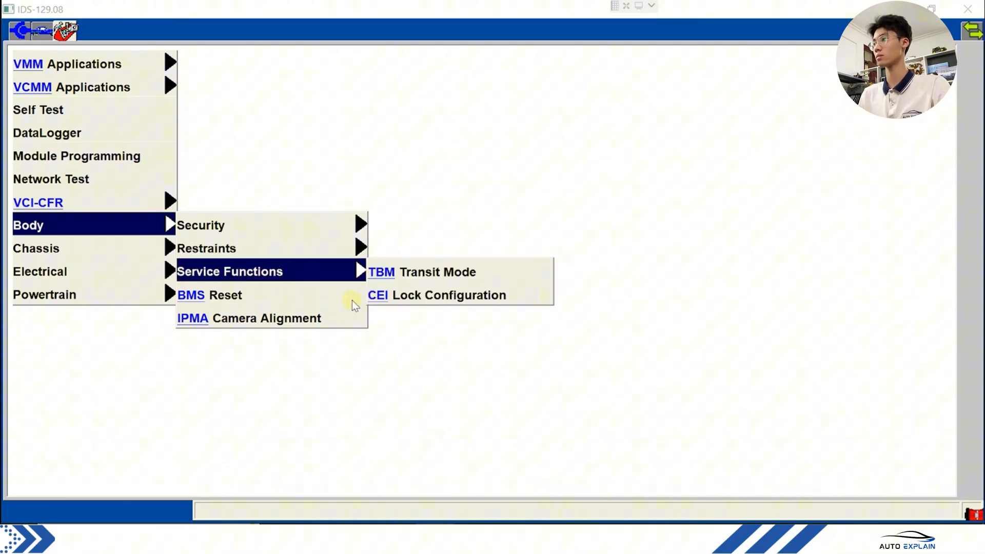
pyautogui.moveTo(278, 304)
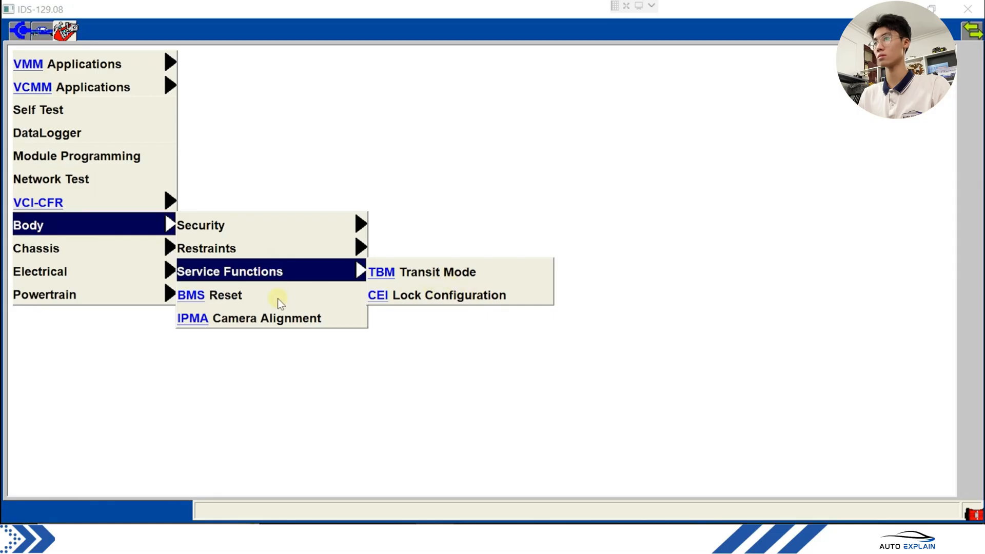
pyautogui.click(209, 294)
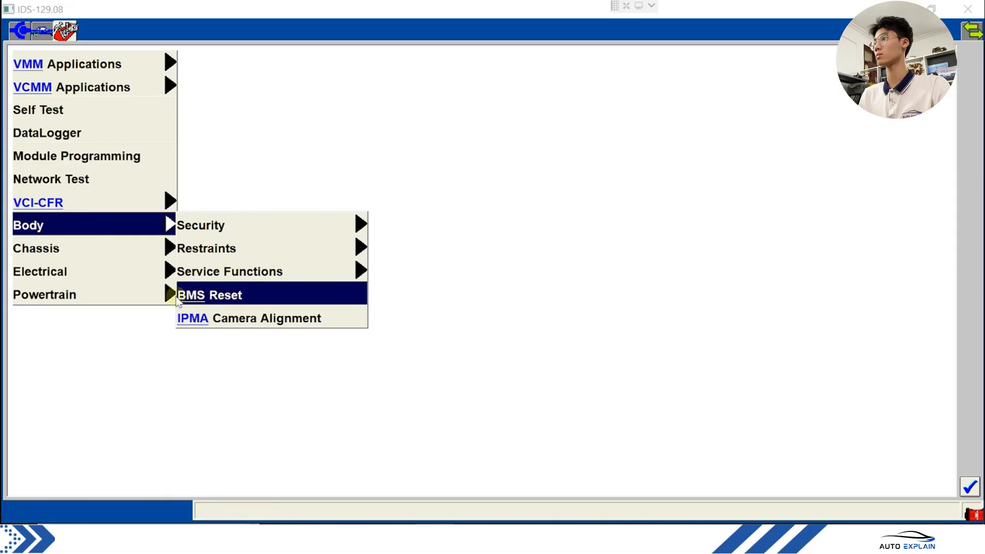
pyautogui.moveTo(267, 318)
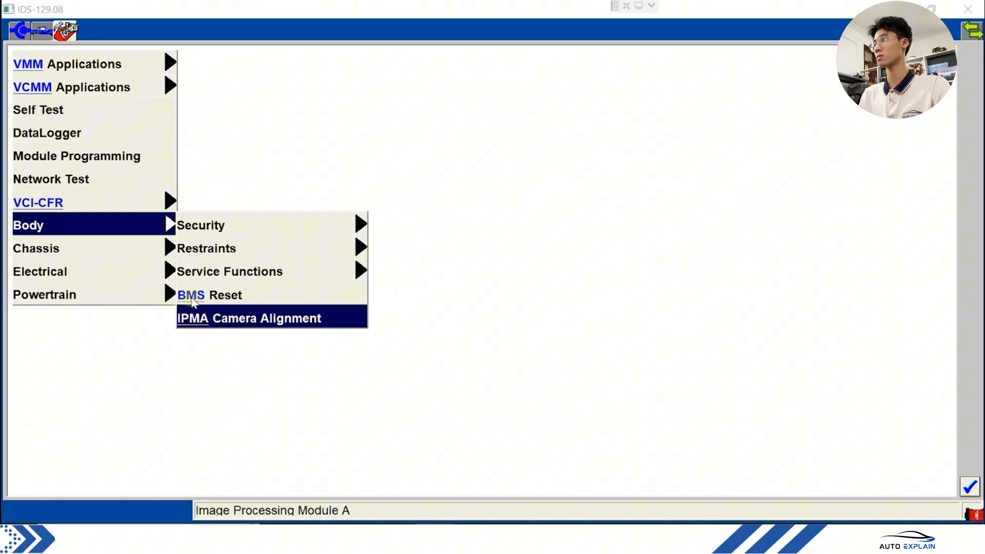
pyautogui.moveTo(210, 295)
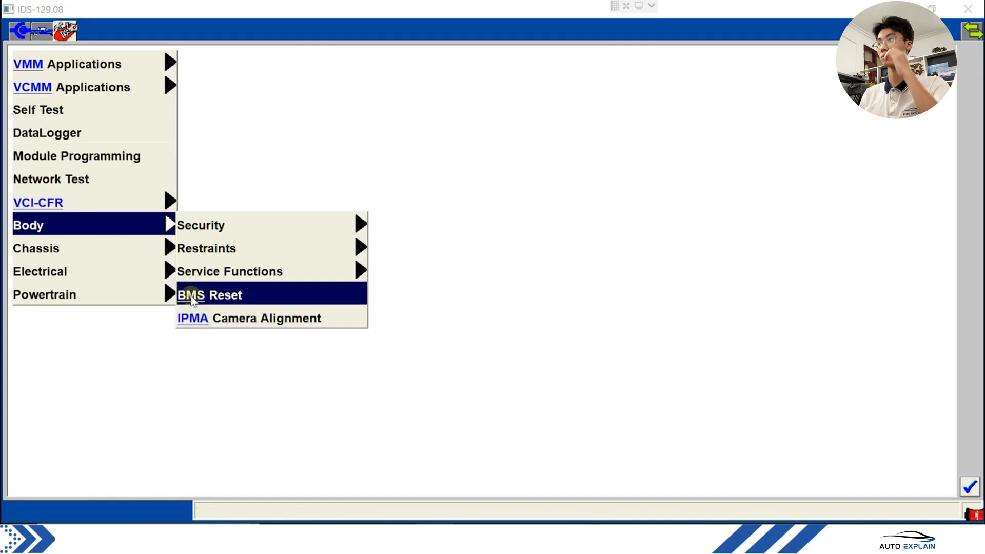
pyautogui.moveTo(191, 328)
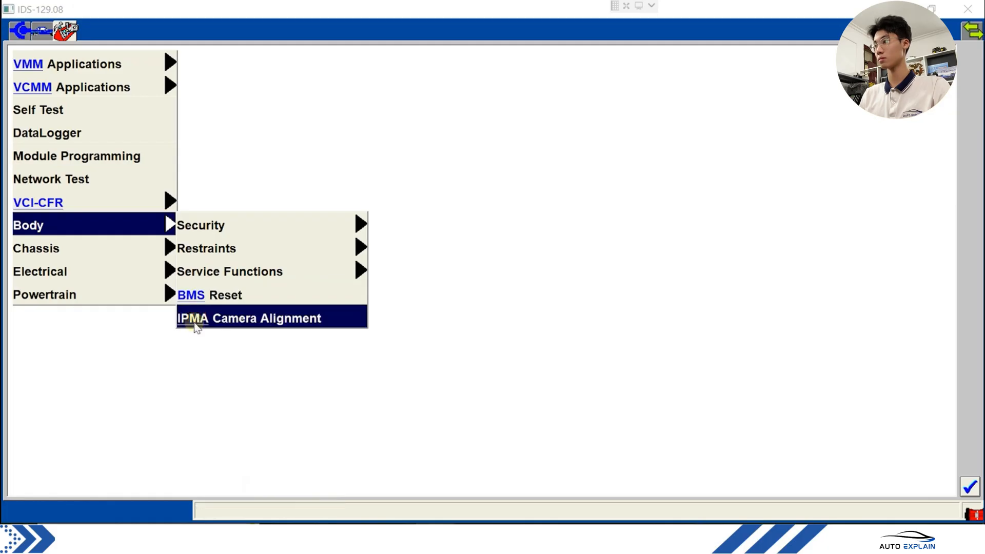
pyautogui.moveTo(213, 317)
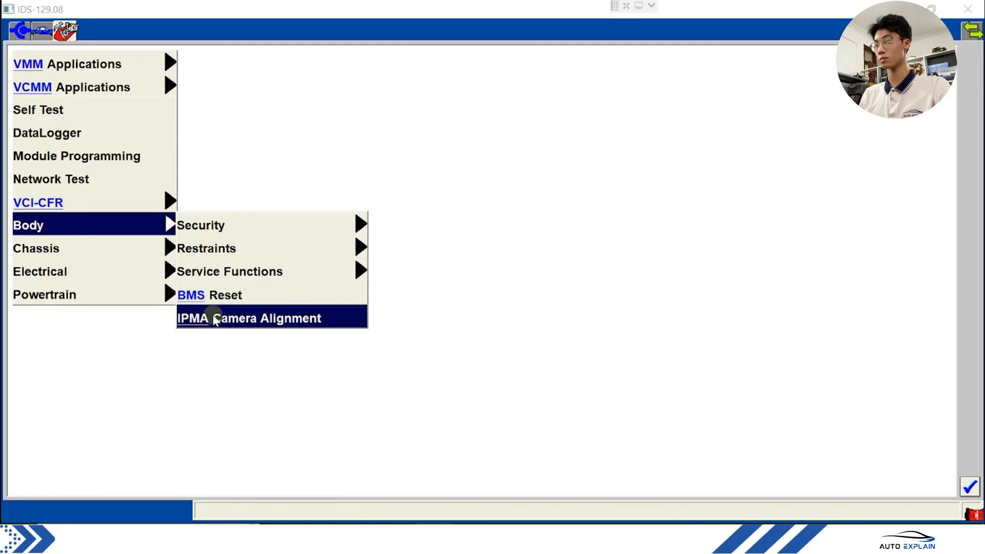
pyautogui.moveTo(220, 239)
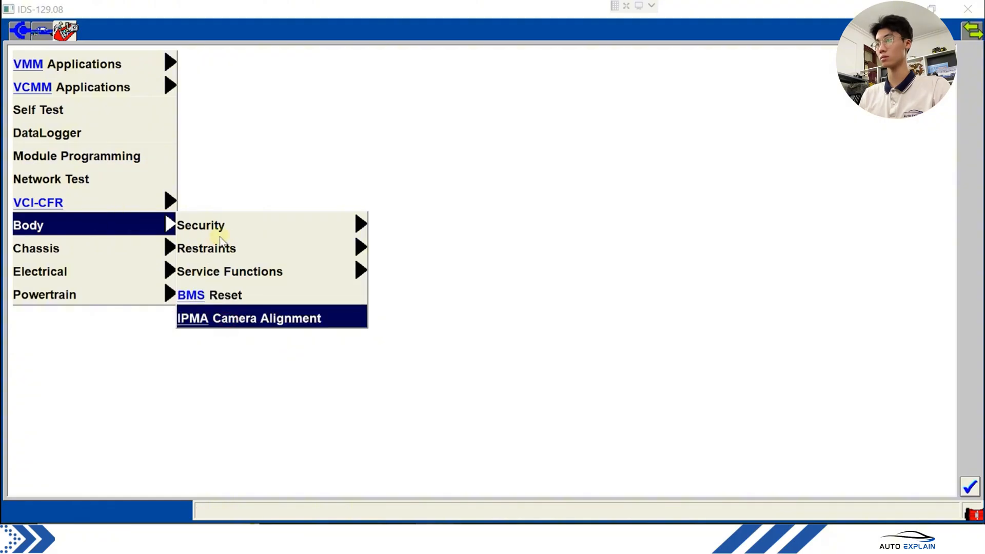
pyautogui.moveTo(227, 323)
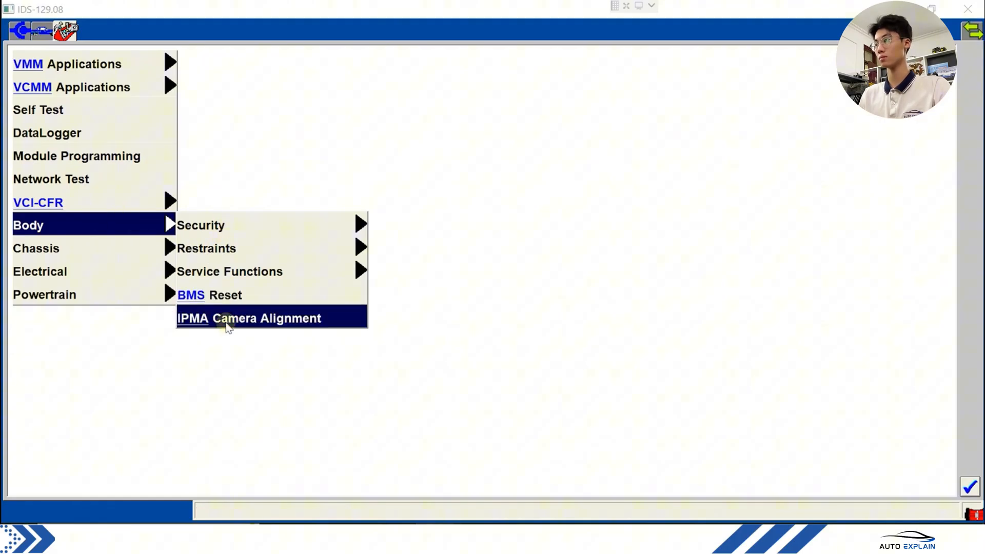
pyautogui.moveTo(224, 264)
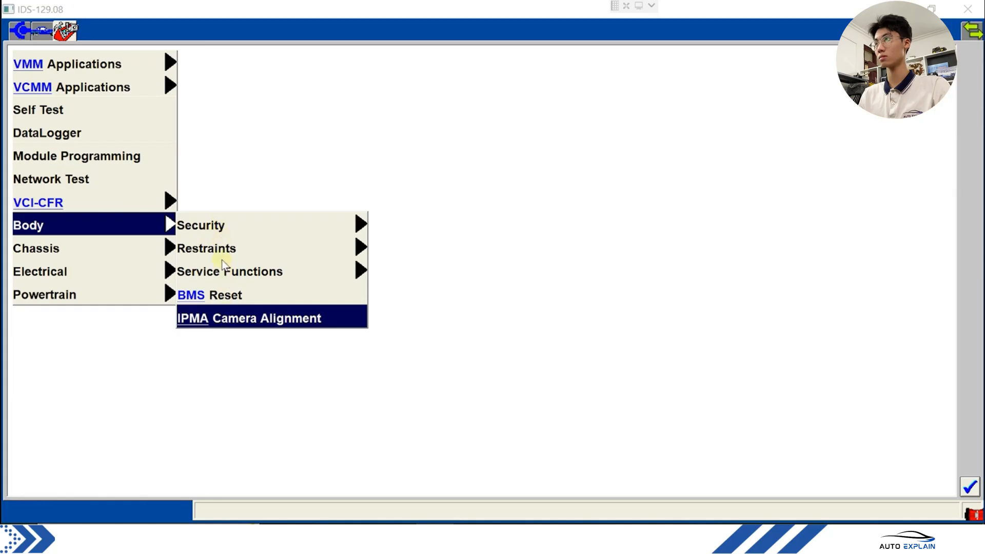
pyautogui.moveTo(216, 296)
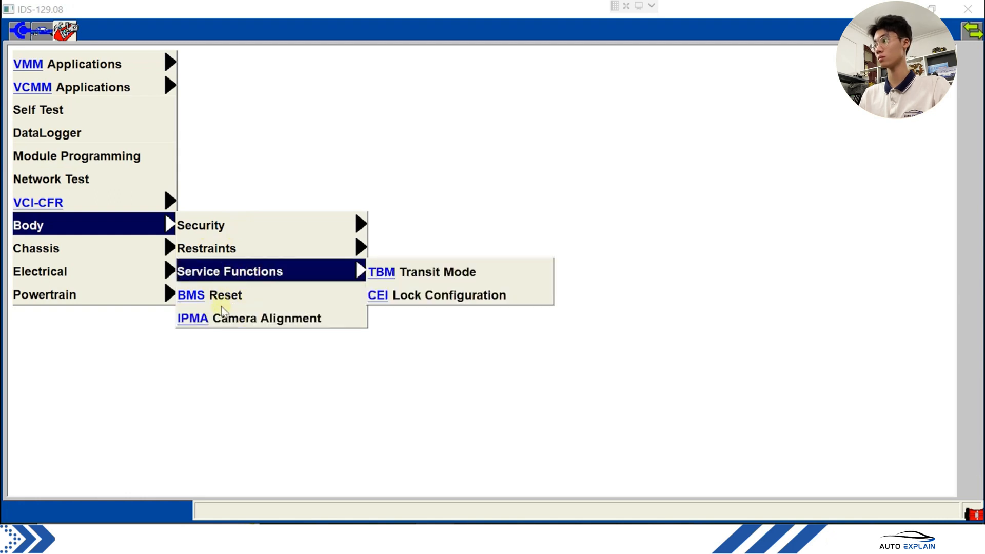
pyautogui.moveTo(250, 322)
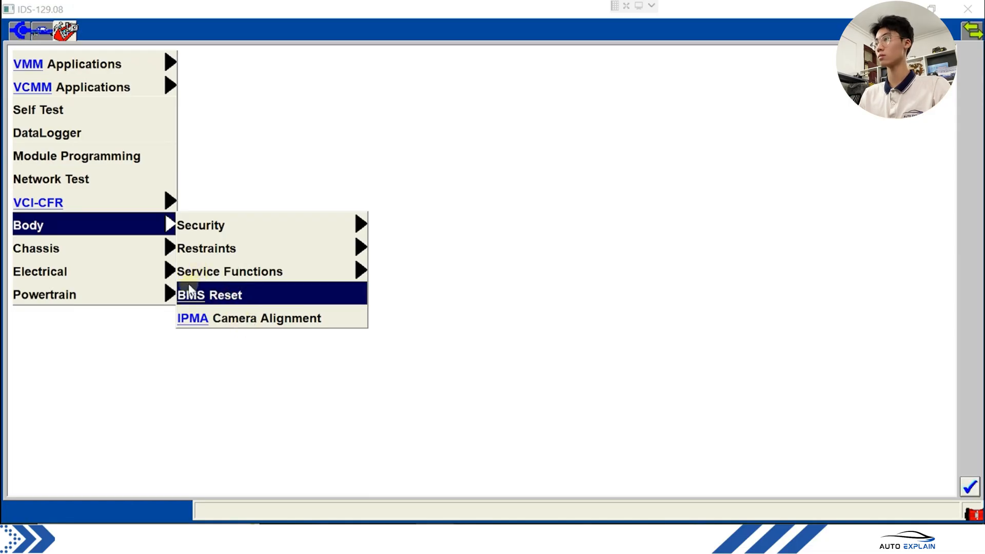
pyautogui.moveTo(209, 294)
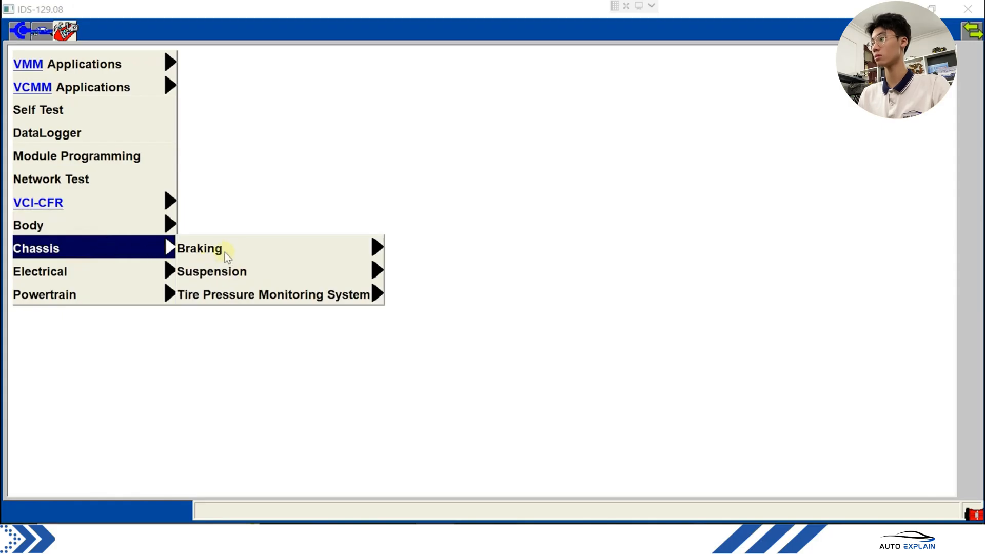
# - Expand Chassis Braking to show ABS Service Bleed and IVD Initialization Sequence
pyautogui.click(199, 248)
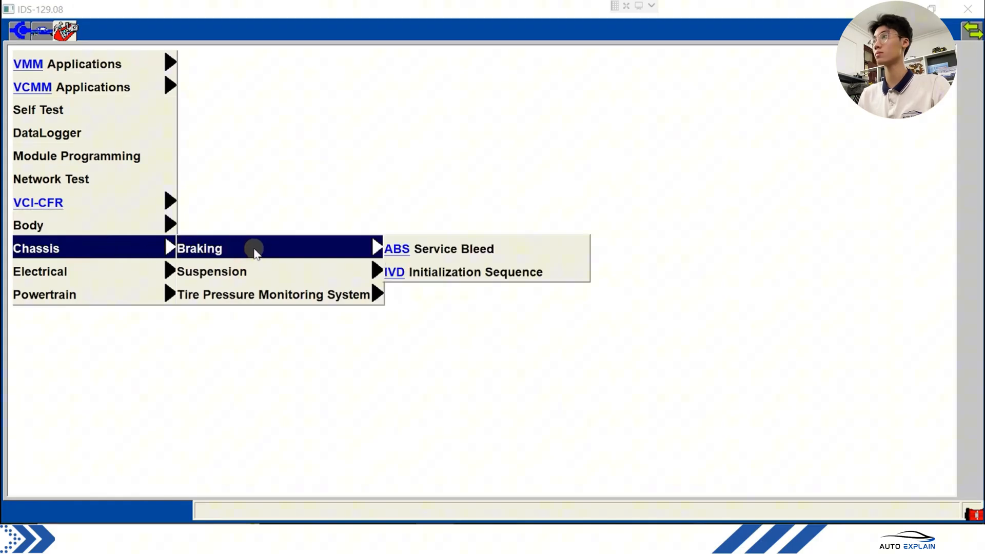
pyautogui.click(454, 248)
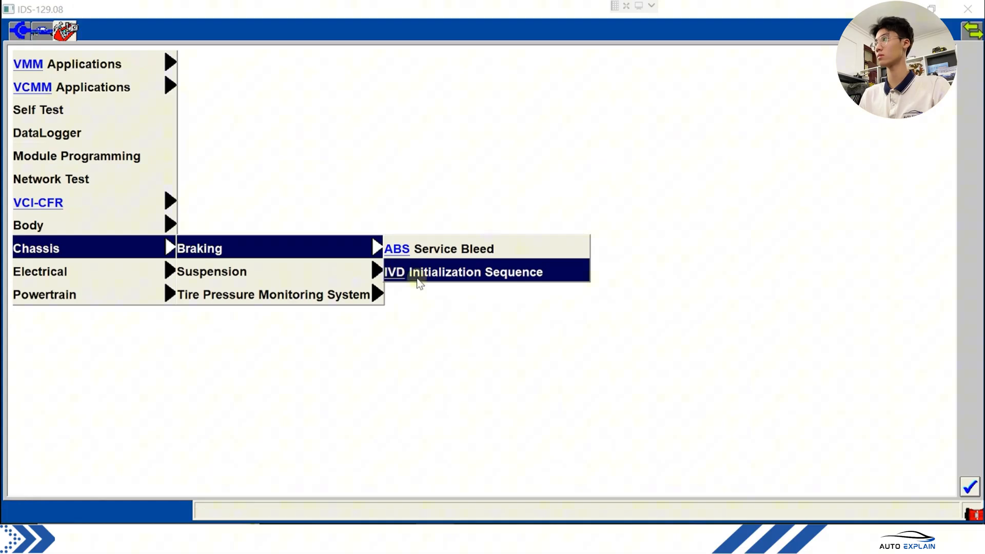
pyautogui.moveTo(446, 272)
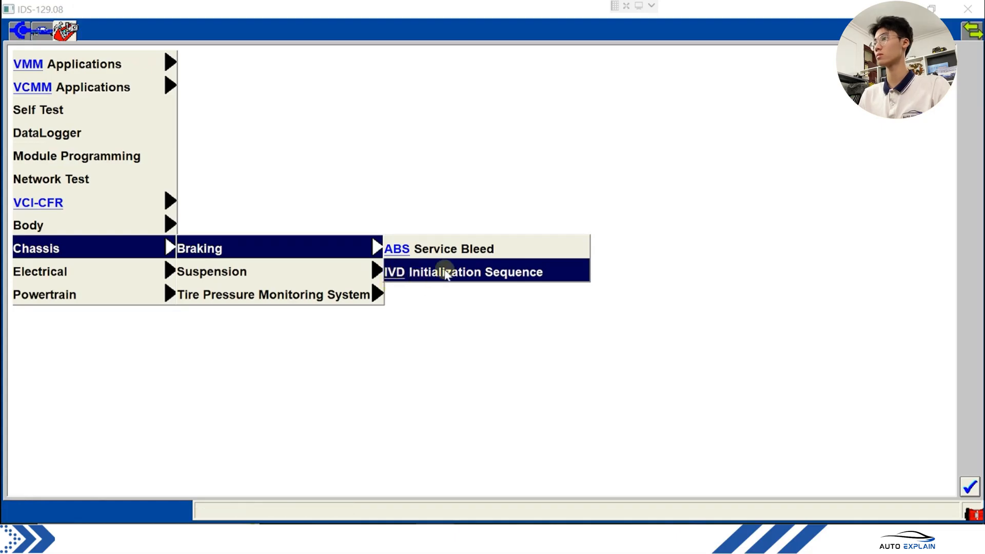
pyautogui.moveTo(440, 272)
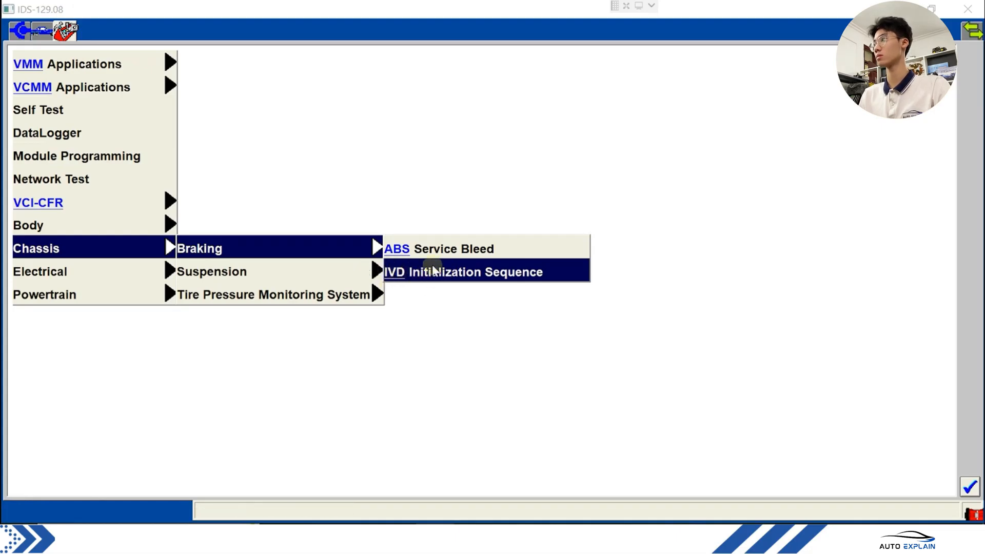
pyautogui.moveTo(295, 275)
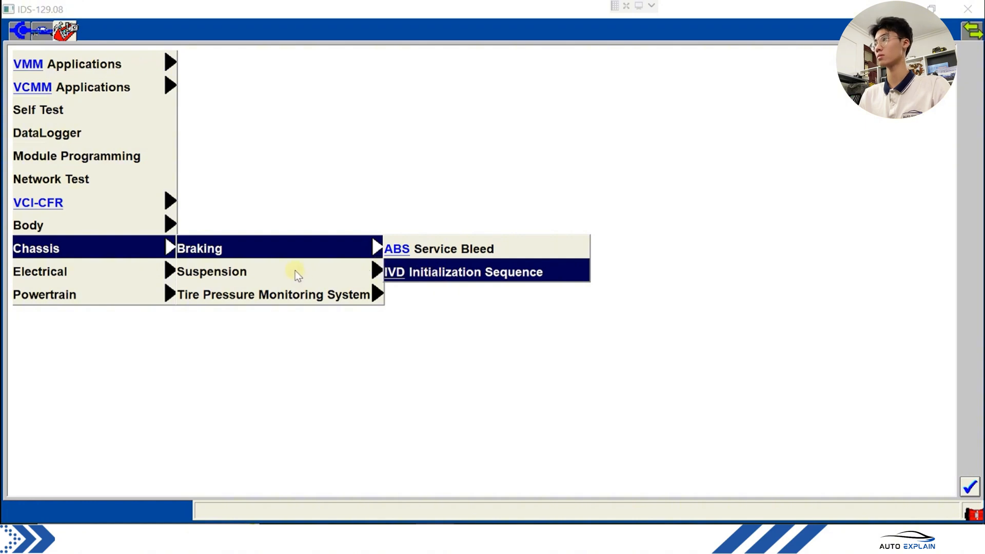
pyautogui.moveTo(275, 271)
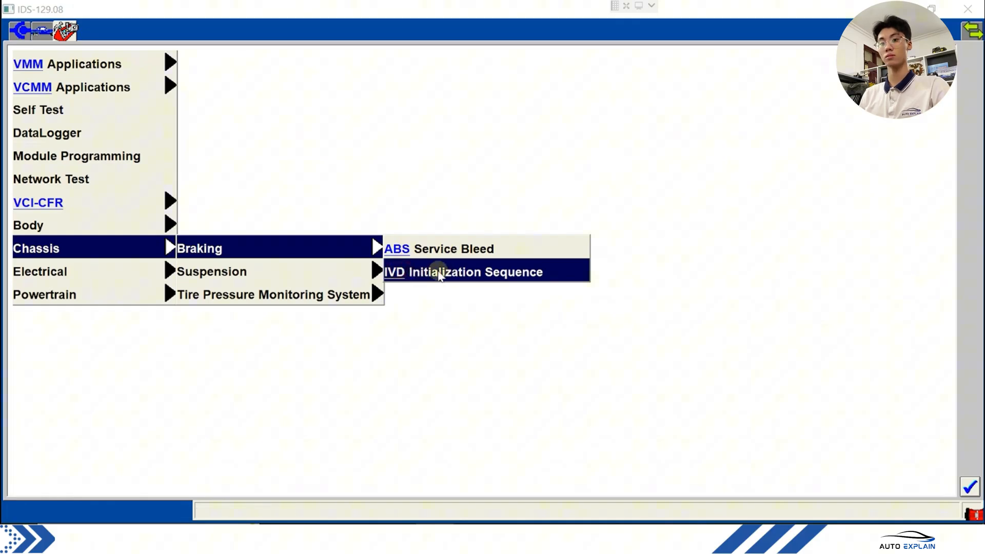
pyautogui.moveTo(352, 277)
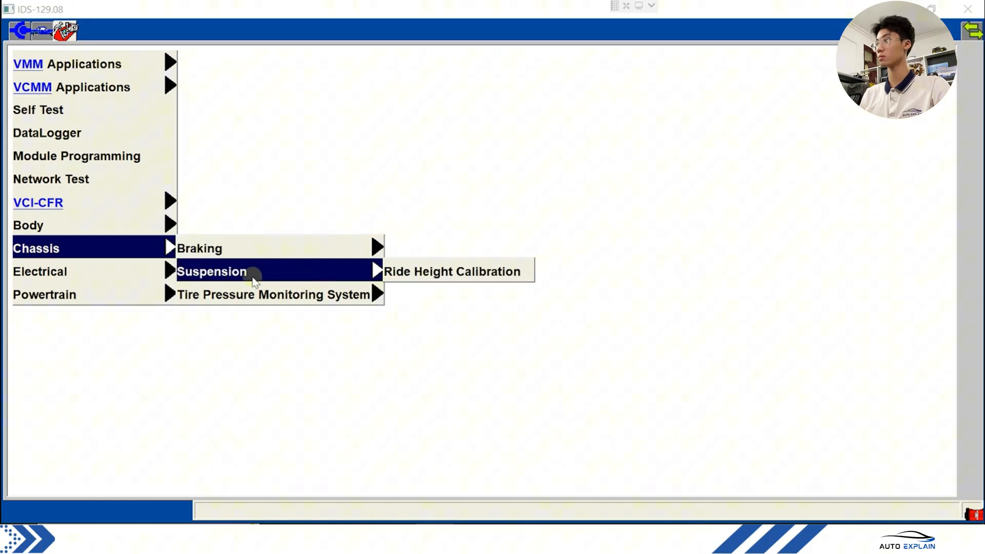
pyautogui.moveTo(300, 275)
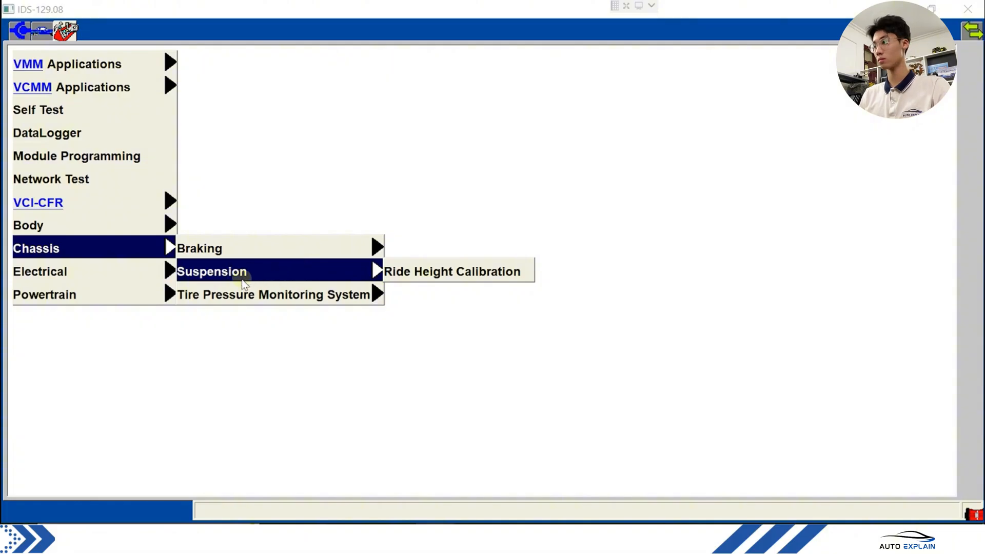
pyautogui.moveTo(282, 278)
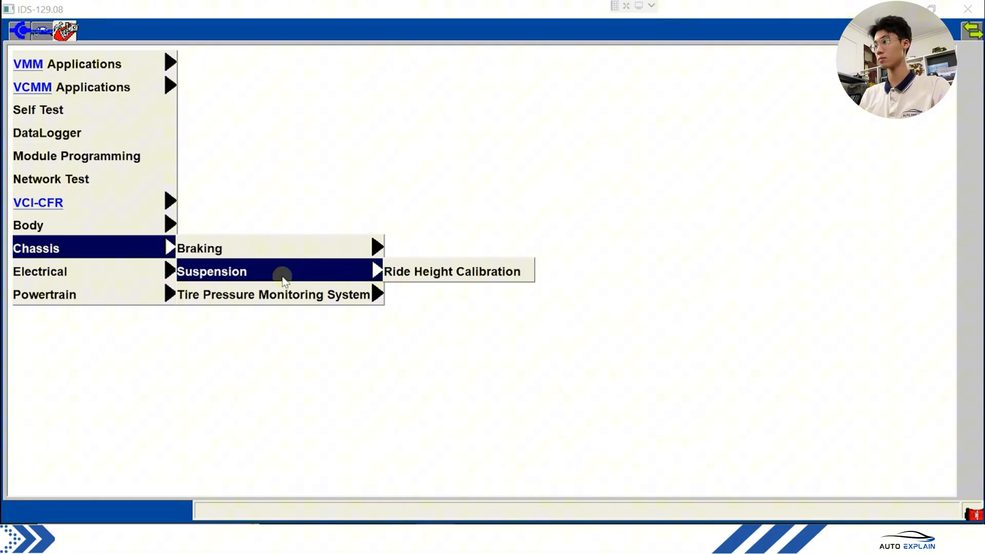
pyautogui.moveTo(297, 277)
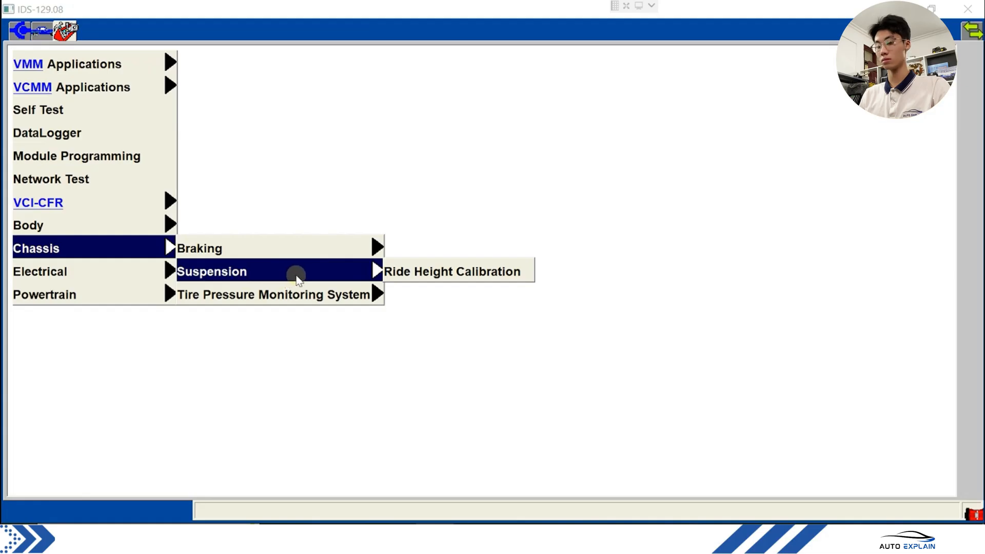
pyautogui.moveTo(255, 299)
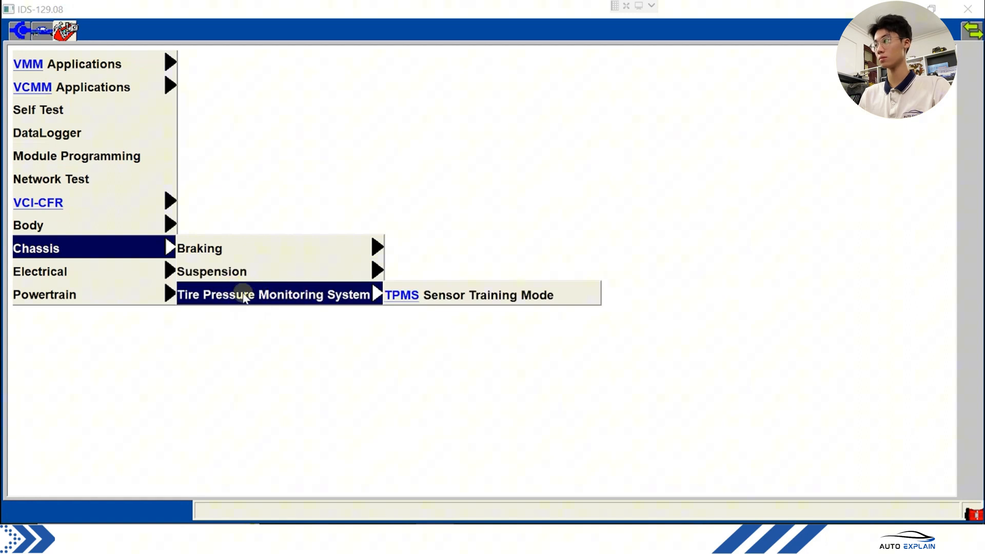
pyautogui.moveTo(238, 294)
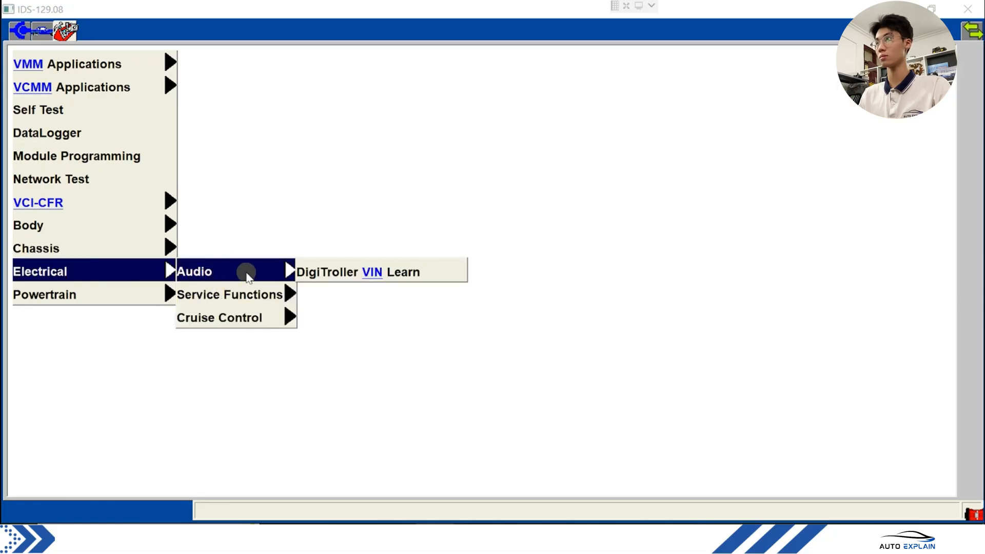
pyautogui.moveTo(234, 295)
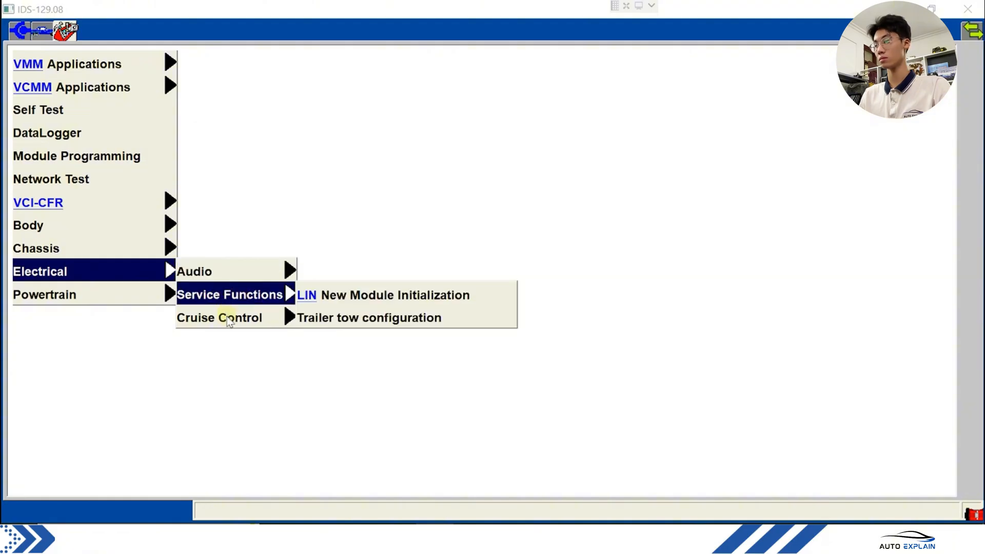
pyautogui.moveTo(420, 295)
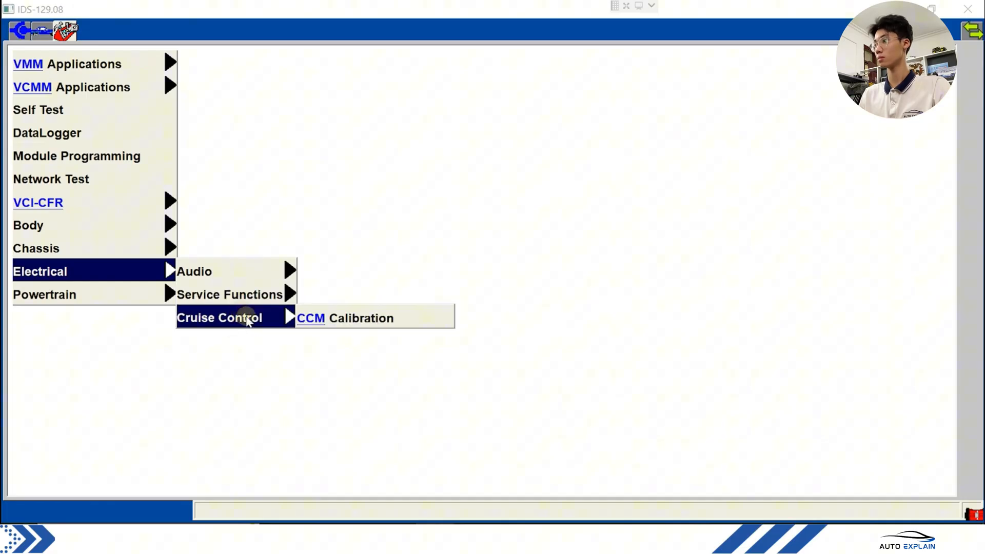
pyautogui.moveTo(230, 294)
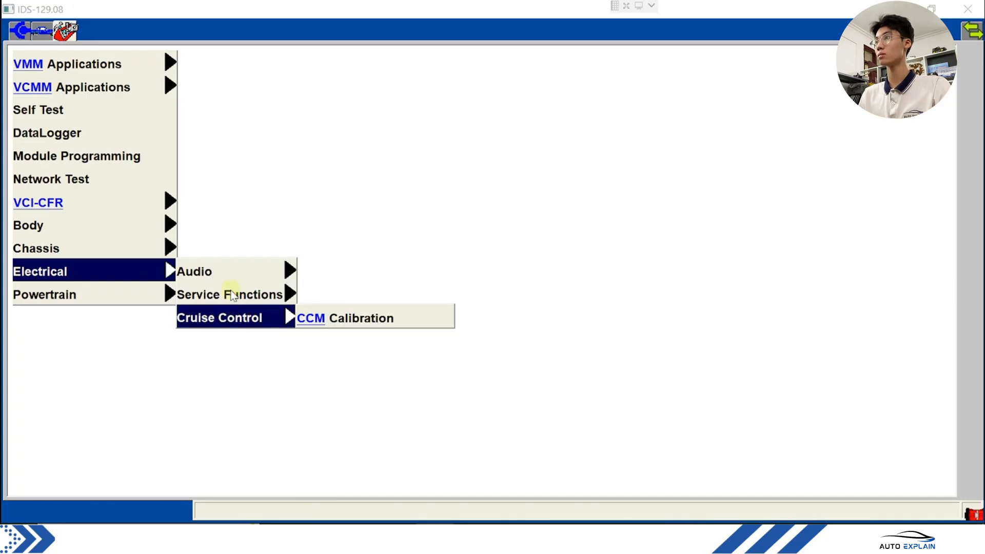
# - Open the Powertrain submenu listing Fuel Economy Test and Fuel System Test
pyautogui.click(44, 294)
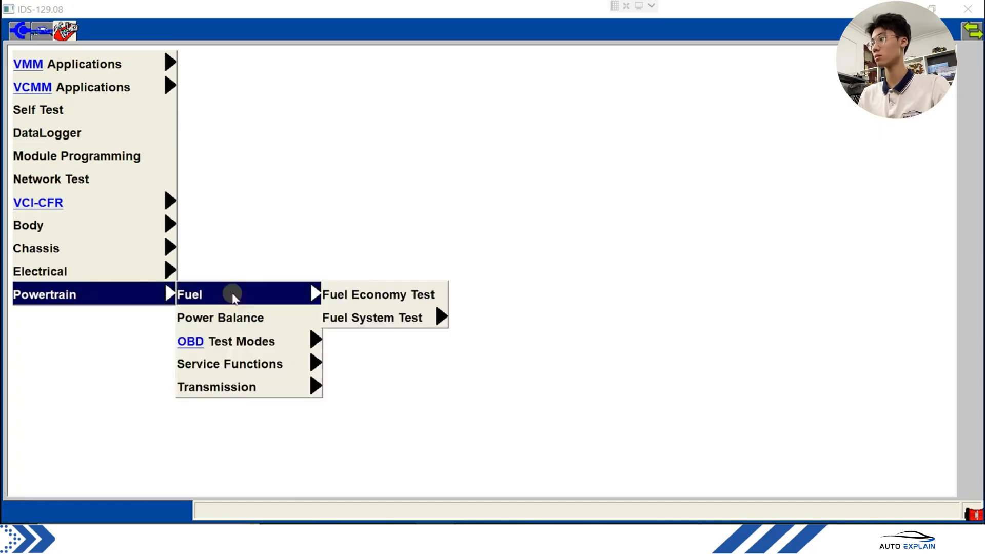
pyautogui.moveTo(379, 294)
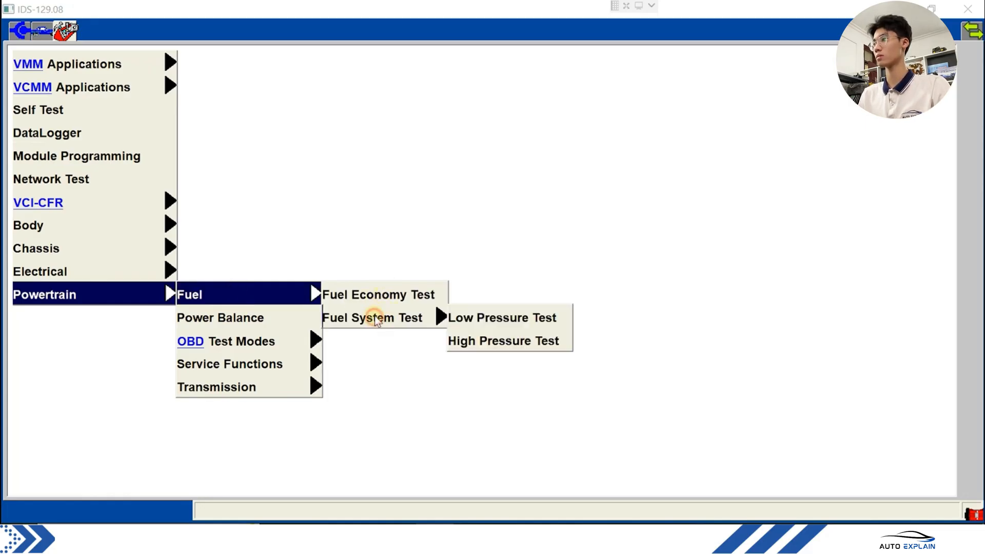
pyautogui.moveTo(372, 317)
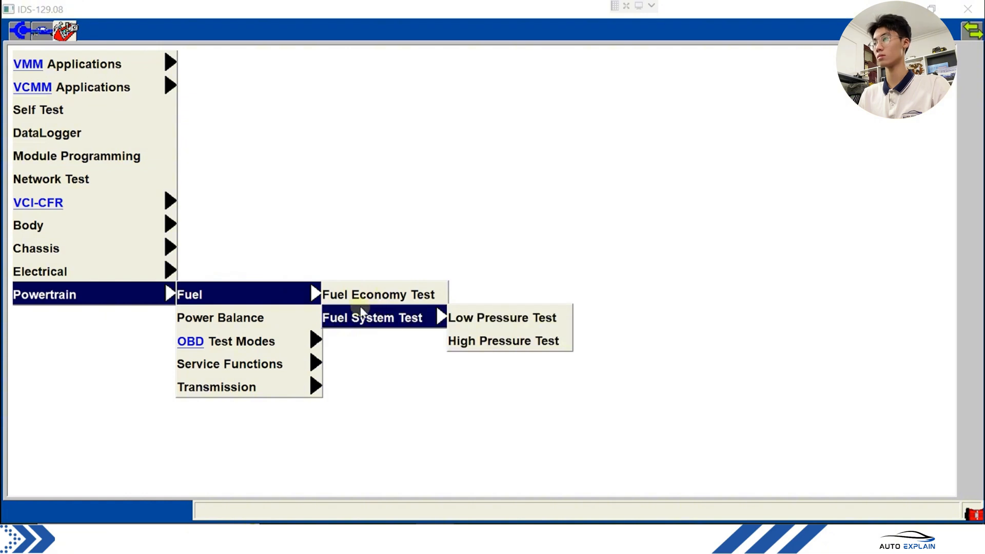
pyautogui.moveTo(381, 305)
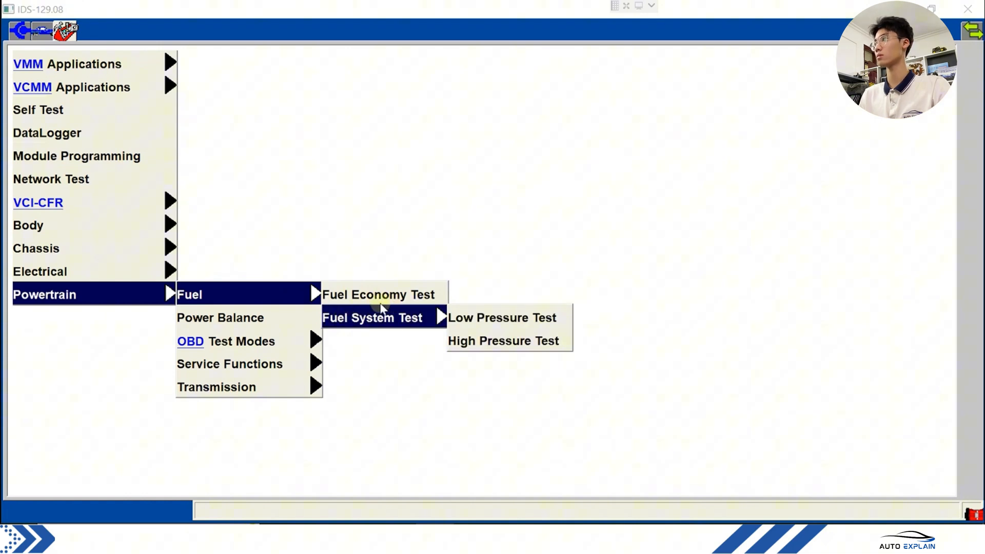
pyautogui.moveTo(244, 318)
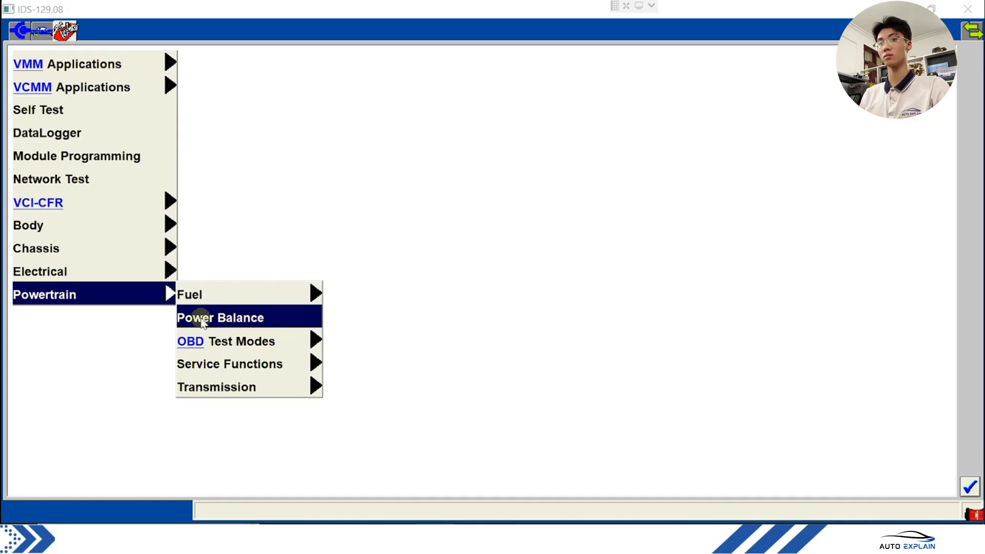
pyautogui.moveTo(257, 317)
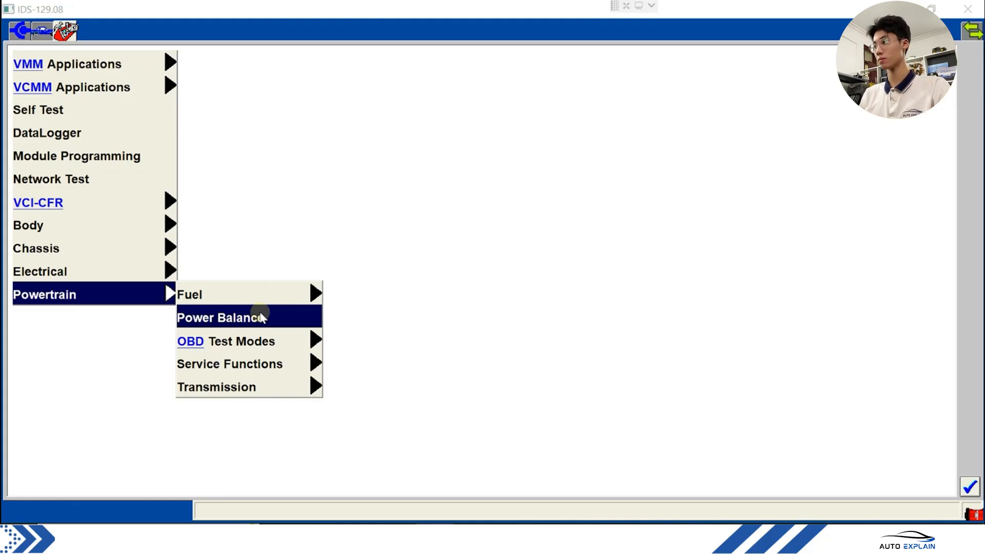
pyautogui.moveTo(254, 330)
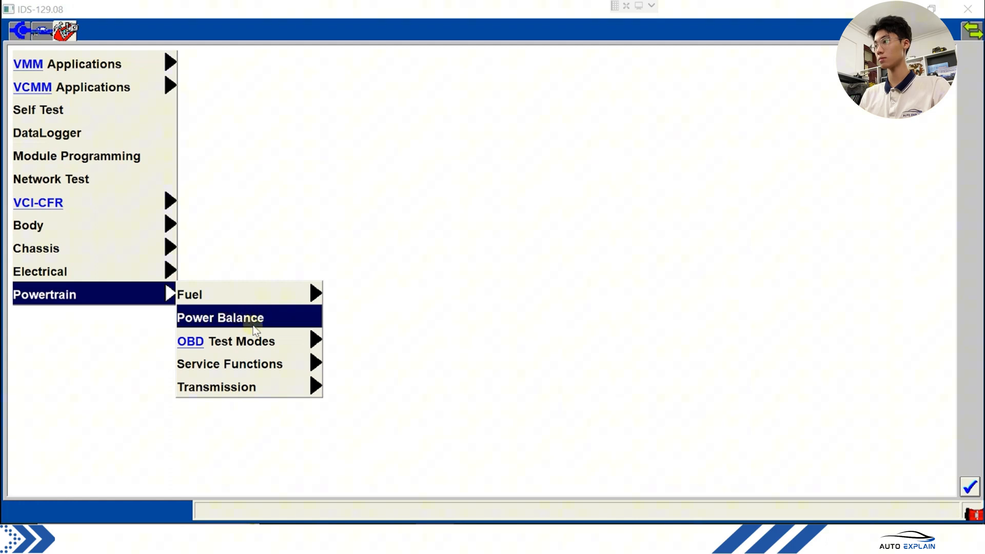
pyautogui.moveTo(254, 327)
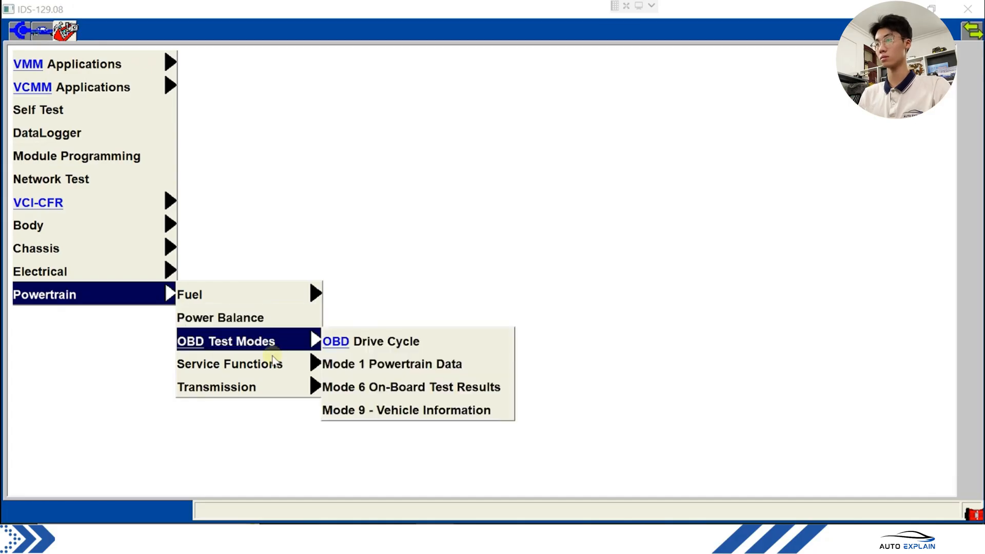
pyautogui.moveTo(272, 367)
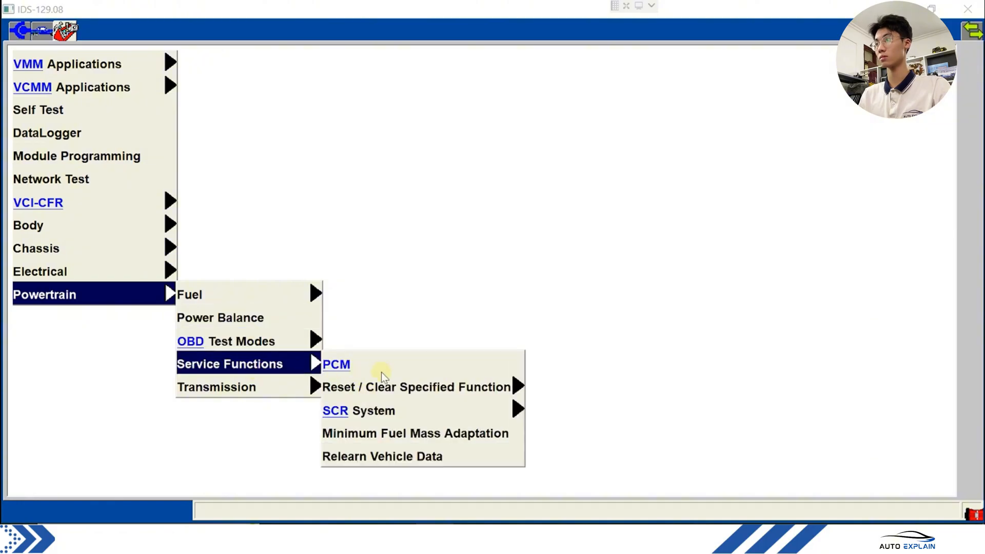
pyautogui.moveTo(453, 393)
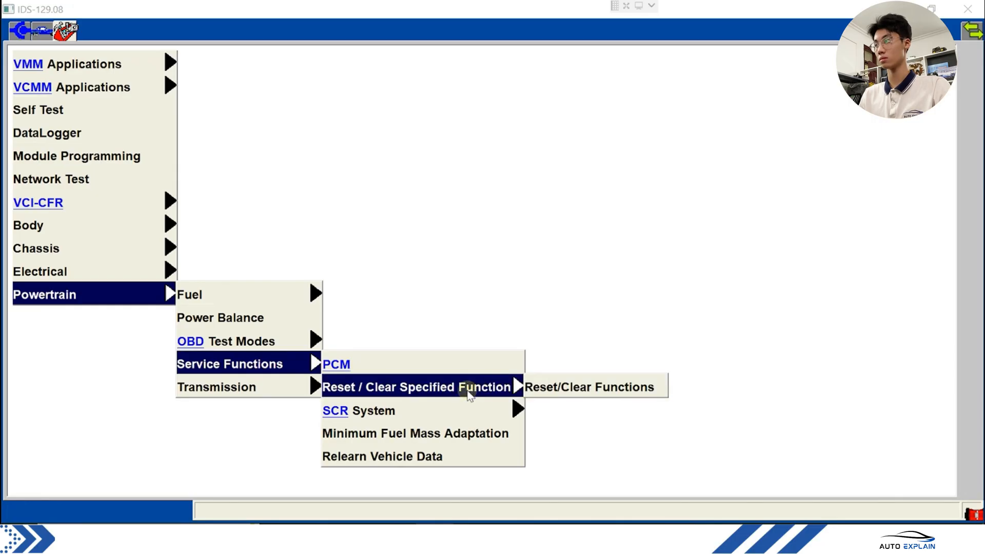
pyautogui.moveTo(462, 392)
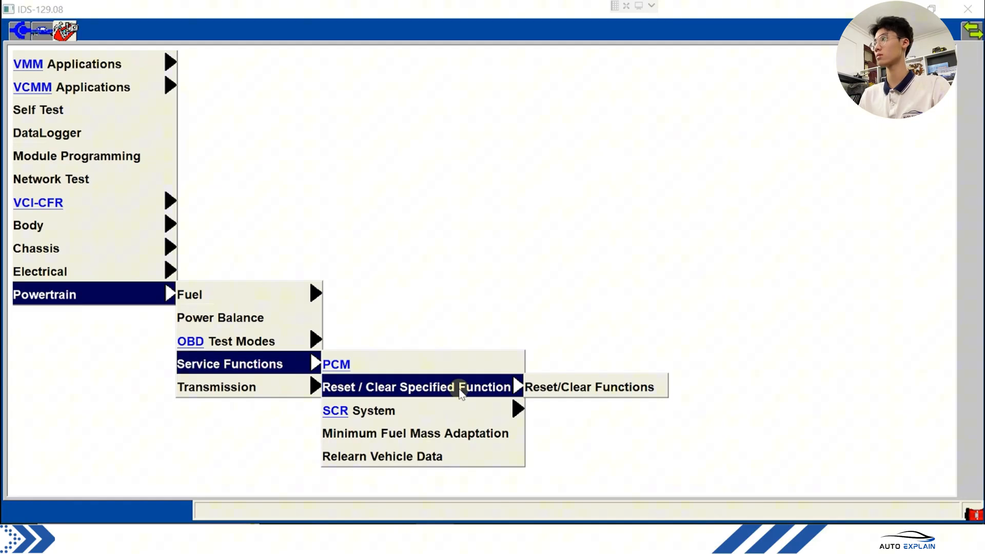
pyautogui.moveTo(424, 440)
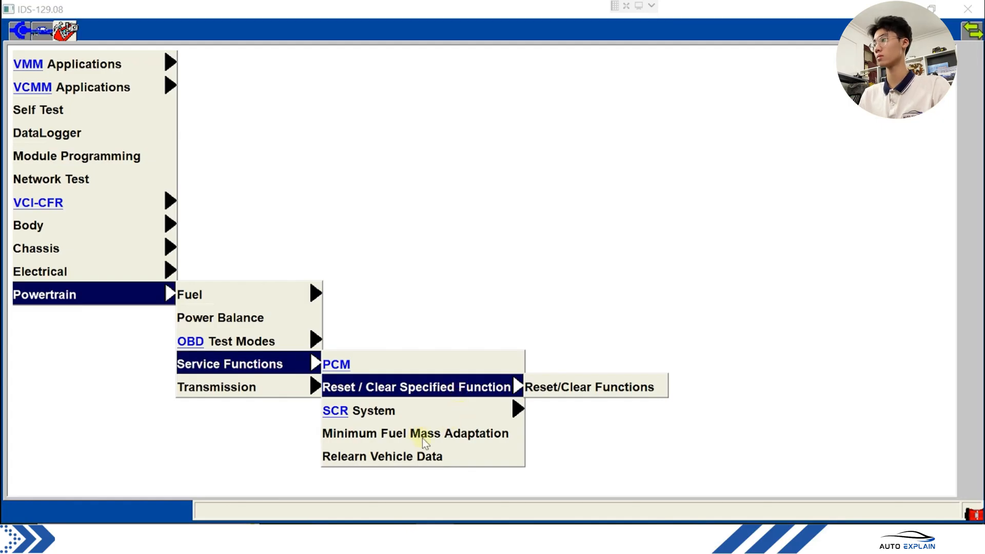
pyautogui.moveTo(458, 316)
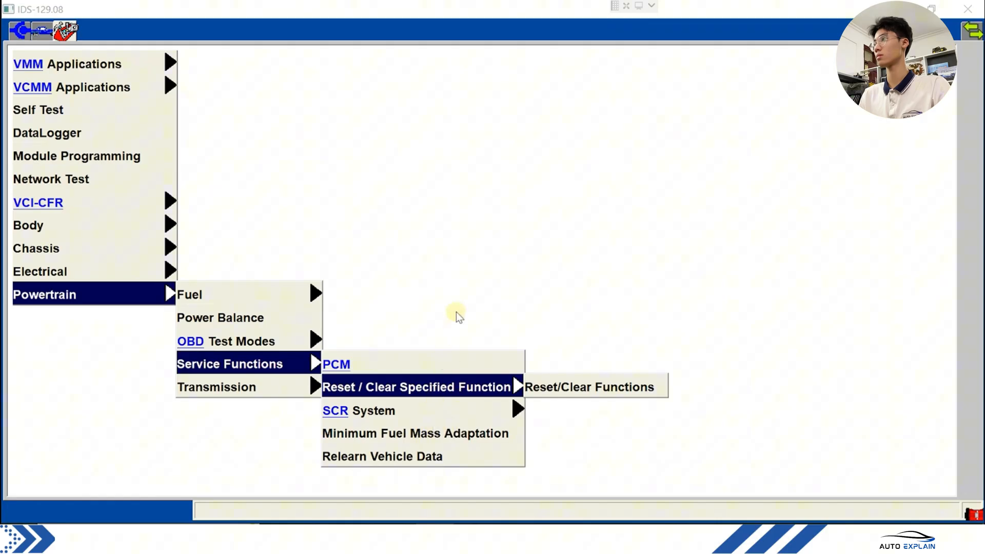
pyautogui.moveTo(472, 295)
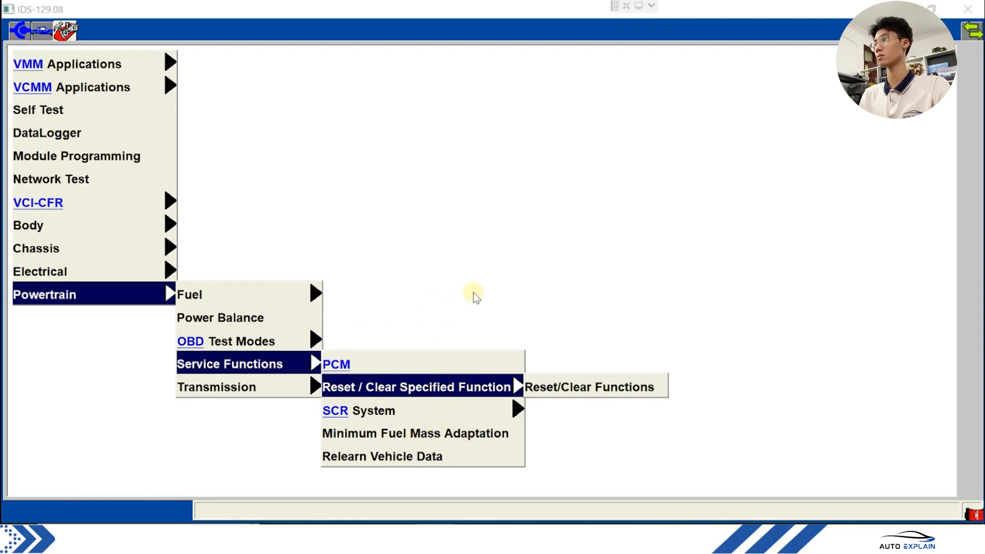
pyautogui.moveTo(516, 272)
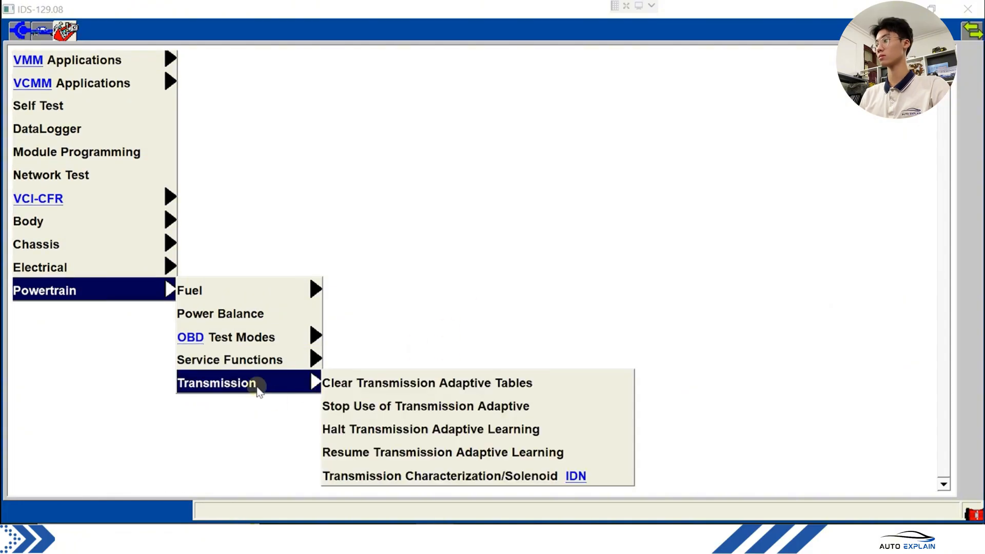
pyautogui.moveTo(457, 397)
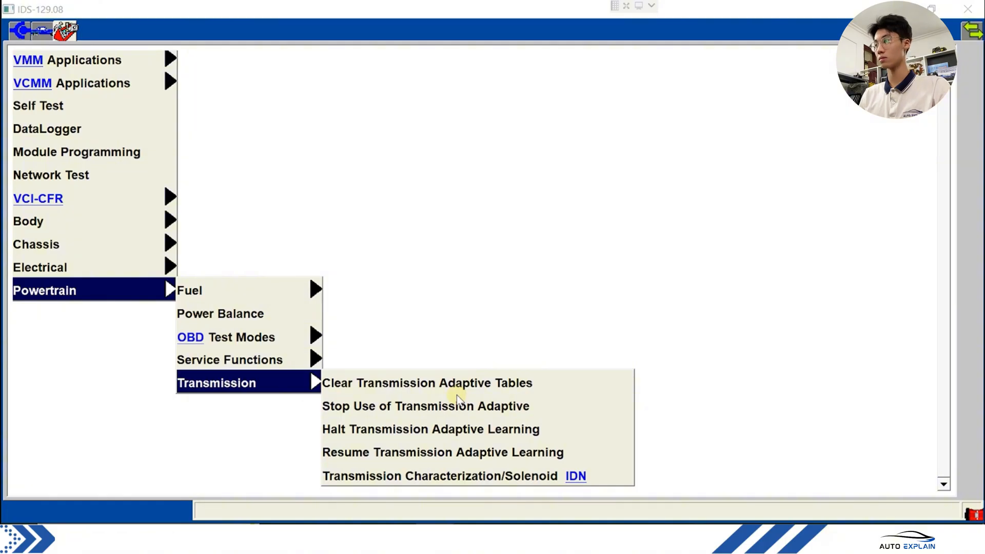
pyautogui.moveTo(490, 283)
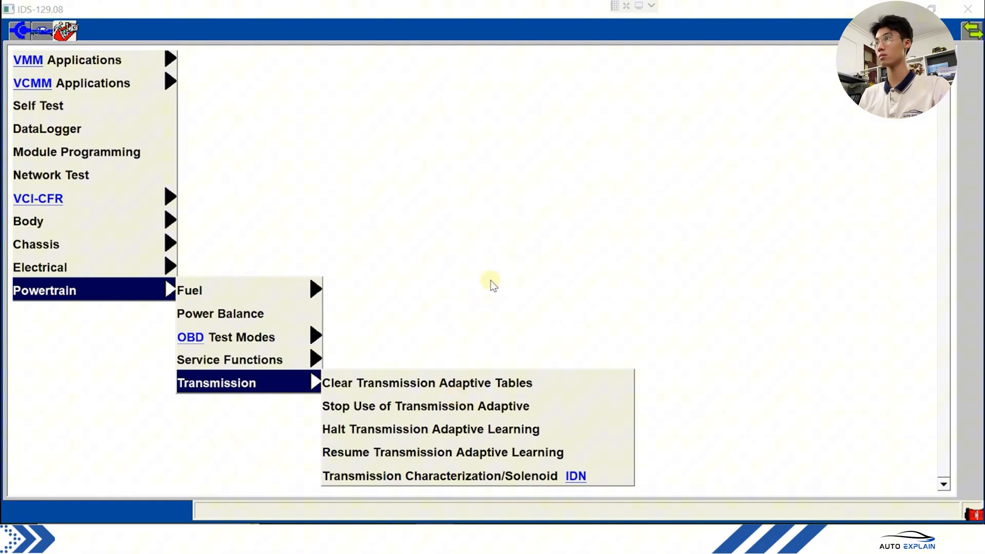
pyautogui.moveTo(506, 238)
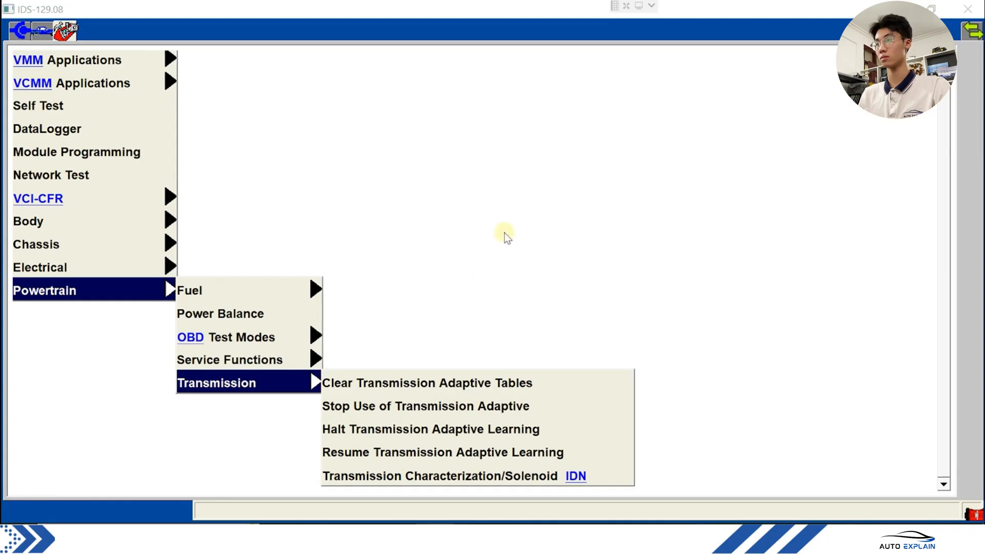
pyautogui.moveTo(182, 285)
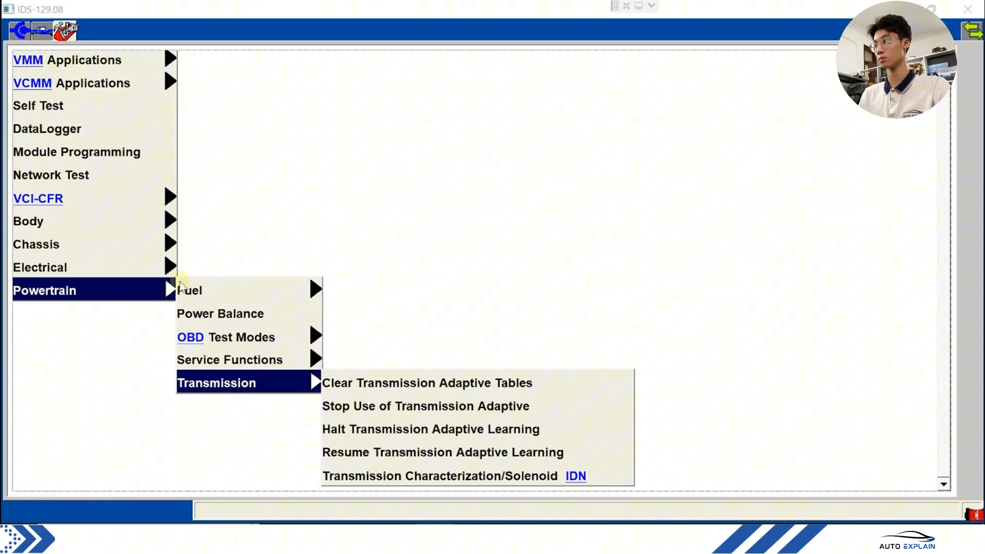
pyautogui.moveTo(81, 112)
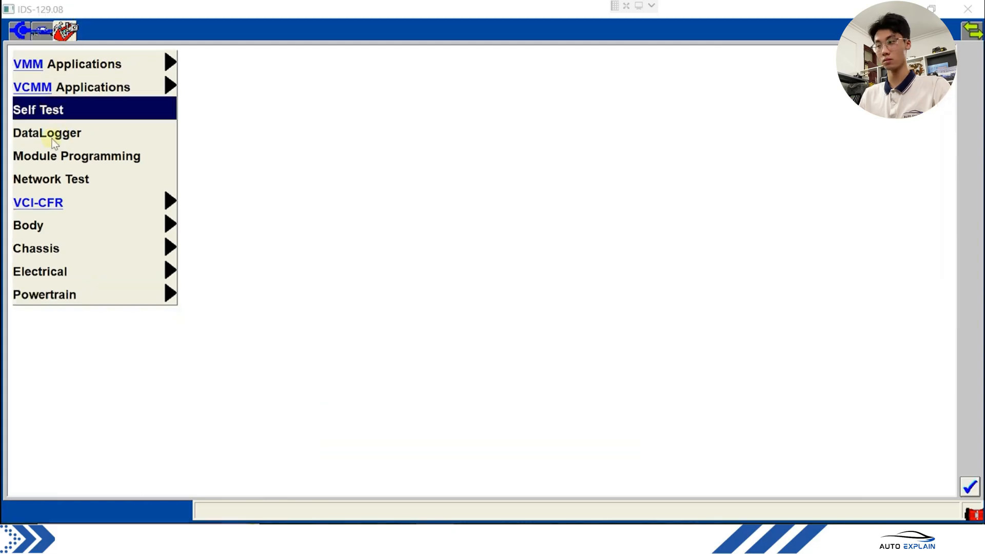
pyautogui.moveTo(65, 149)
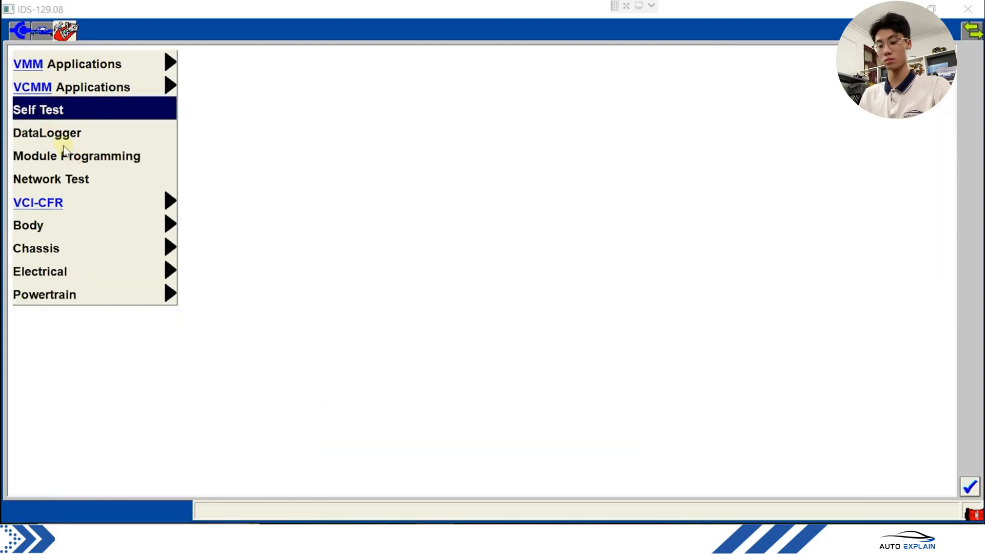
pyautogui.moveTo(308, 179)
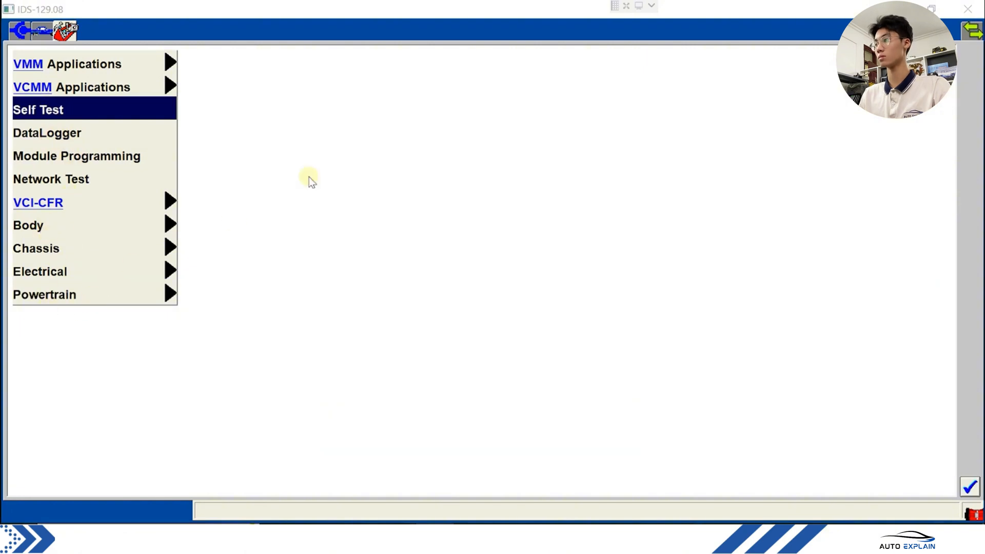
# - Select Self Test in the toolbox list
pyautogui.click(76, 156)
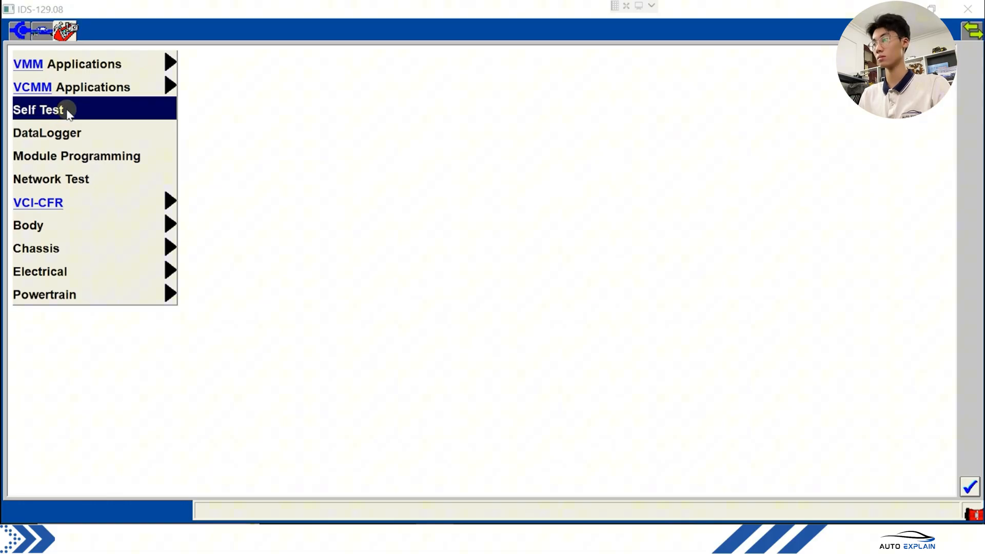
pyautogui.moveTo(55, 156)
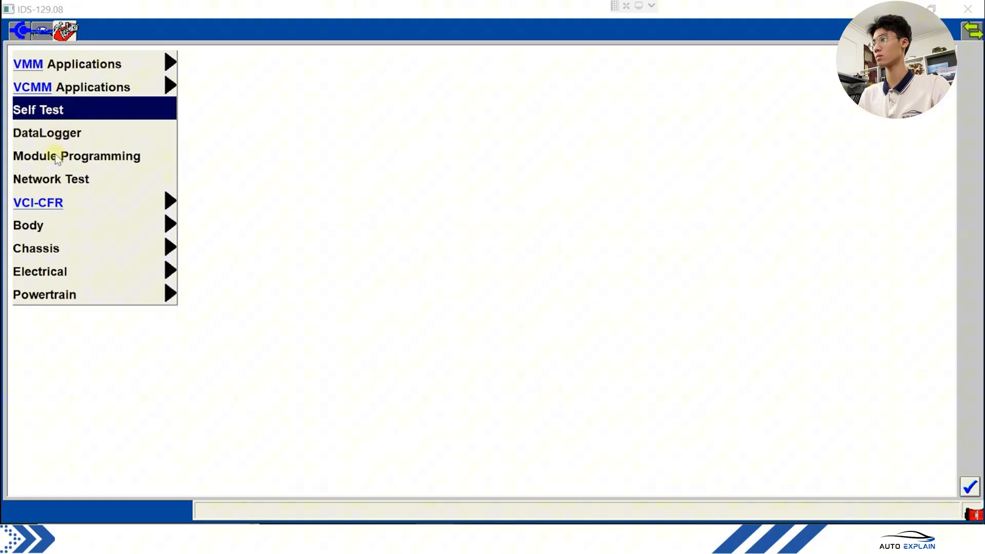
pyautogui.moveTo(966, 512)
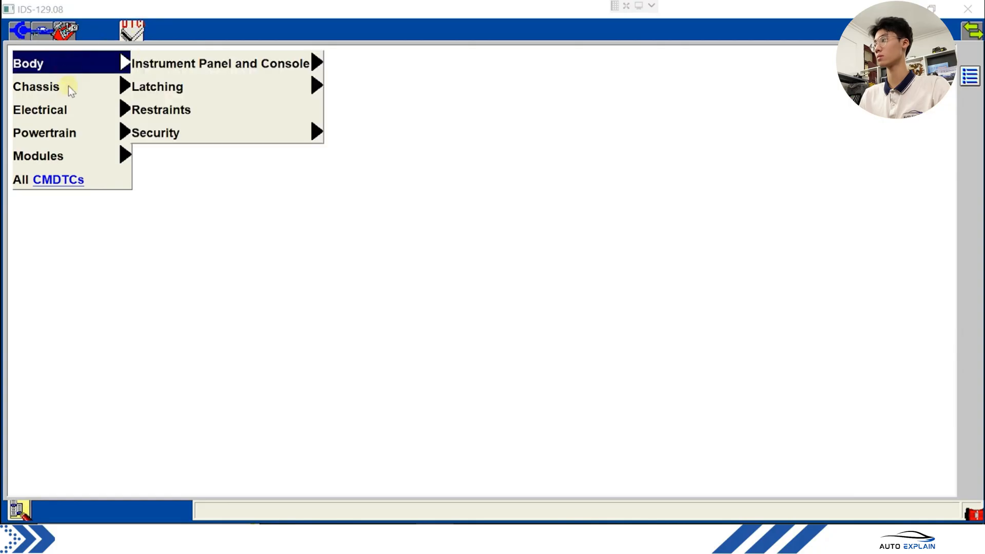
# - Open Modules and list all CMDTCs, revealing BCM and C-CM codes like B1330, U0401
pyautogui.click(40, 109)
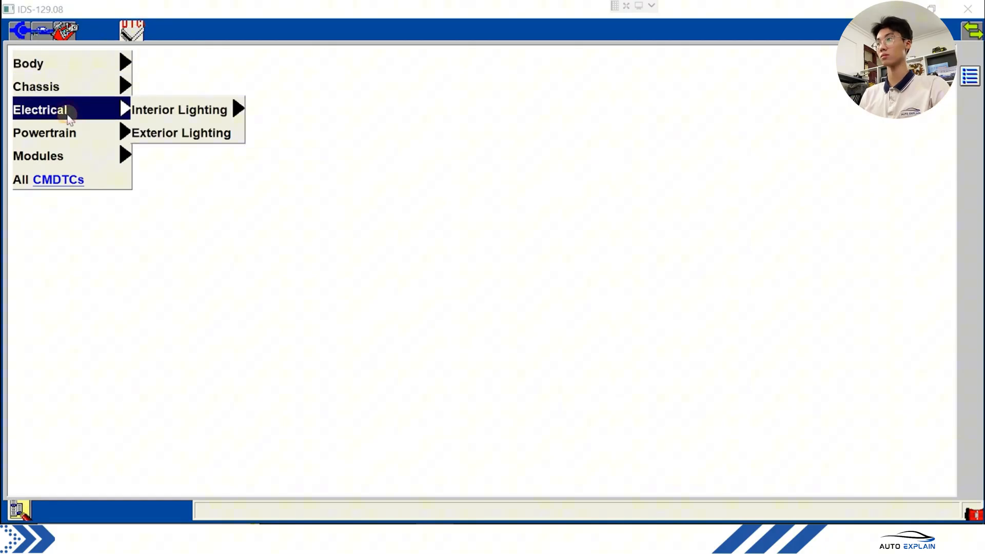
pyautogui.click(38, 156)
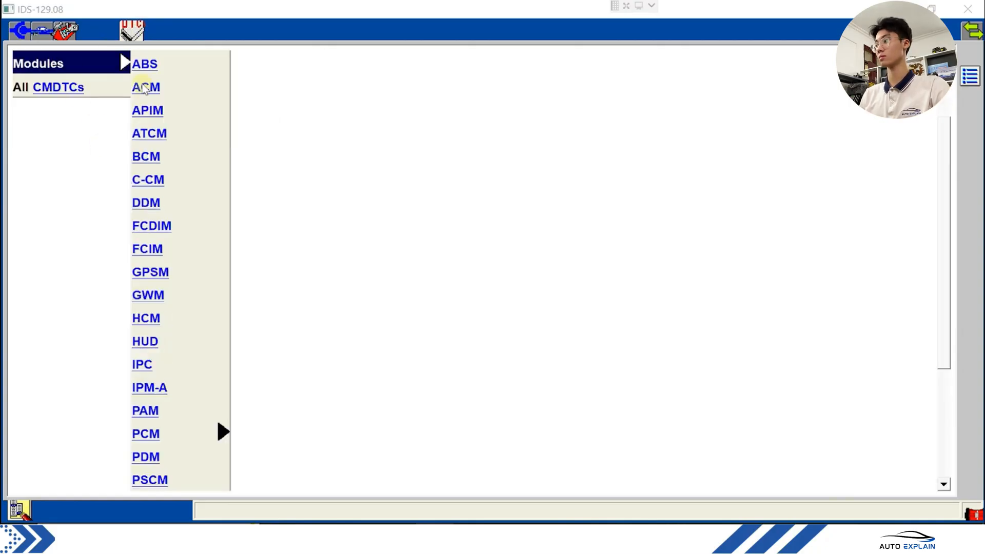
pyautogui.moveTo(171, 190)
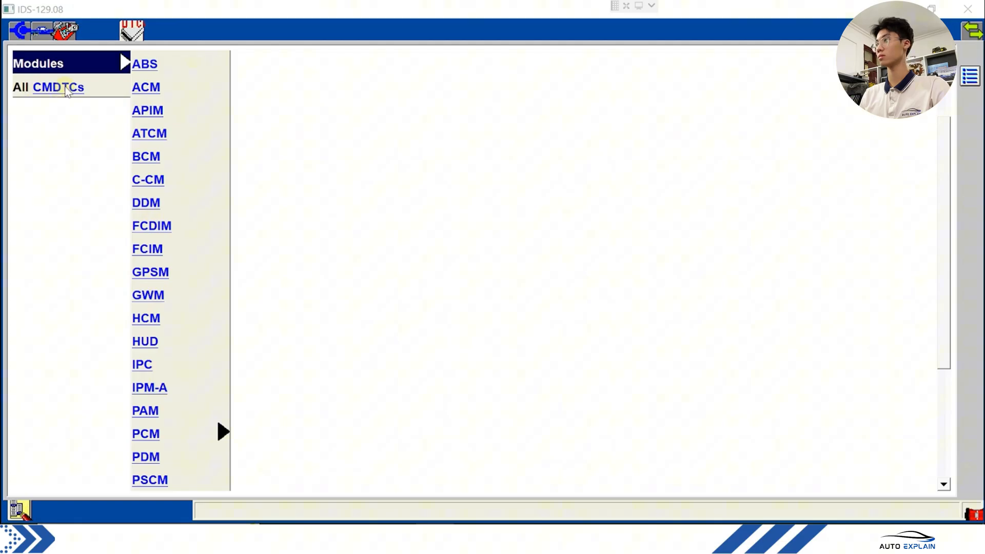
pyautogui.click(58, 87)
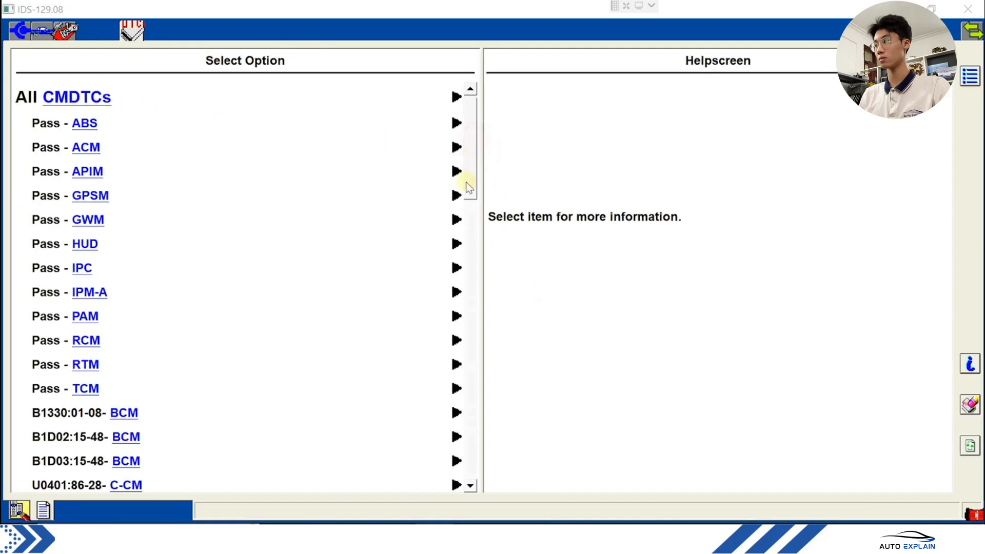
# - Check the ABS, ACM, IPC, PAM and RCM self test results, each showing no DTCs
pyautogui.scroll(-3)
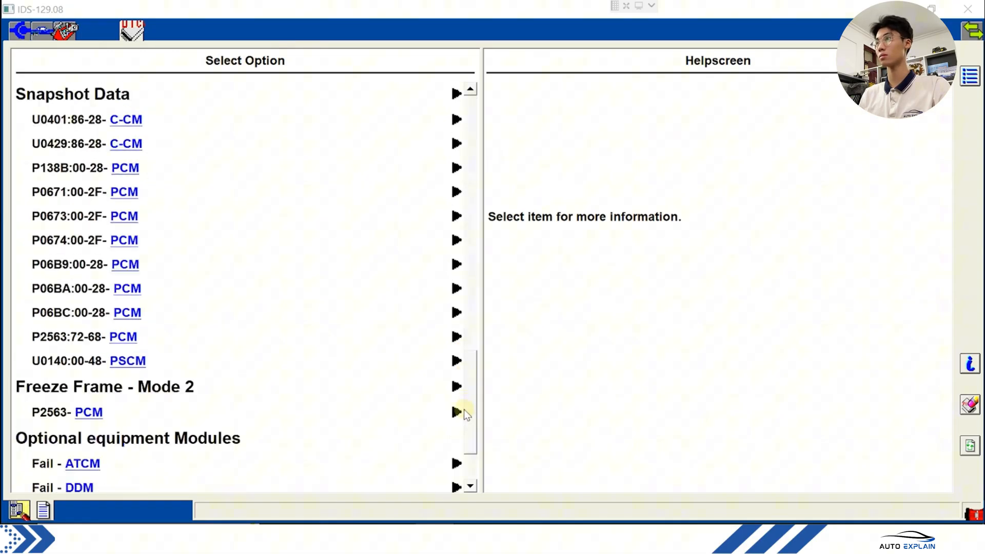
pyautogui.scroll(-3)
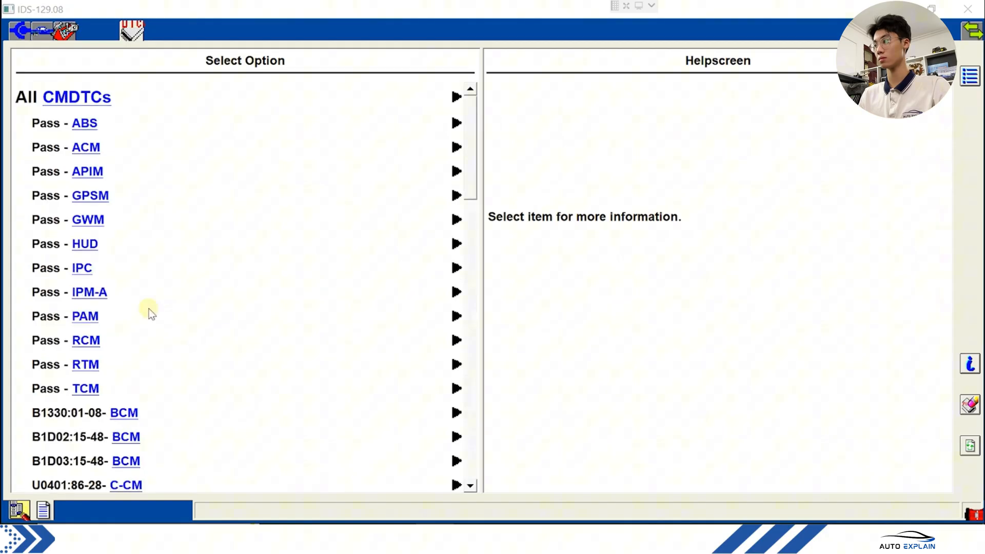
pyautogui.moveTo(84, 123)
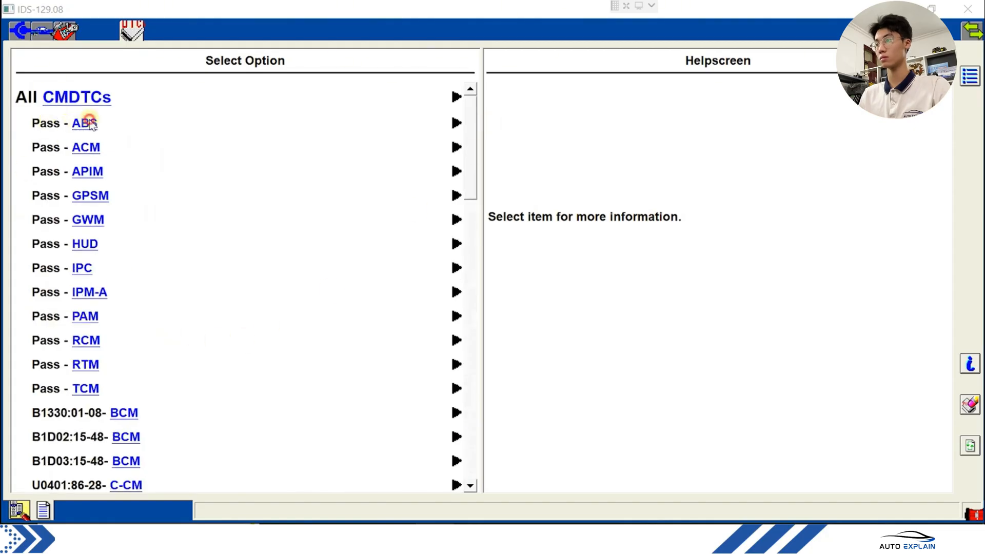
pyautogui.click(84, 124)
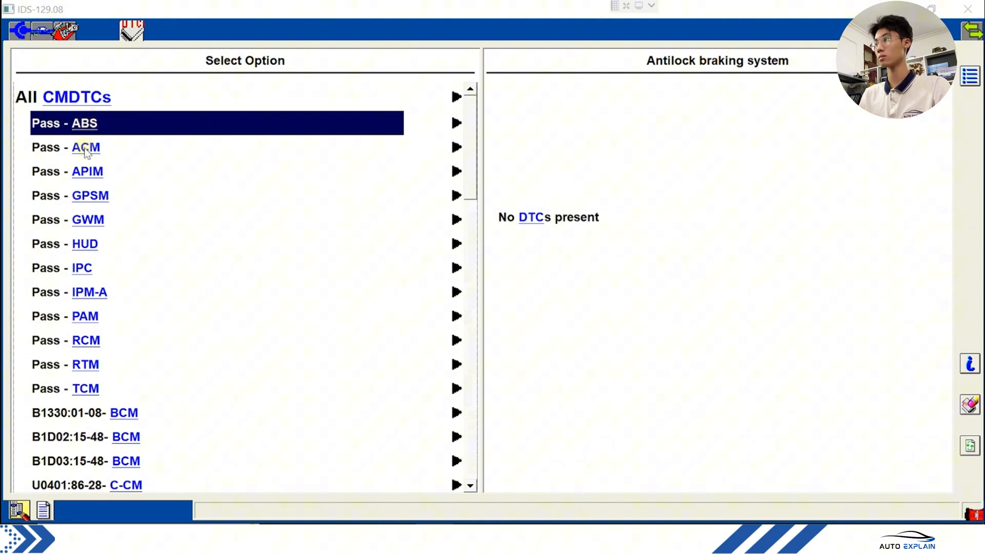
pyautogui.click(84, 147)
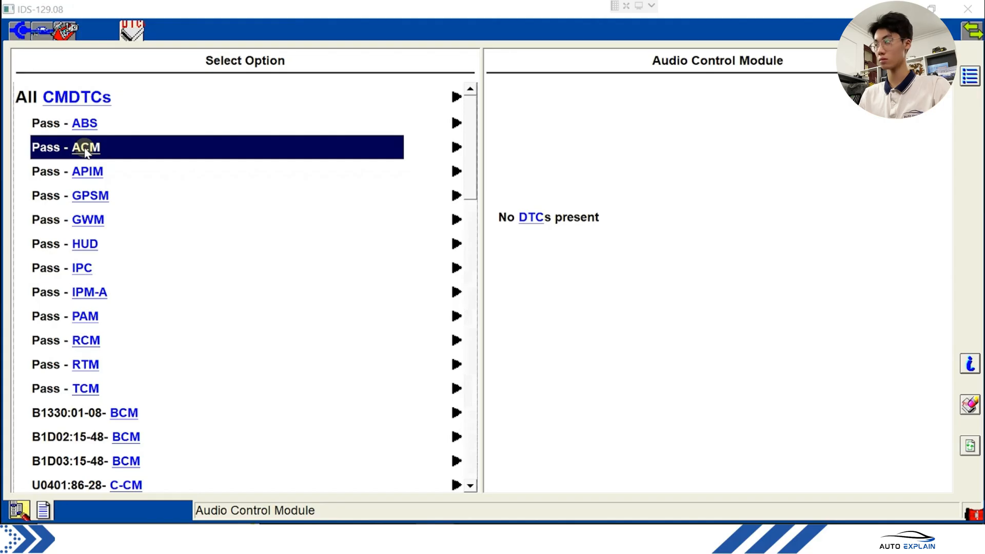
pyautogui.click(81, 268)
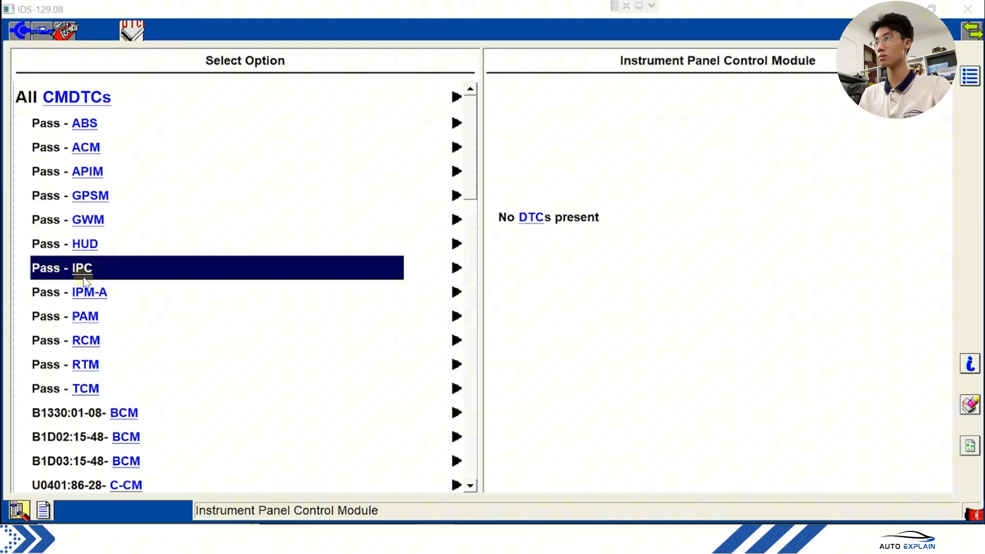
pyautogui.click(84, 316)
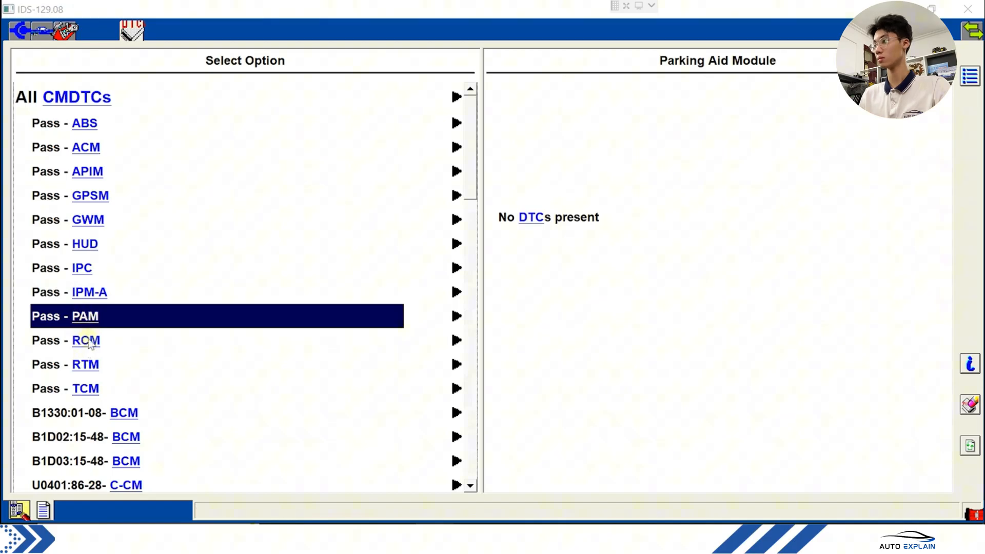
pyautogui.click(85, 339)
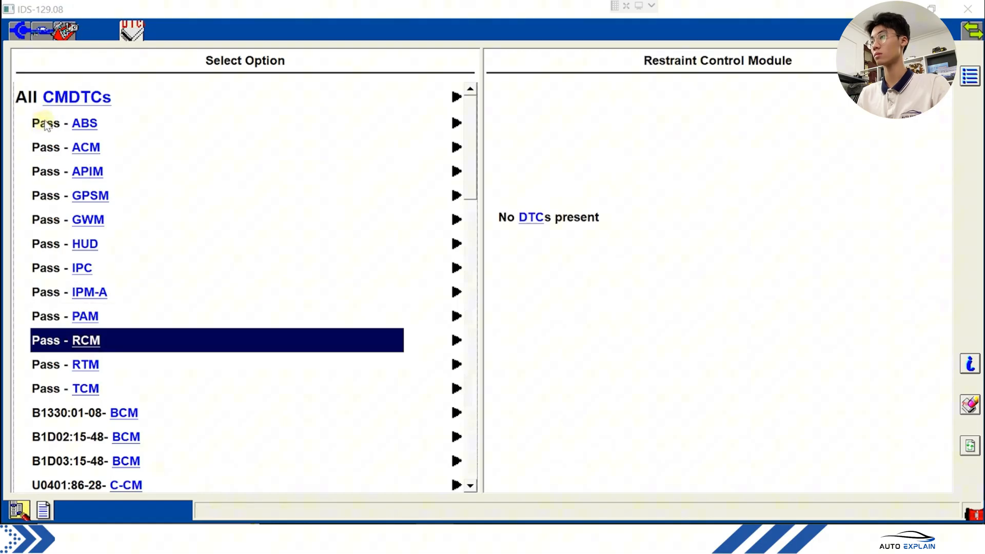
pyautogui.moveTo(67, 137)
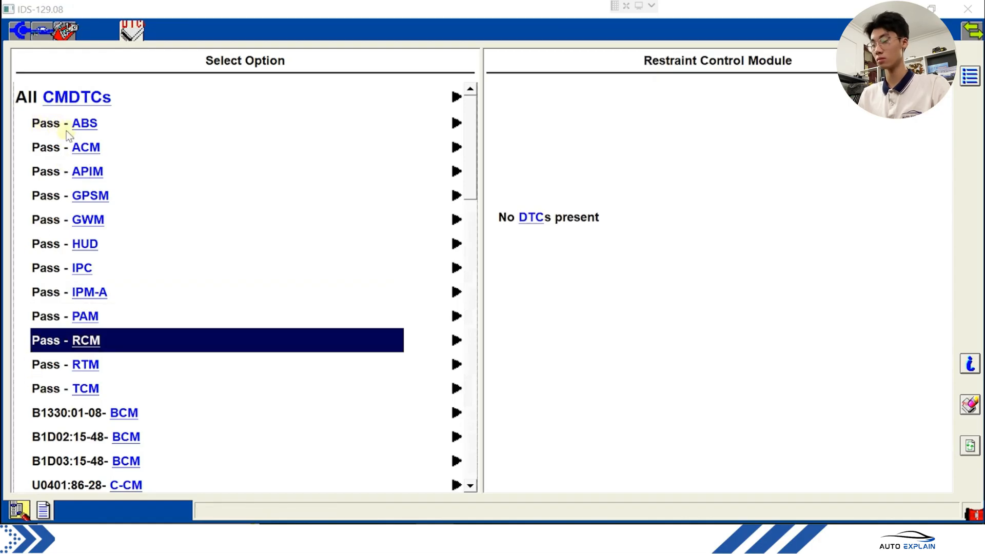
pyautogui.moveTo(60, 418)
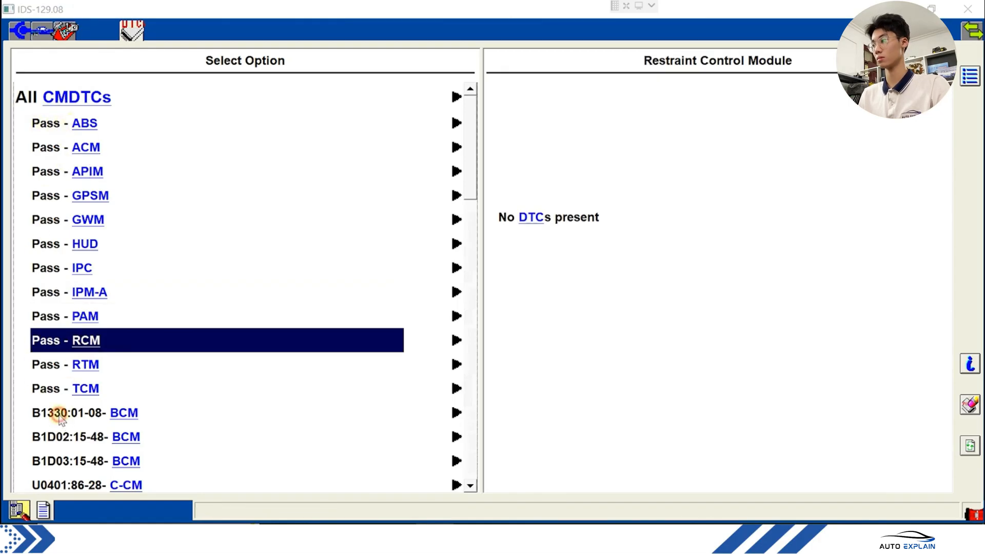
# - Read the fault details for BCM B1330, B1D03 right high beam, and the next FCIM code
pyautogui.click(69, 412)
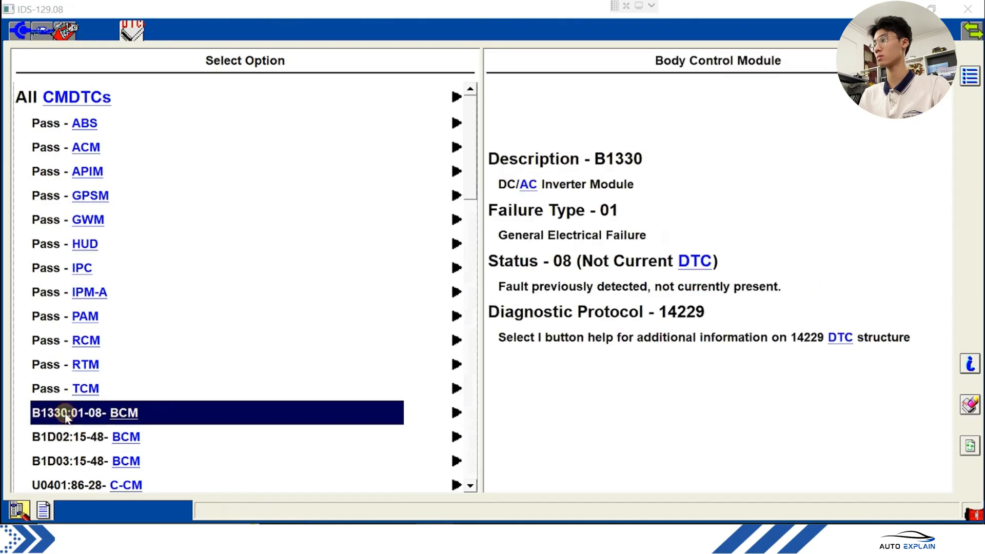
pyautogui.moveTo(632, 66)
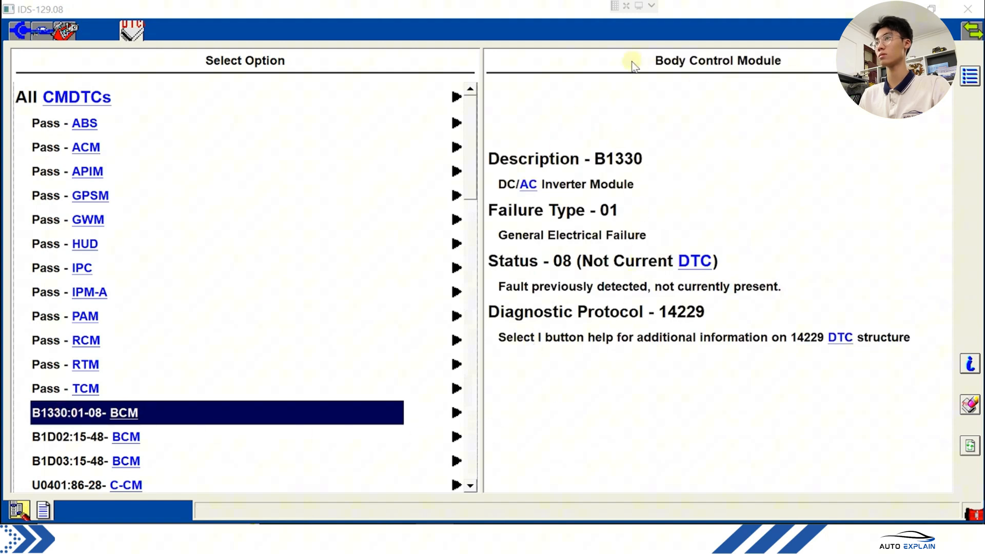
pyautogui.moveTo(765, 69)
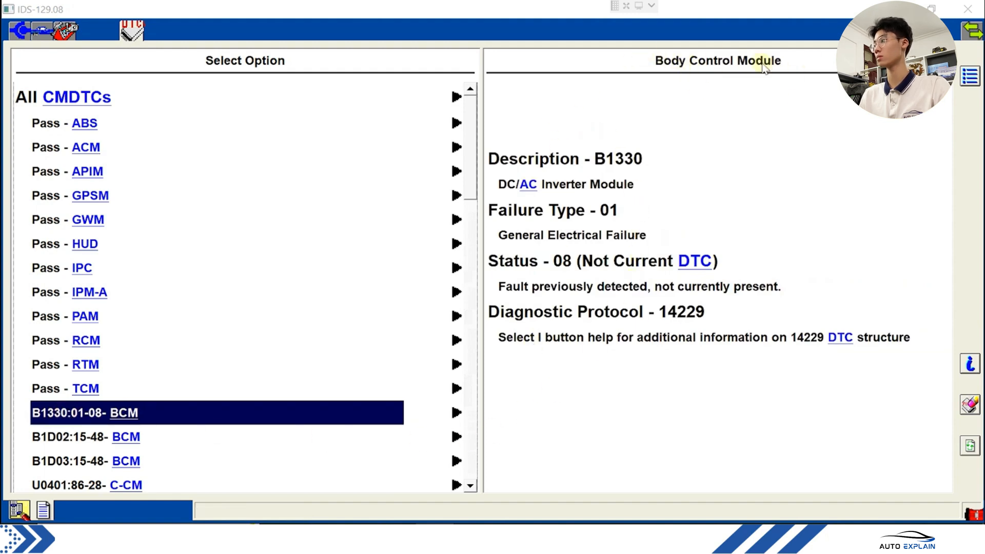
pyautogui.moveTo(589, 184)
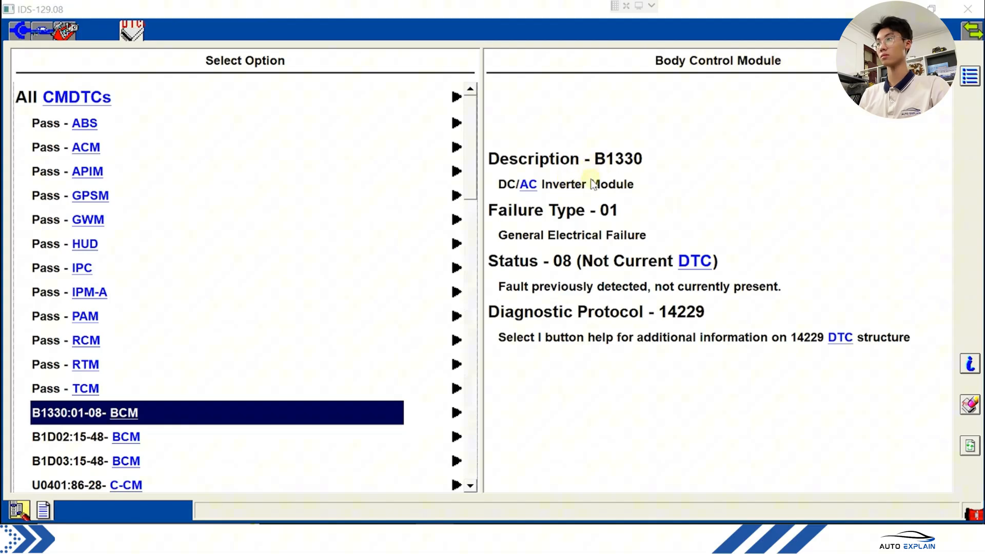
pyautogui.moveTo(588, 166)
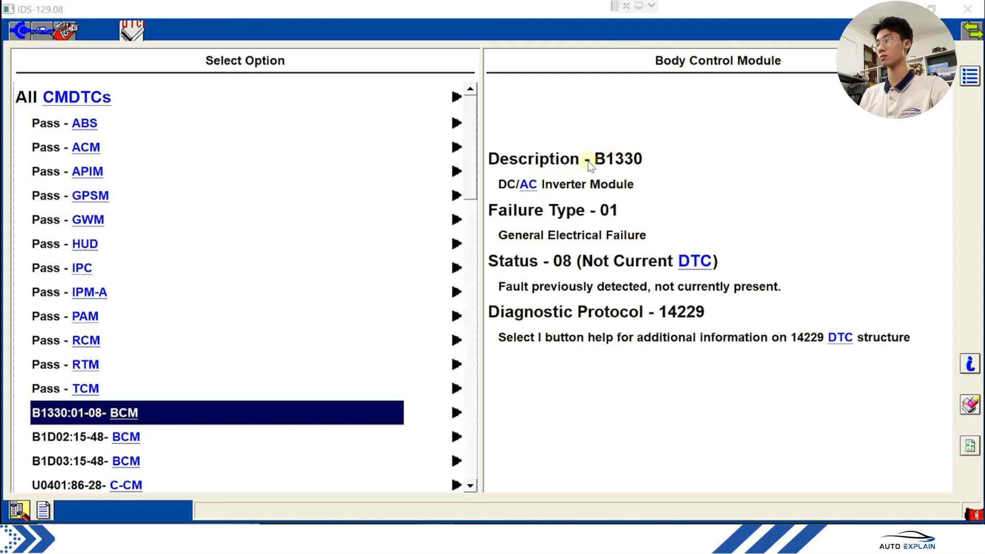
pyautogui.moveTo(509, 190)
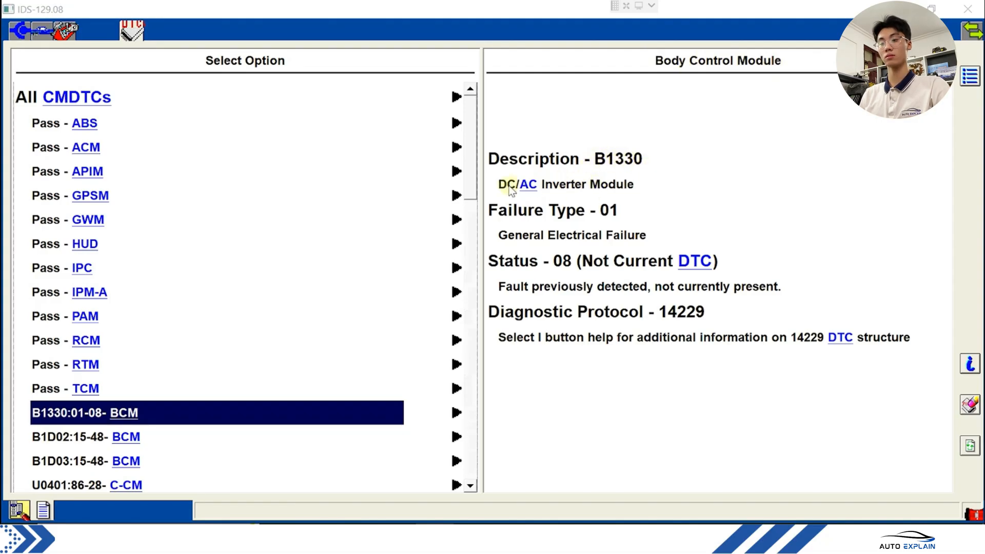
pyautogui.moveTo(612, 184)
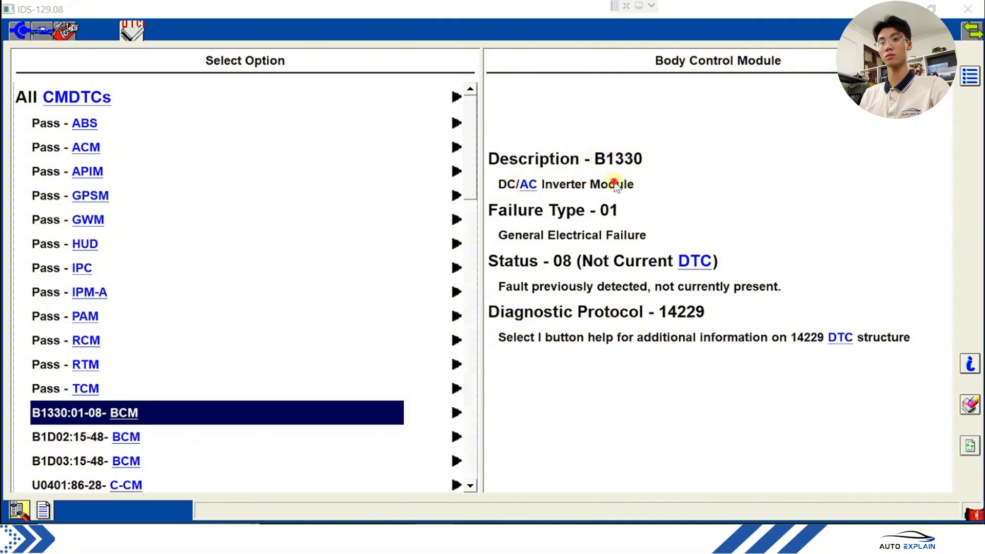
pyautogui.moveTo(594, 191)
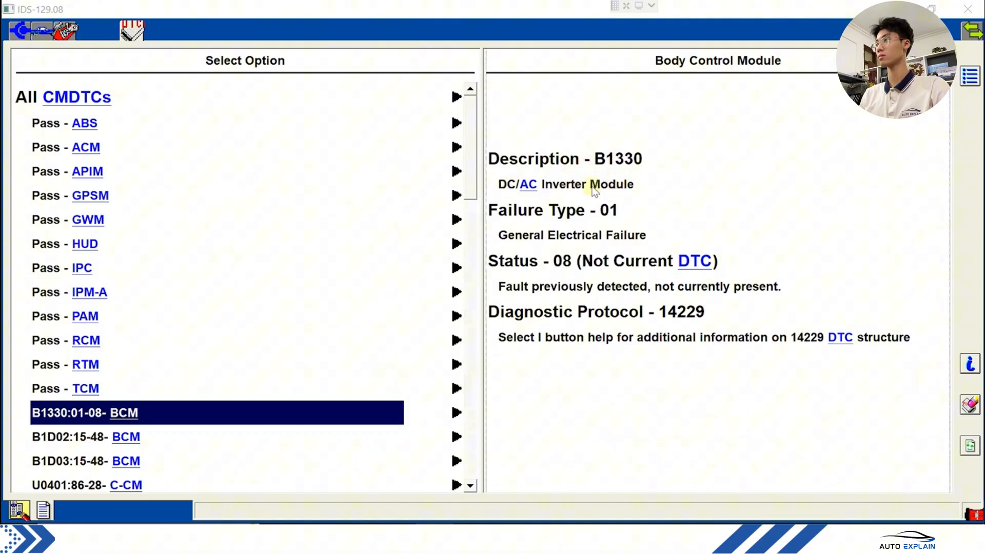
pyautogui.moveTo(600, 314)
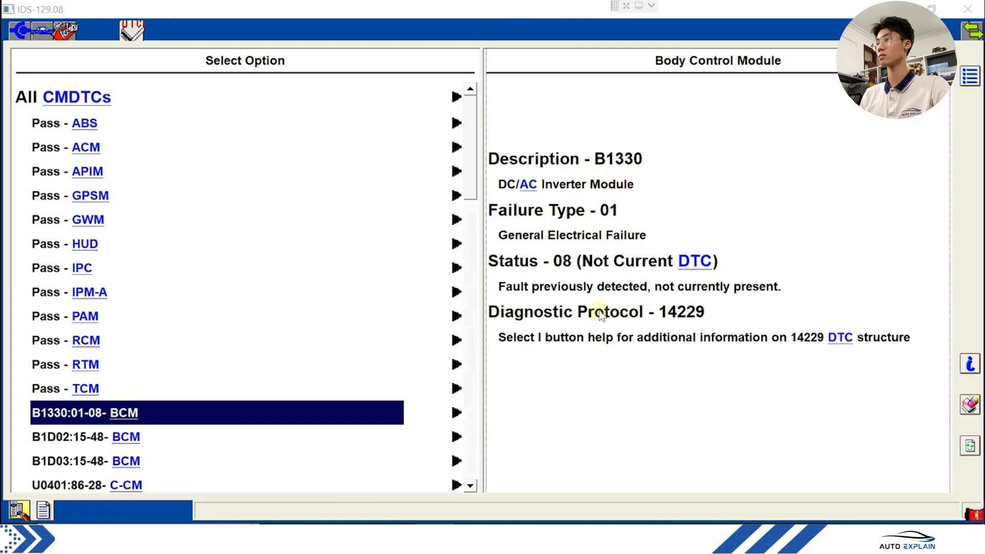
pyautogui.moveTo(578, 241)
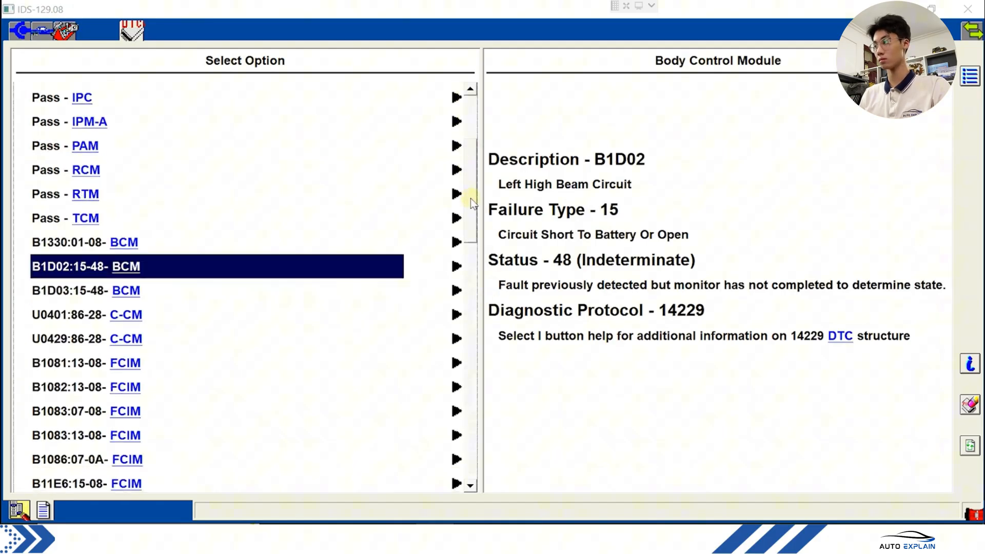
pyautogui.scroll(-3)
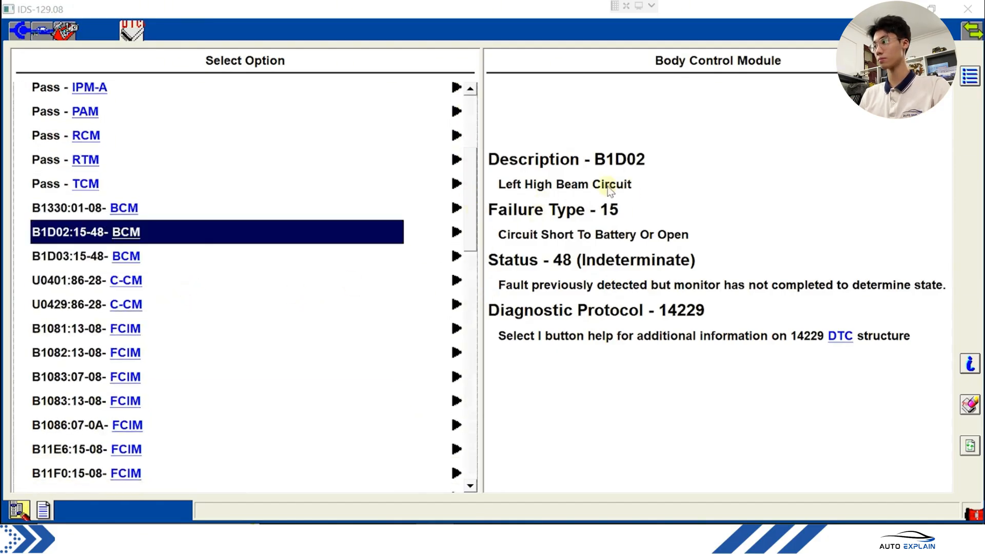
pyautogui.moveTo(594, 217)
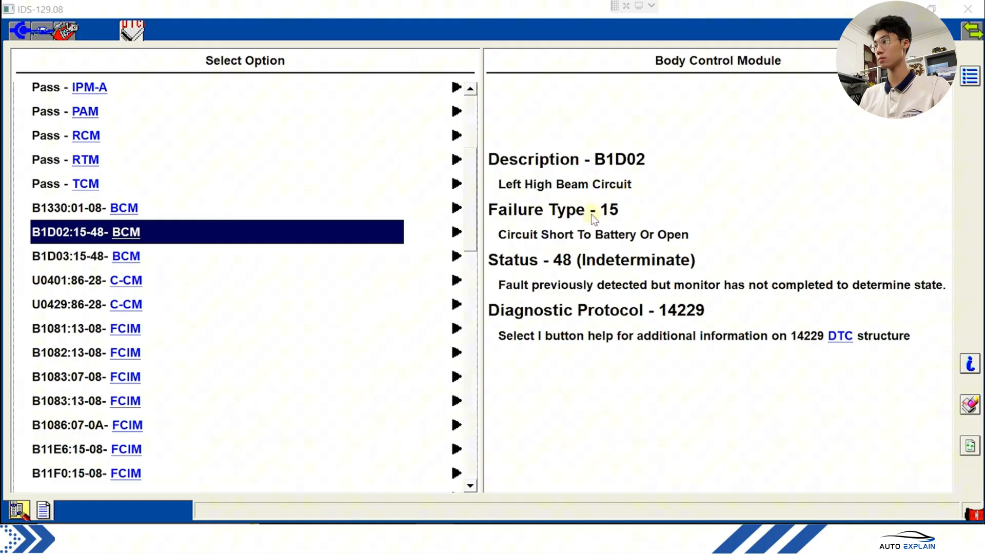
pyautogui.moveTo(573, 198)
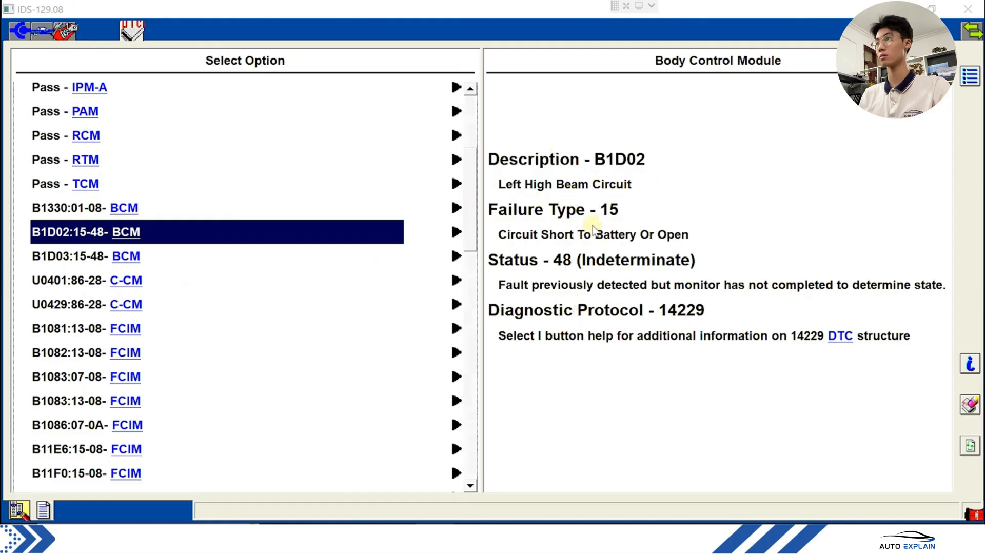
pyautogui.moveTo(672, 245)
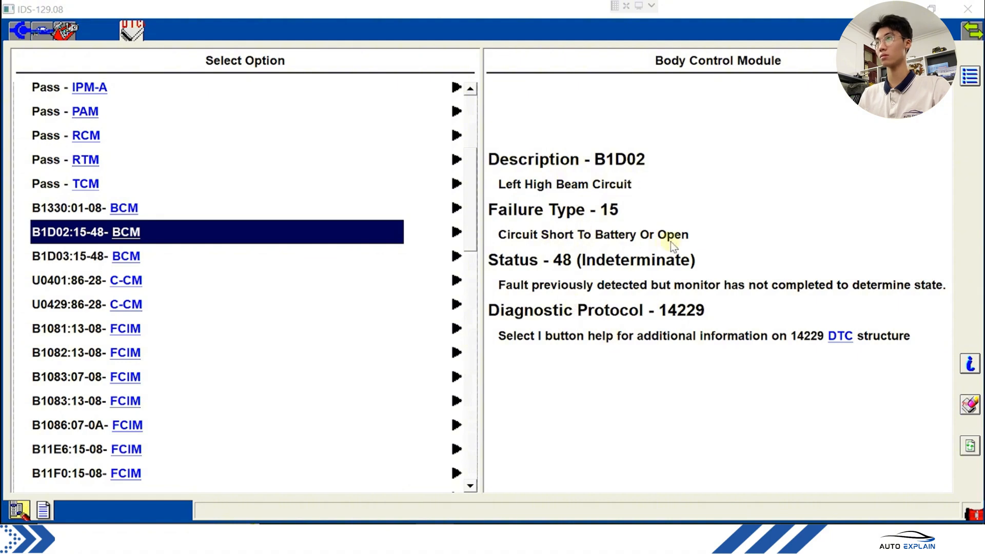
pyautogui.moveTo(125, 286)
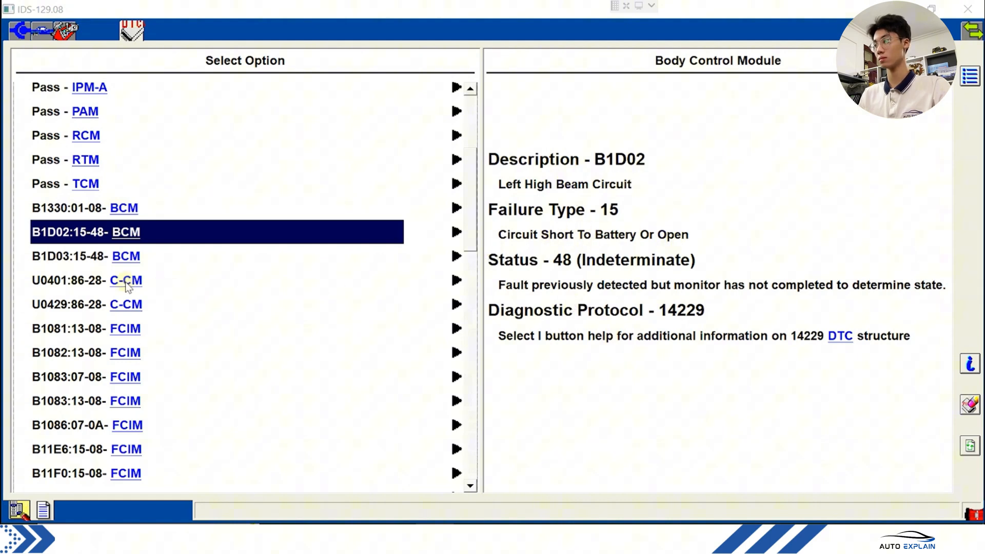
pyautogui.click(86, 256)
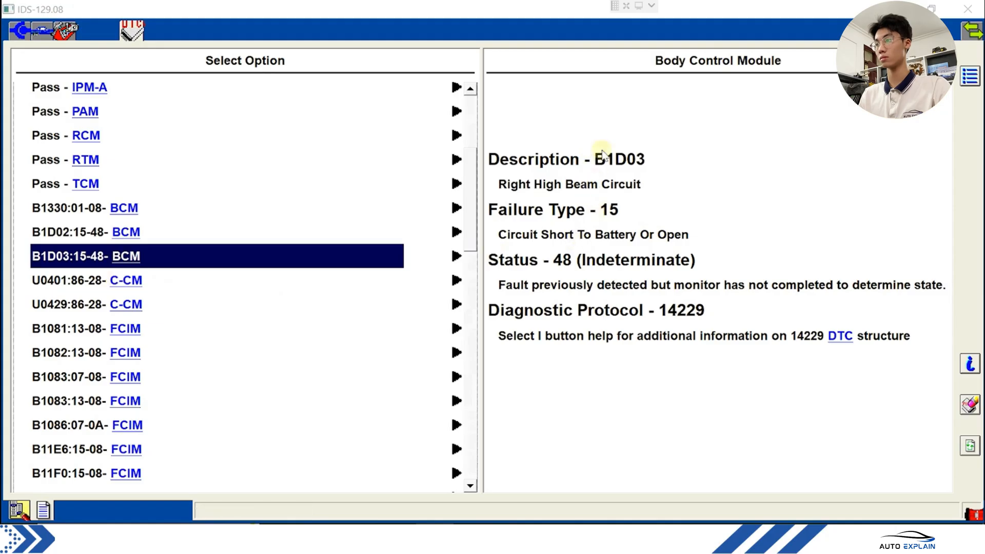
pyautogui.moveTo(117, 342)
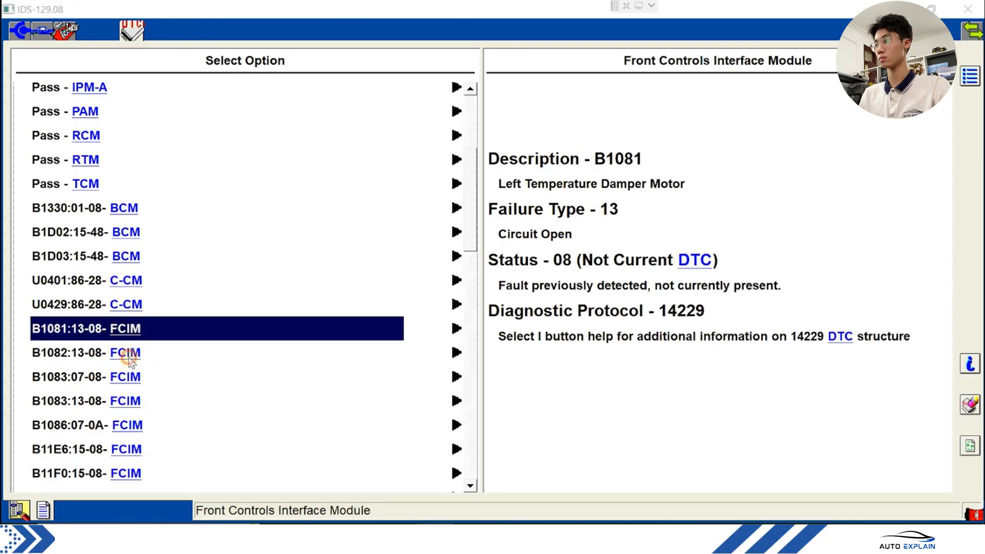
pyautogui.click(124, 401)
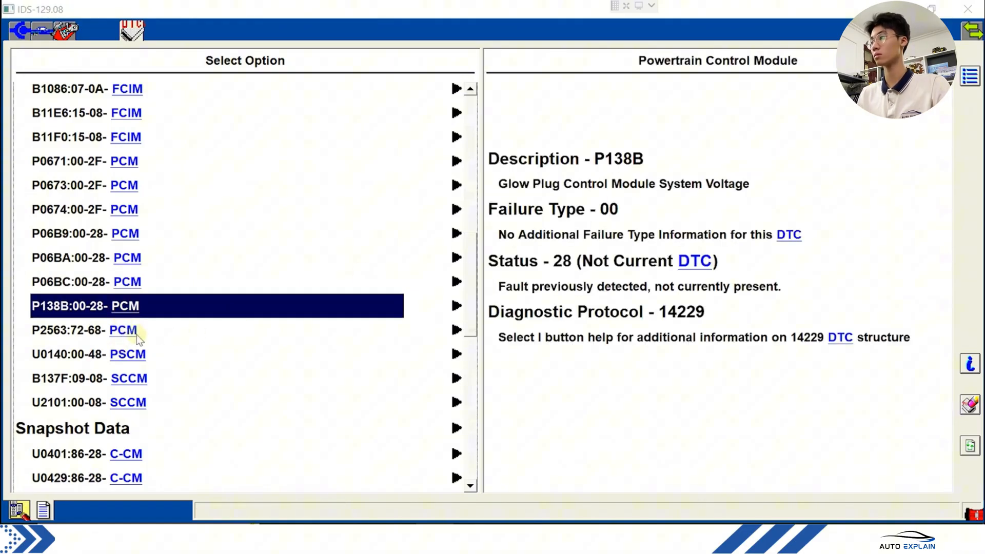
# - View SCCM fault U2101 details, then scroll through PCM P06B9 snapshot data (696 RPM)
pyautogui.click(125, 353)
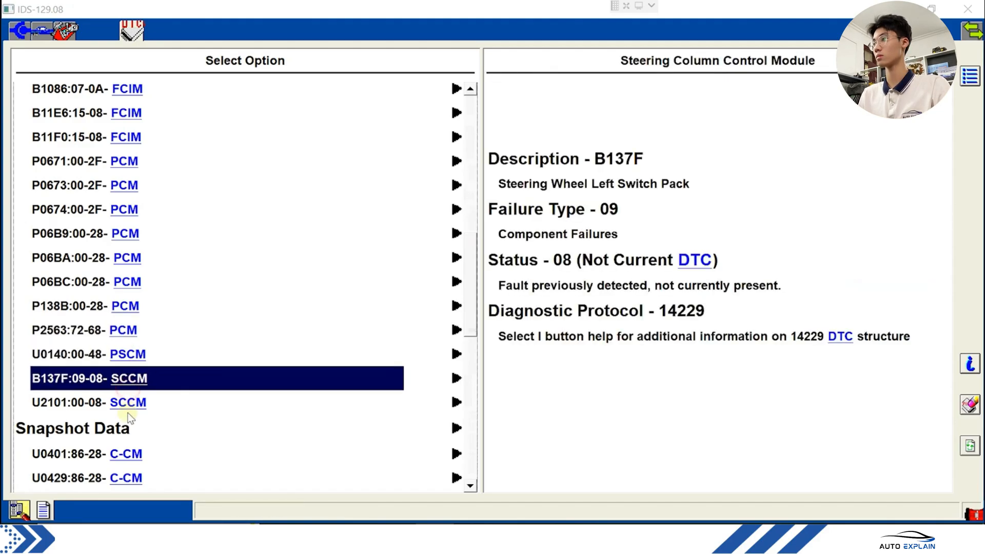
pyautogui.click(128, 402)
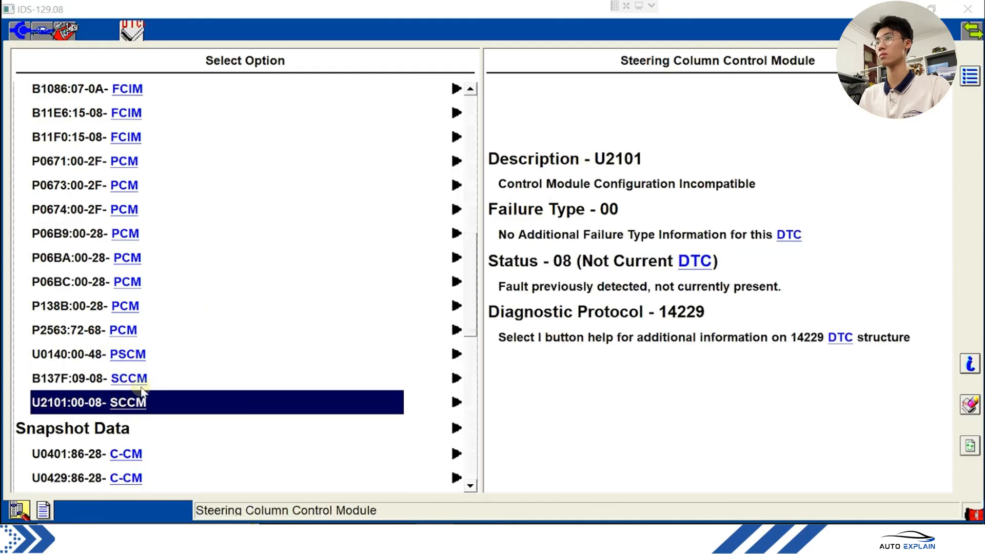
pyautogui.scroll(-3)
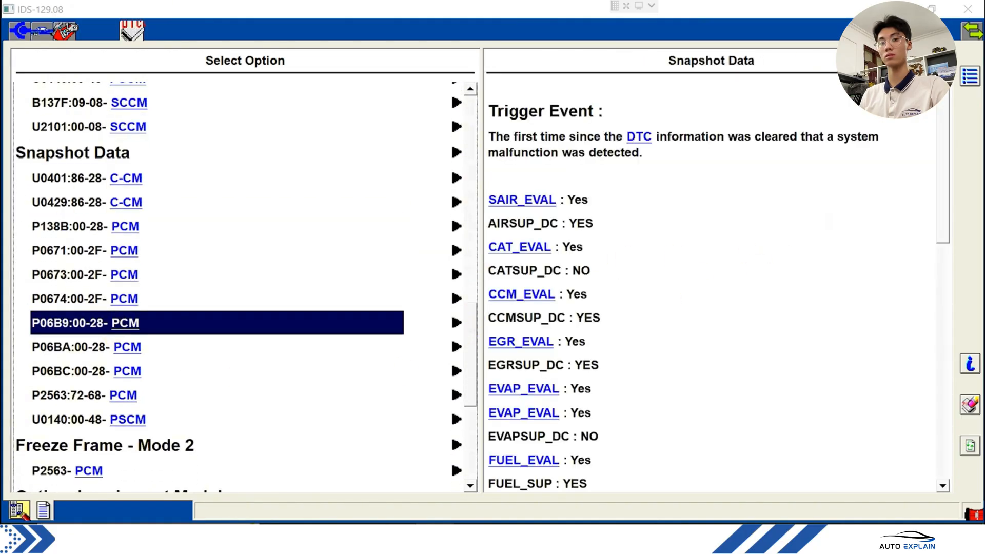
pyautogui.scroll(-3)
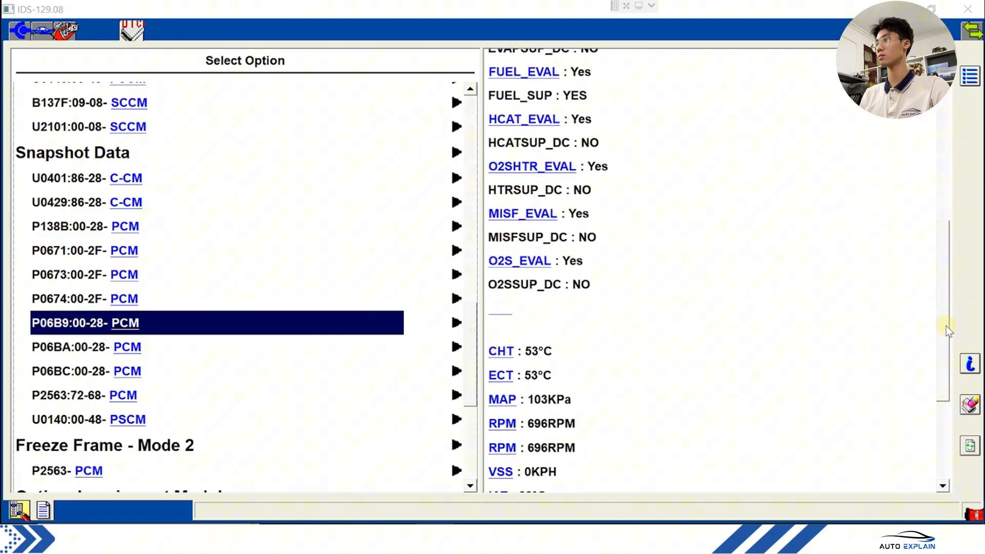
pyautogui.scroll(-3)
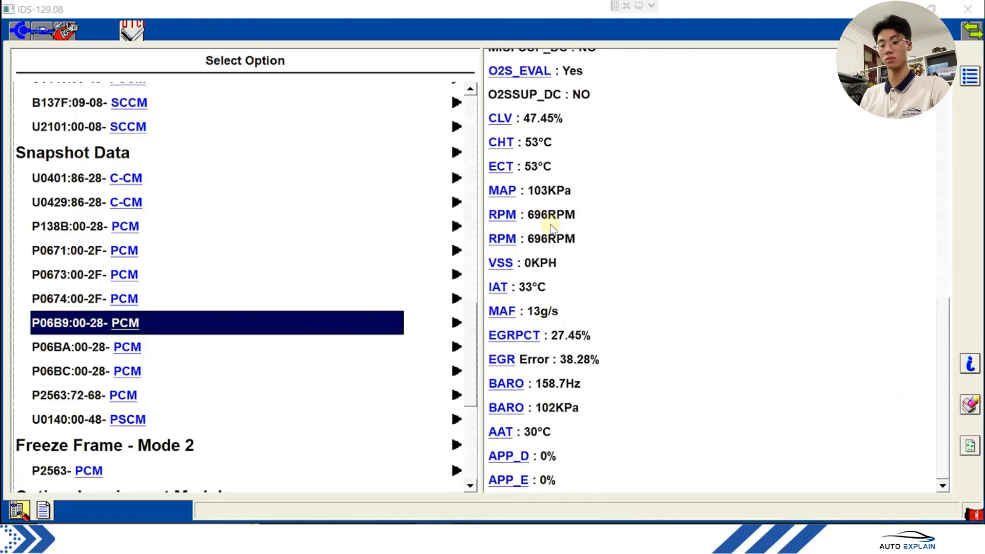
pyautogui.moveTo(575, 317)
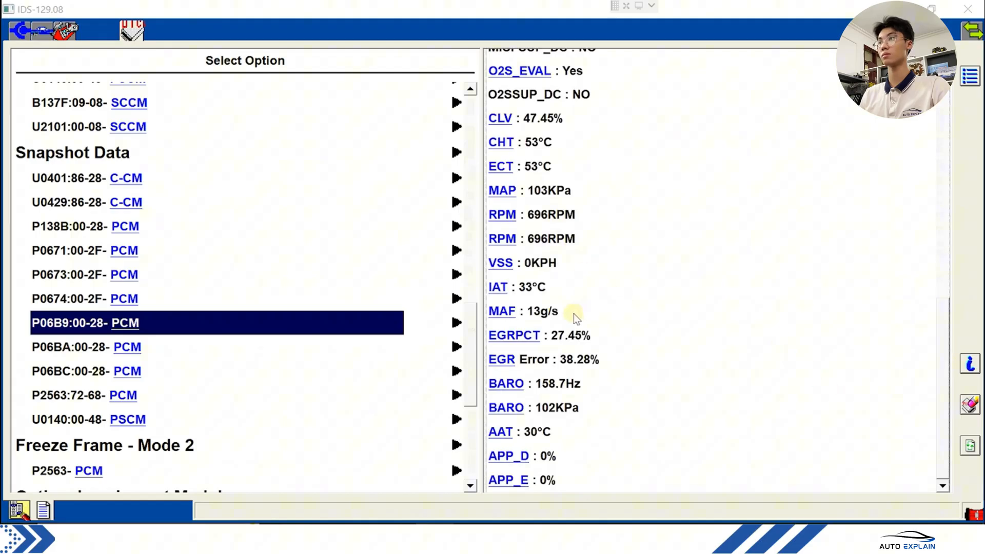
pyautogui.moveTo(506, 345)
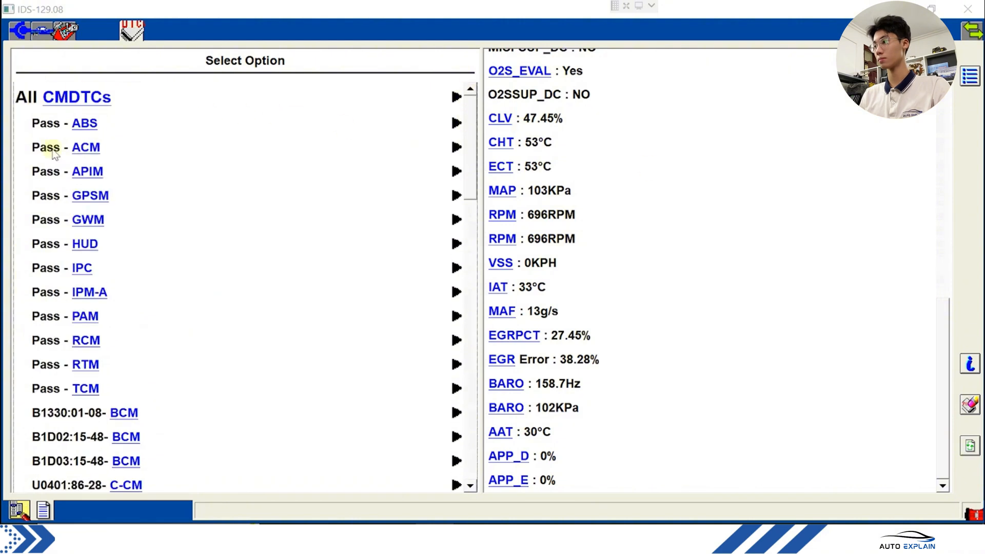
pyautogui.moveTo(283, 138)
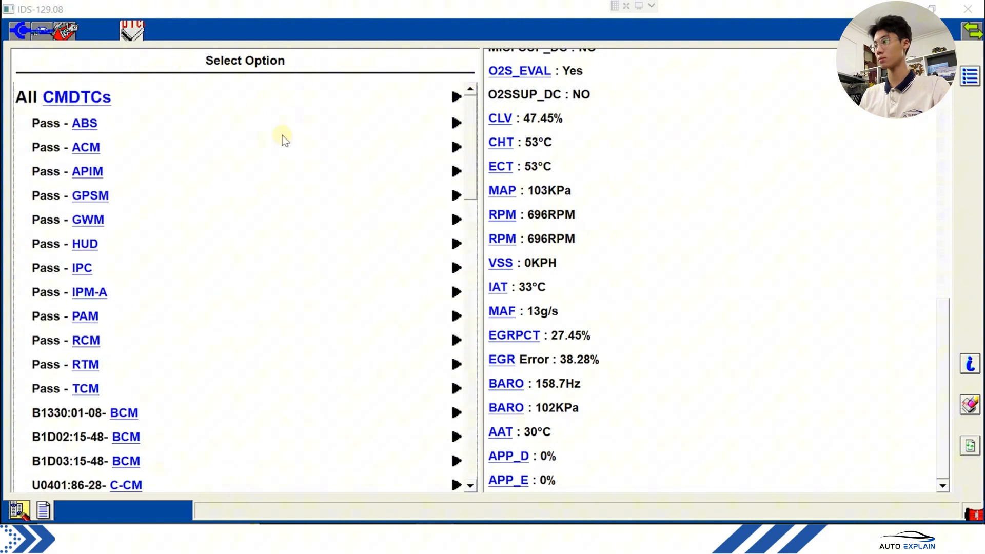
# - Show BCM B1D02 left high beam fault details and read the Permanent DTCs help topic
pyautogui.click(85, 412)
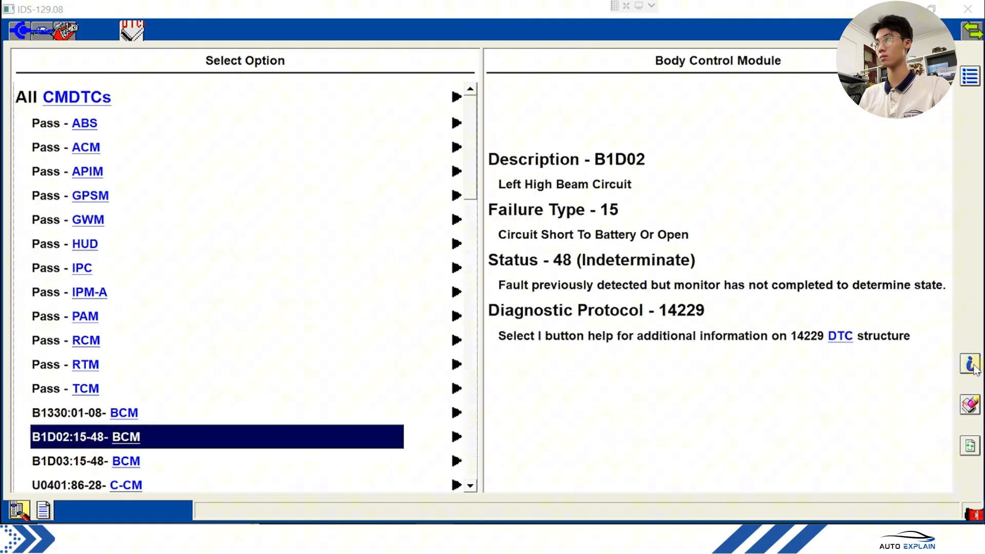
pyautogui.click(969, 364)
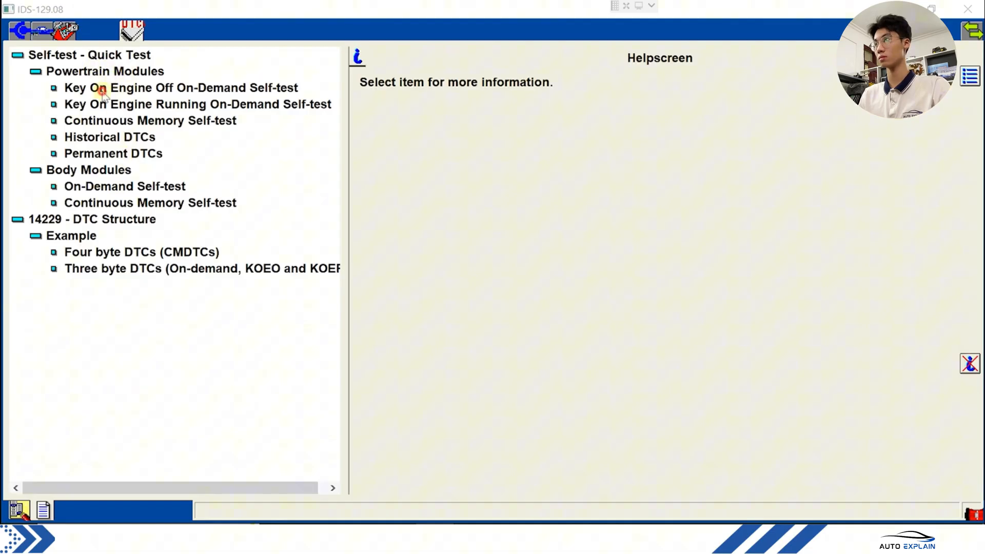
pyautogui.click(198, 104)
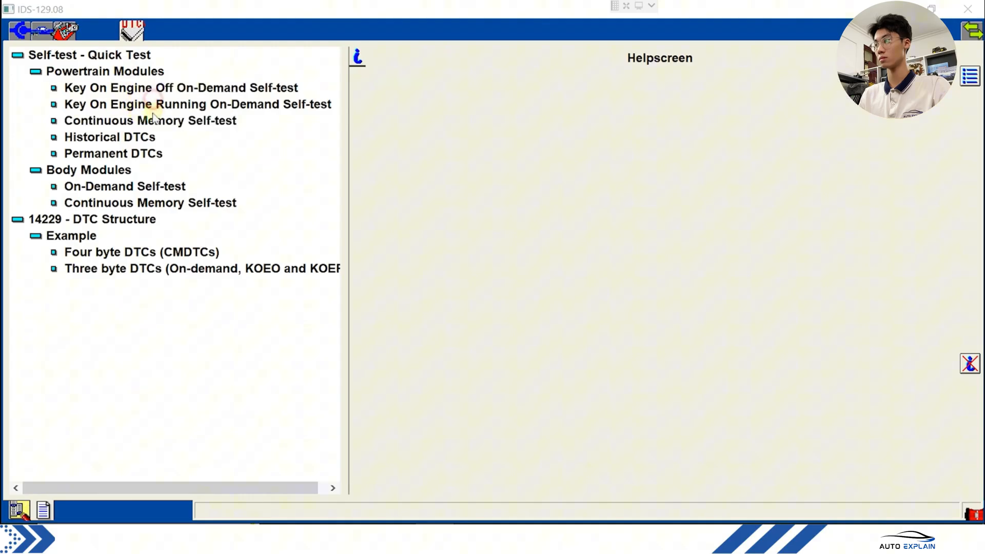
pyautogui.click(113, 154)
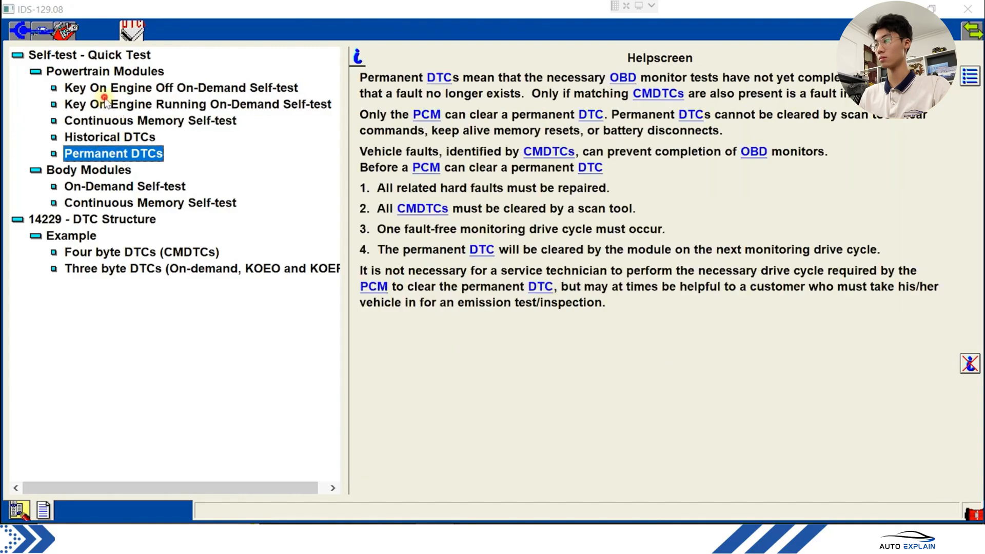
pyautogui.click(110, 137)
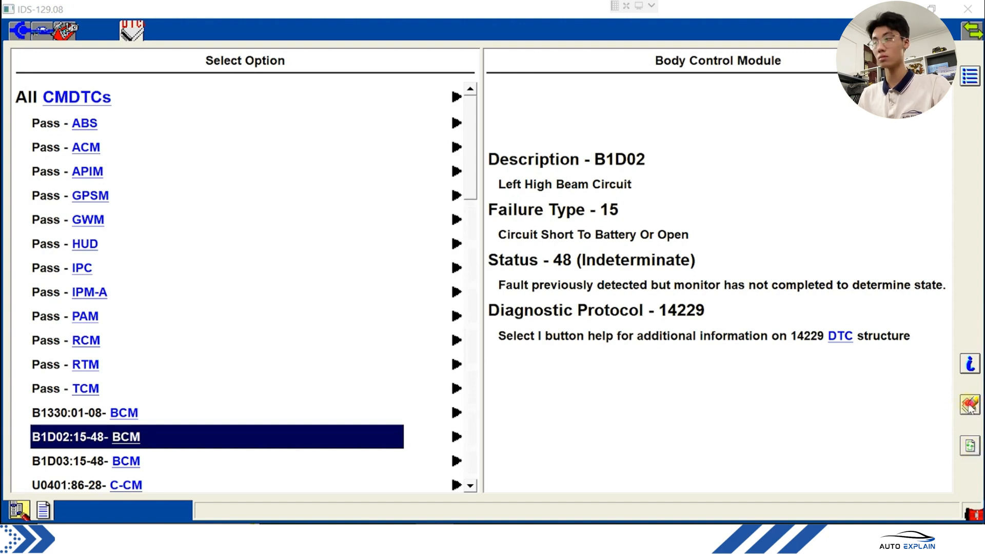
# - Clear the stored DTCs and confirm, so BCM and C-CM now pass
pyautogui.click(969, 405)
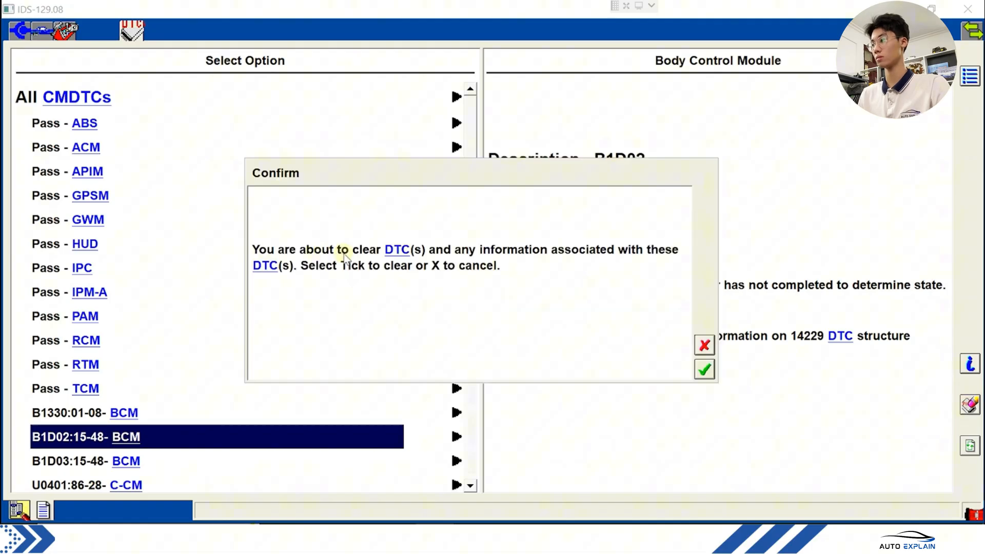
pyautogui.moveTo(589, 292)
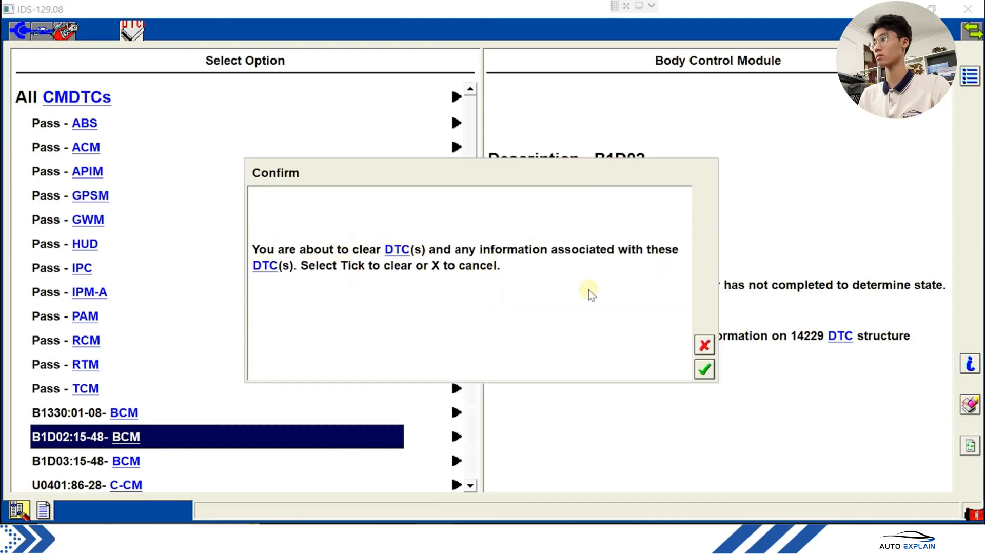
pyautogui.click(703, 369)
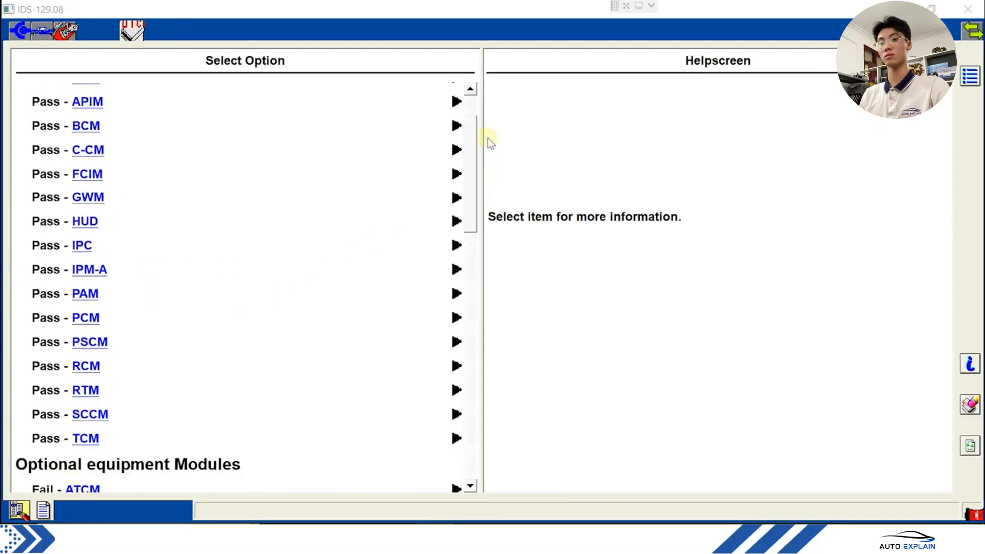
# - Scroll the refreshed module list: main modules pass, while ATCM, DDM, FCDIM and HCM fail
pyautogui.scroll(-3)
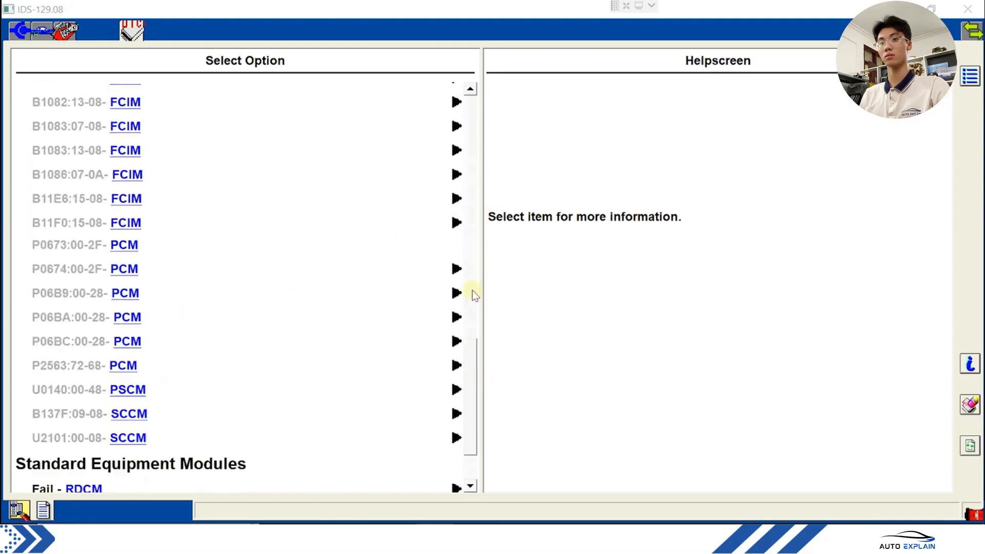
pyautogui.scroll(3)
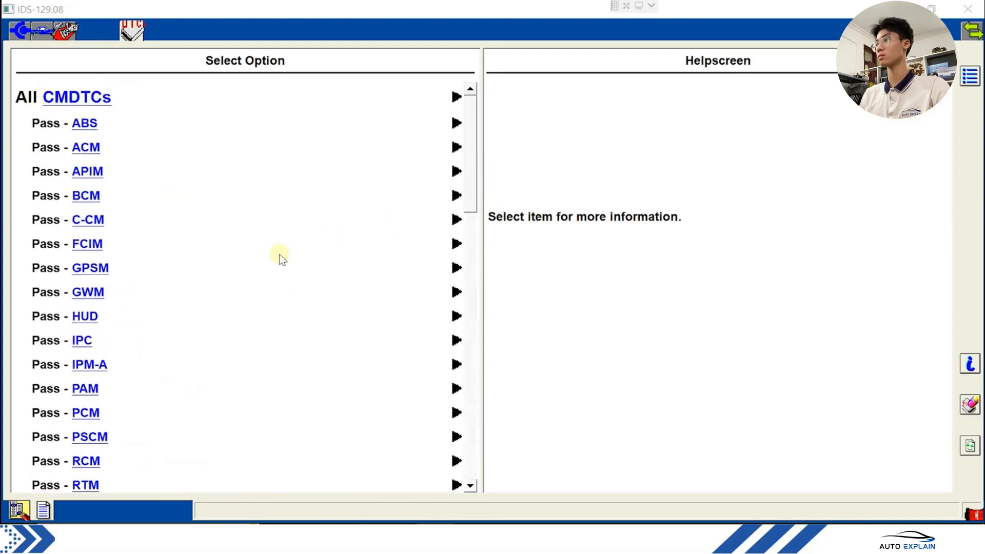
pyautogui.moveTo(308, 280)
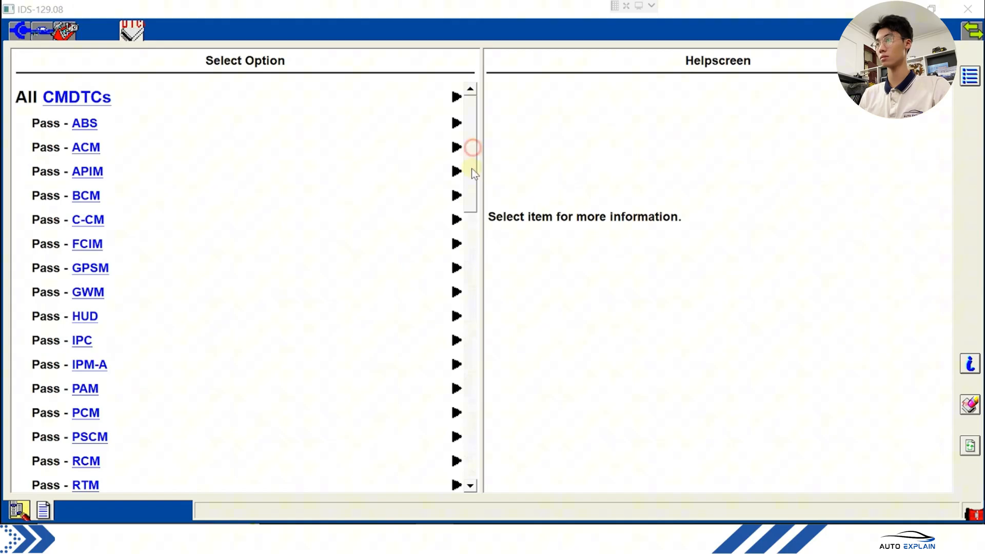
pyautogui.scroll(-3)
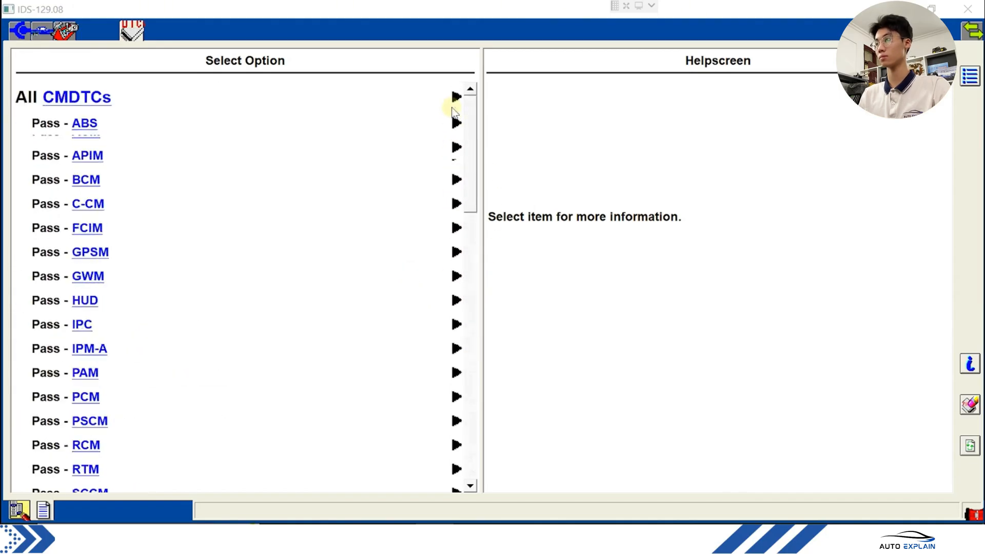
pyautogui.scroll(-3)
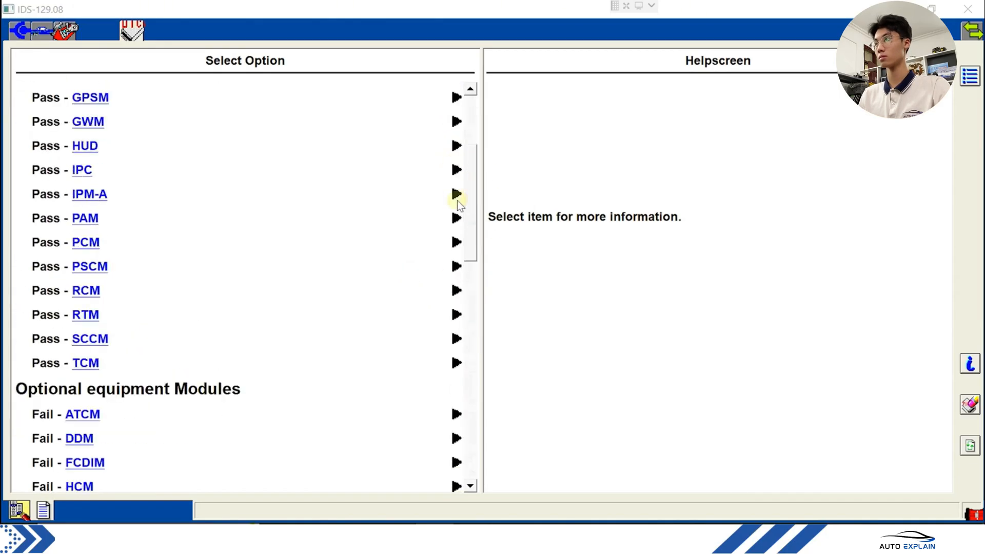
pyautogui.moveTo(88, 242)
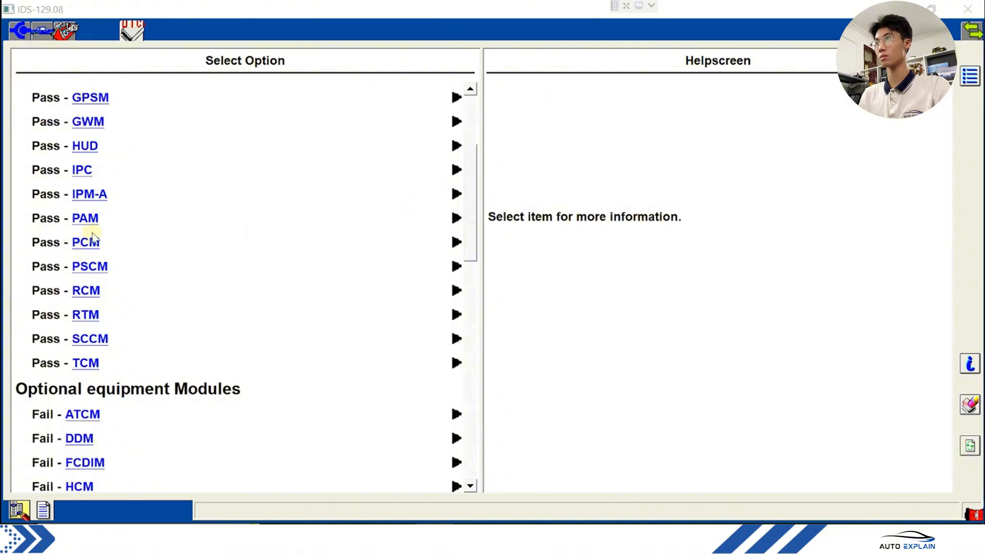
pyautogui.moveTo(93, 253)
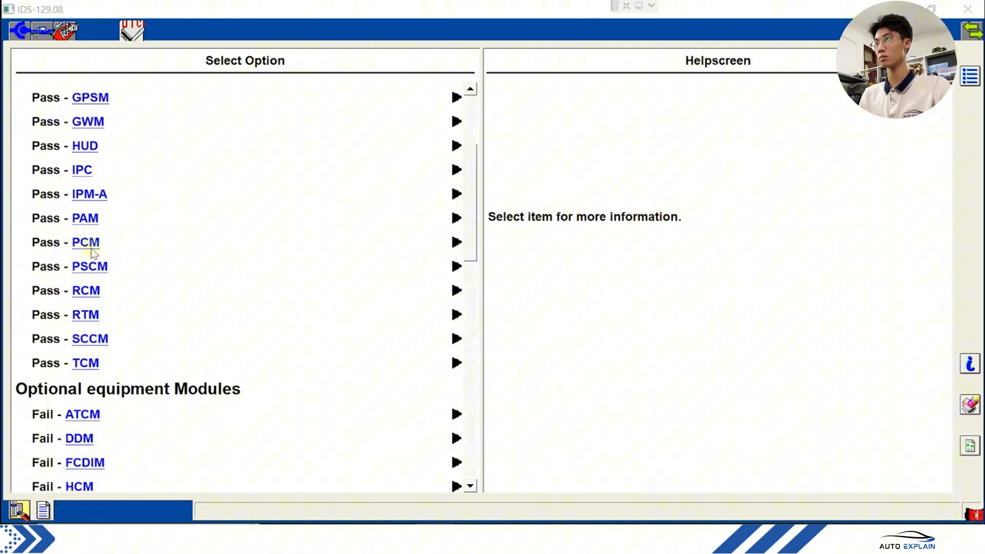
pyautogui.moveTo(370, 280)
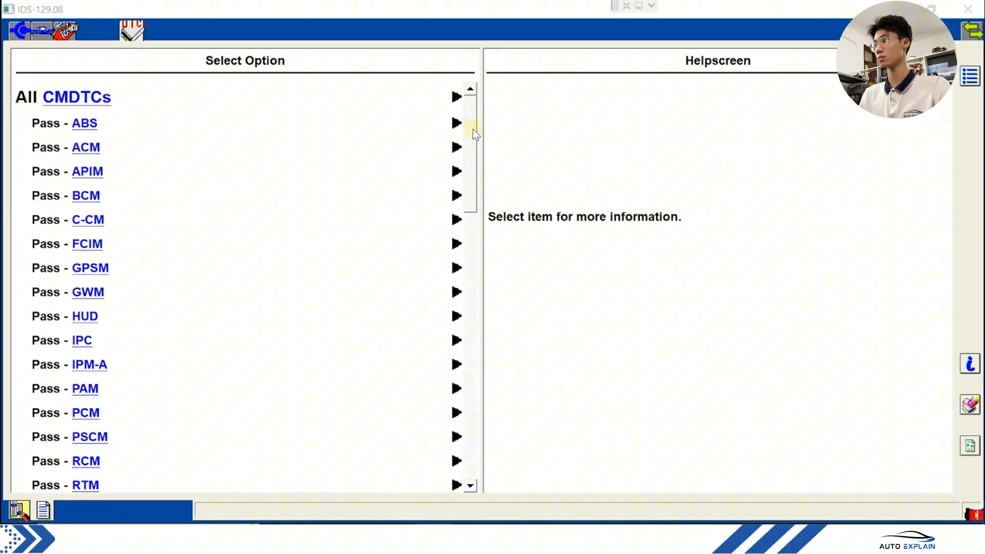
pyautogui.scroll(-3)
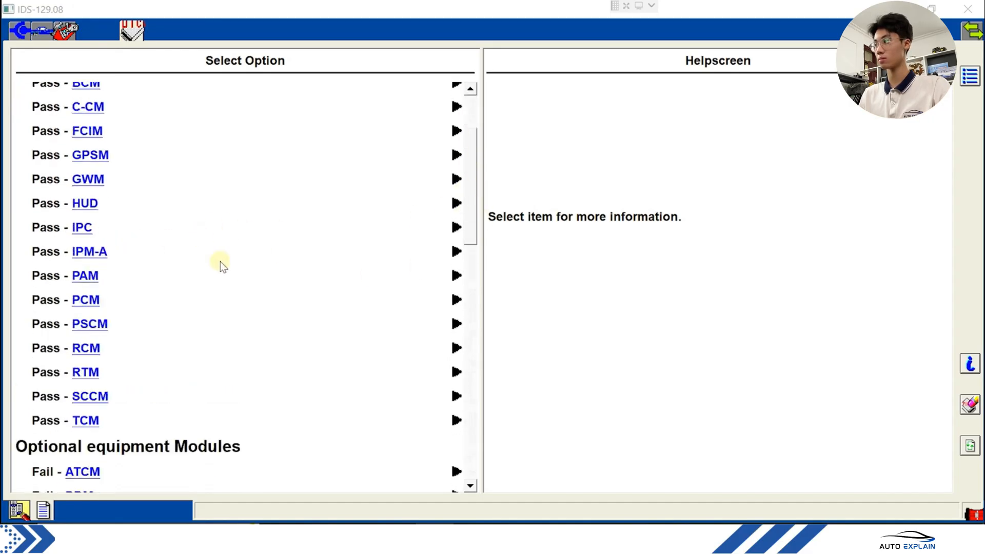
pyautogui.moveTo(239, 198)
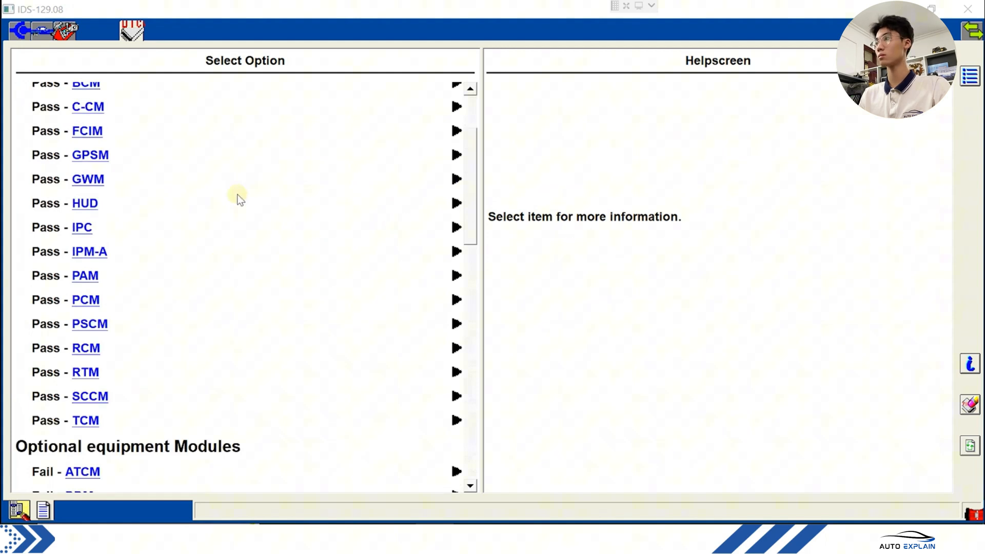
pyautogui.scroll(3)
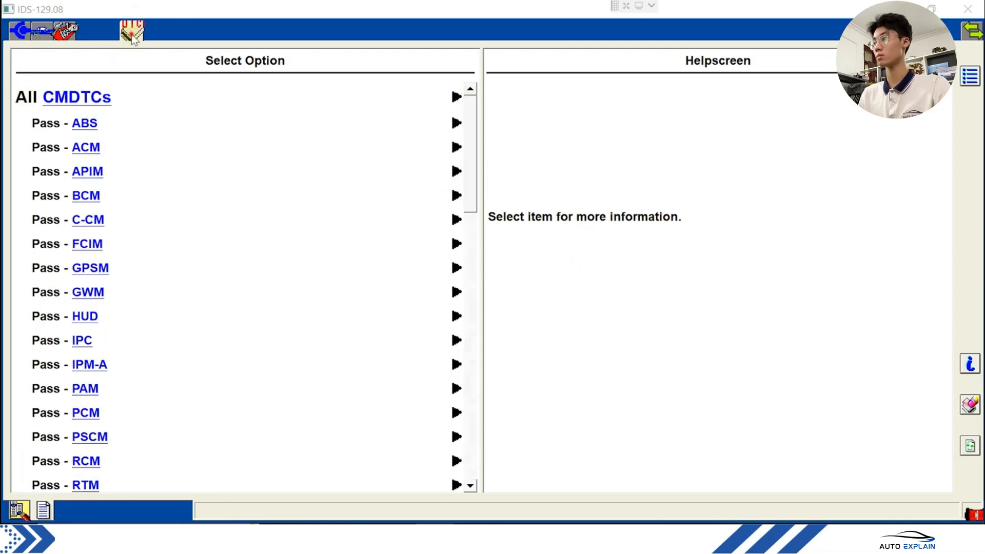
pyautogui.moveTo(826, 246)
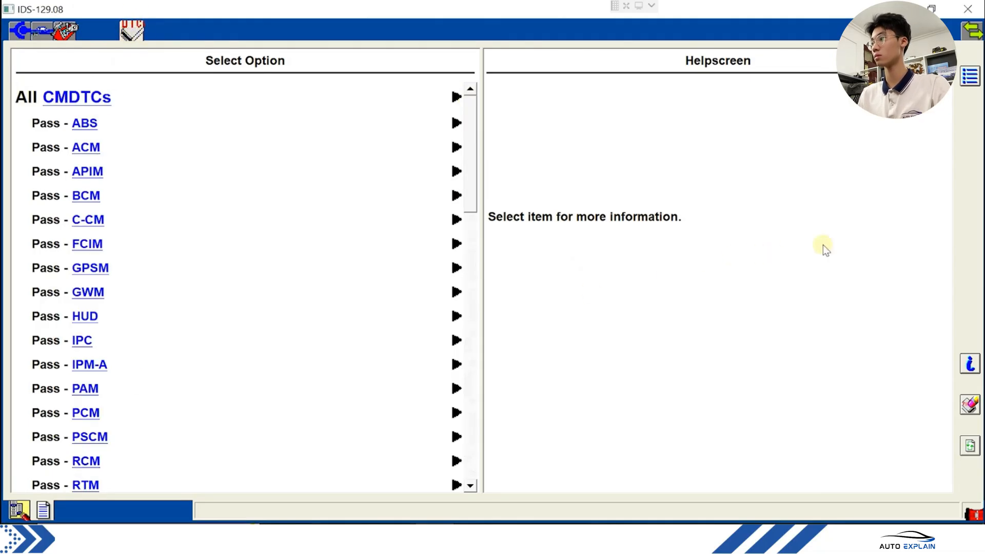
pyautogui.moveTo(229, 137)
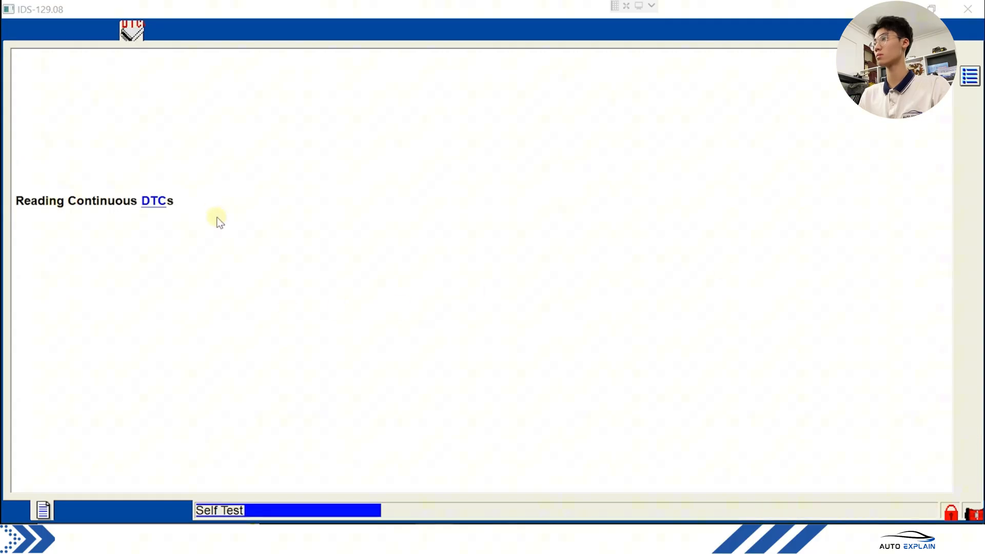
pyautogui.moveTo(938, 255)
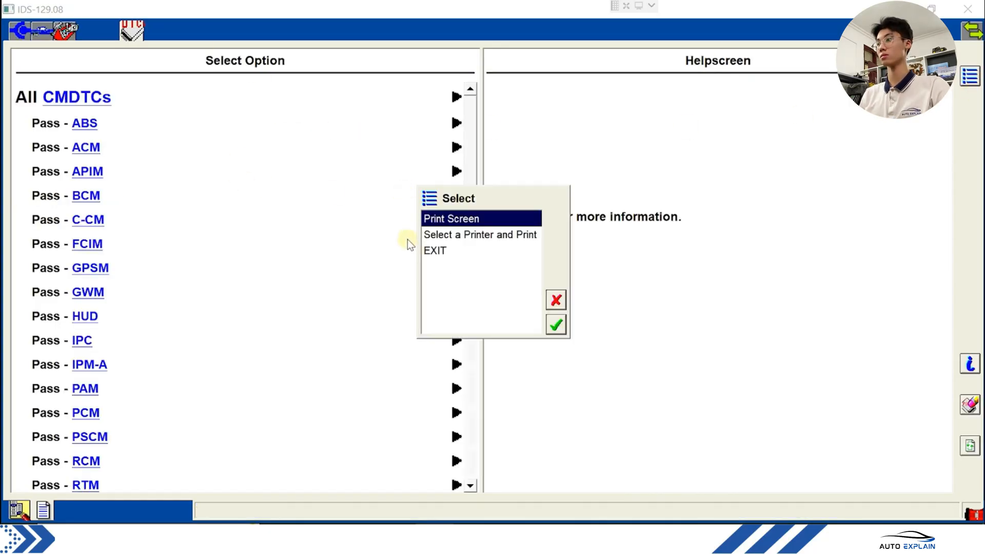
# - Exit the Self Test, confirm, and show the top-level toolbox list of applications
pyautogui.click(434, 250)
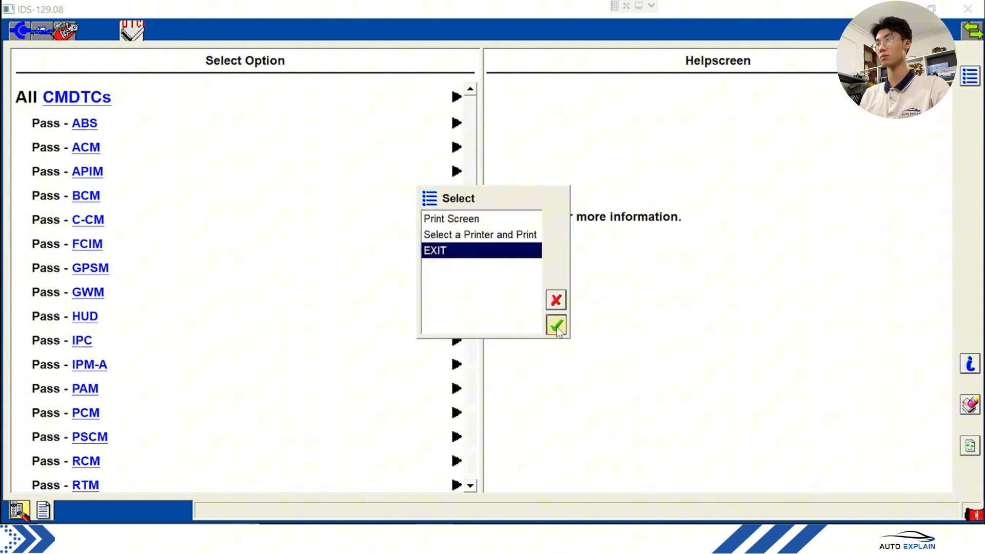
pyautogui.click(555, 324)
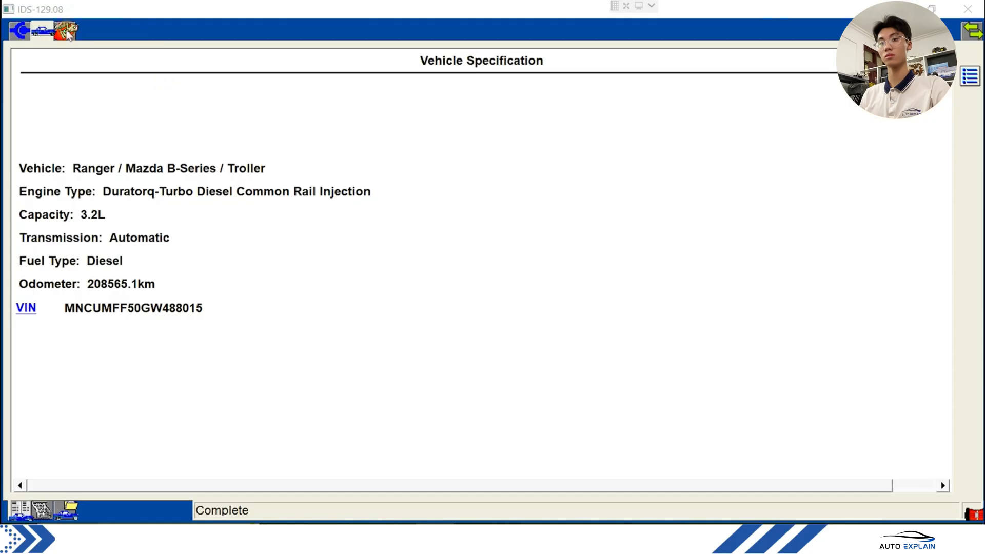
pyautogui.click(66, 31)
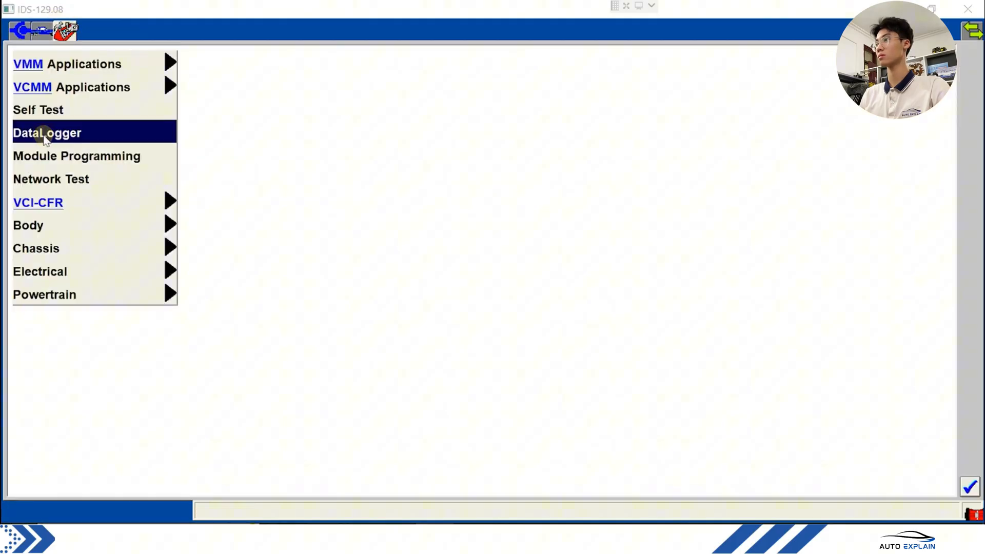